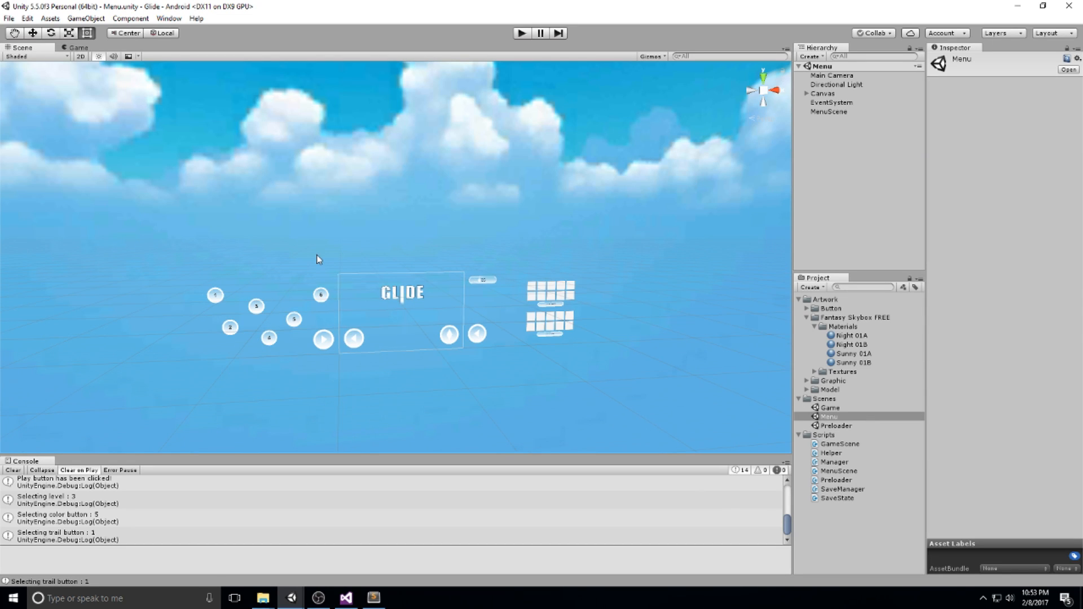
pyautogui.moveTo(318, 250)
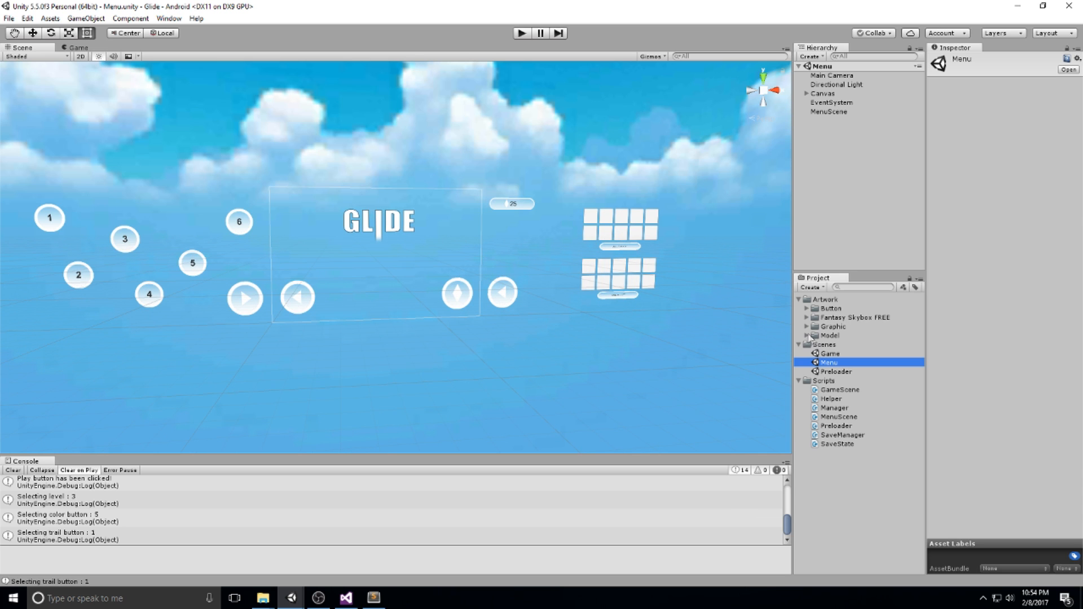
# Add the plane model from Artwork/Model to the Menu scene, rotated X -90, Z 90.
pyautogui.click(830, 335)
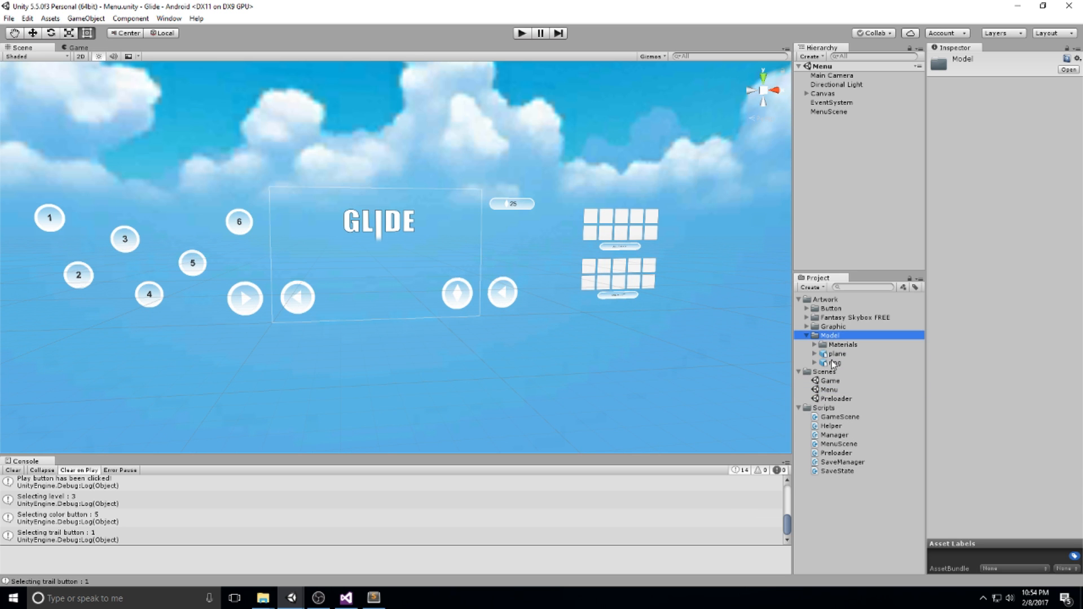
pyautogui.click(837, 354)
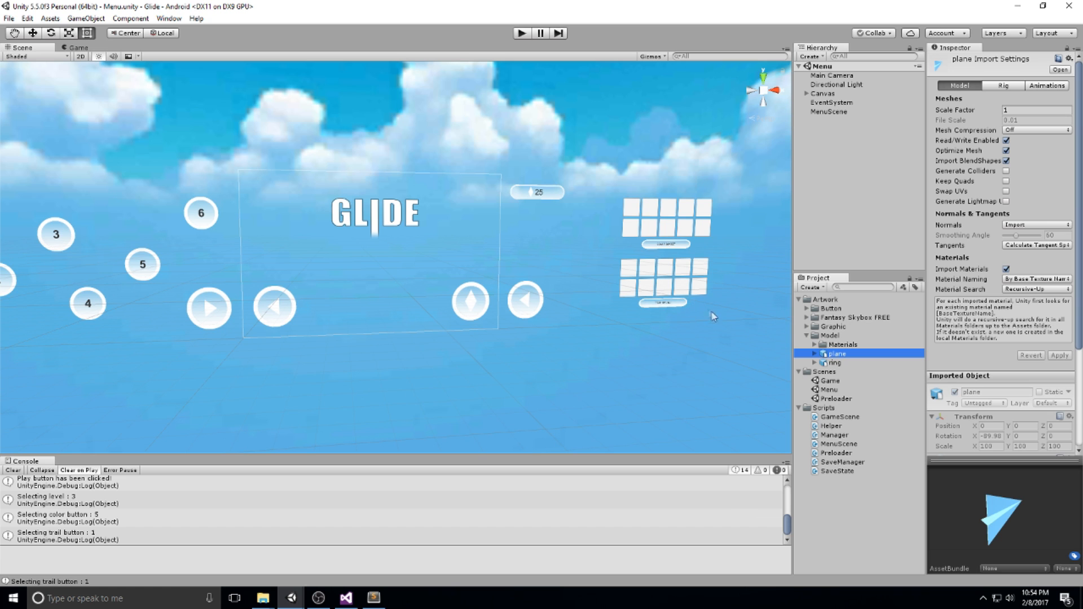
pyautogui.moveTo(592, 336)
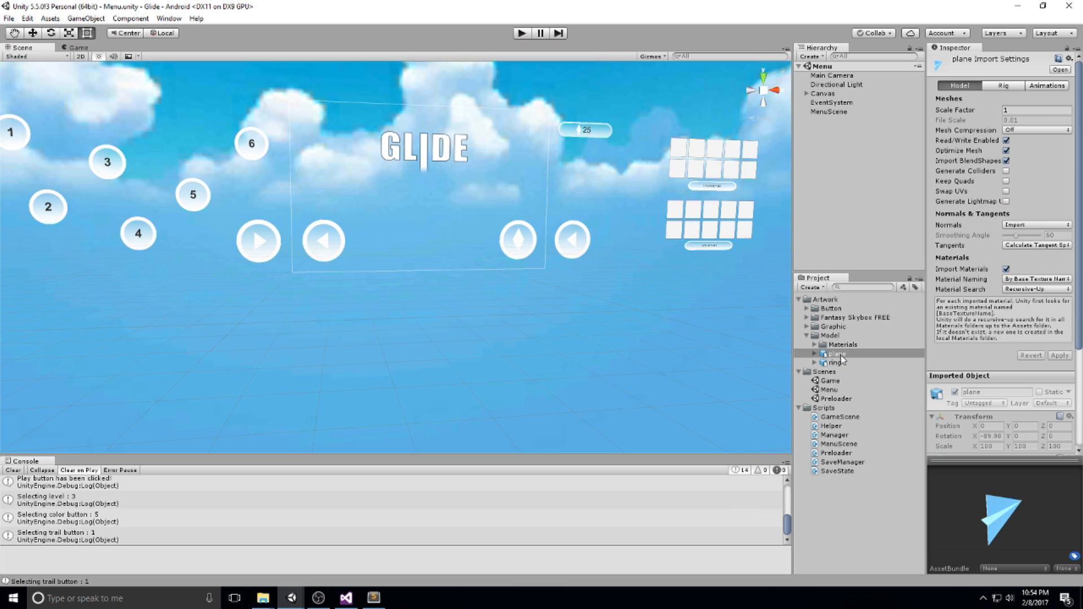
pyautogui.click(819, 121)
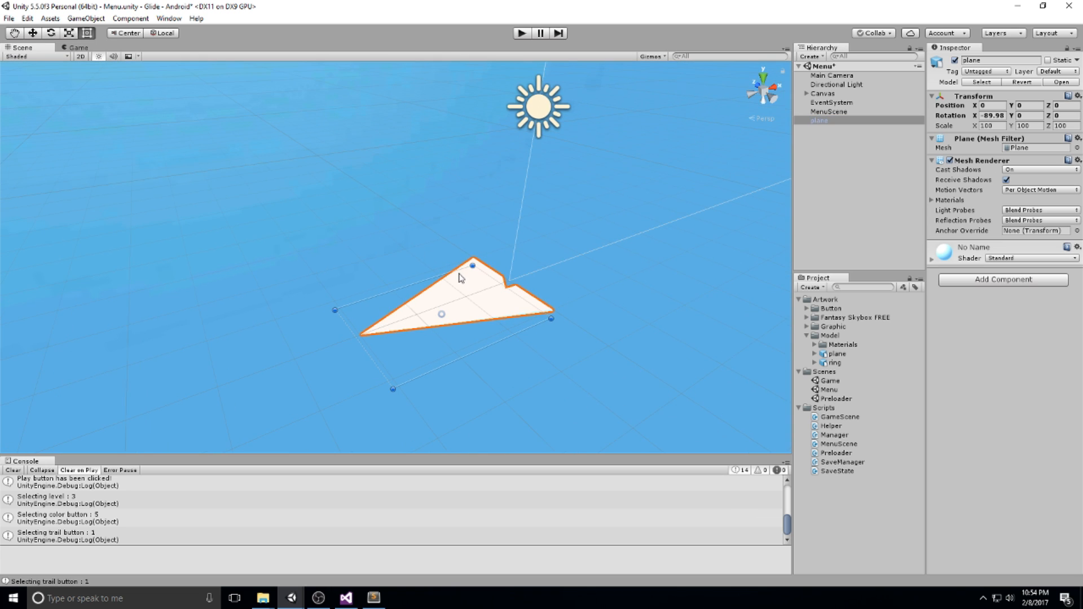
pyautogui.moveTo(445, 258)
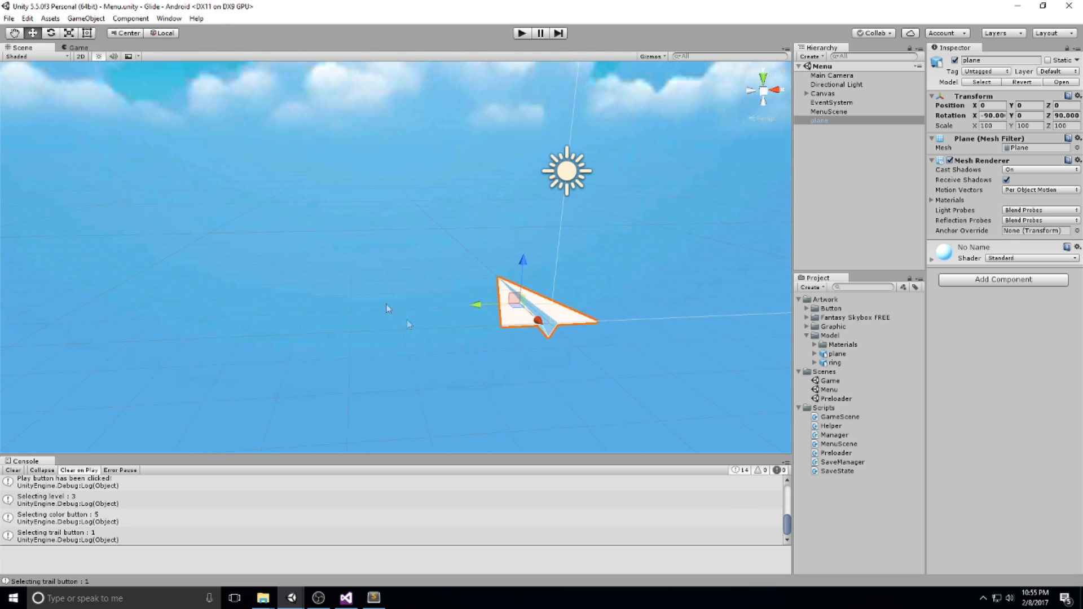
# Rename the paper plane object to Player and collapse its Mesh Filter component.
pyautogui.click(842, 129)
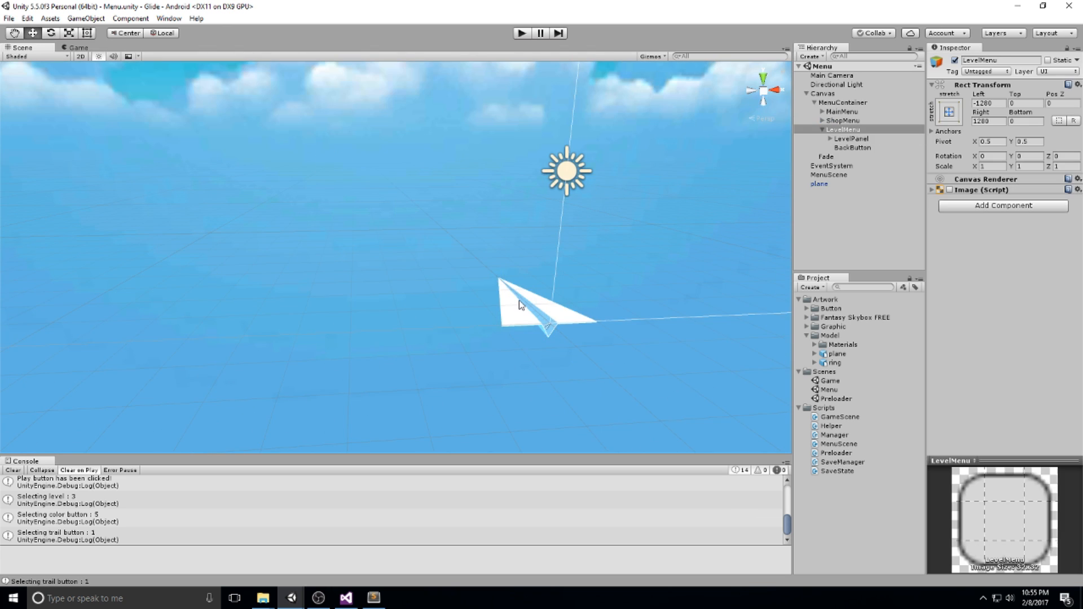
pyautogui.click(819, 182)
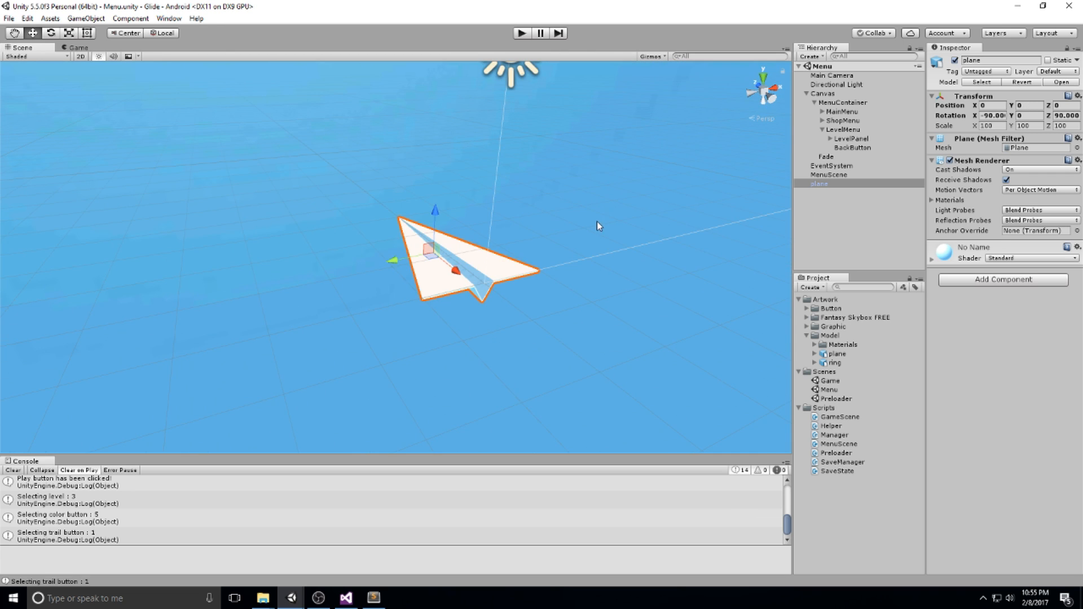
pyautogui.click(818, 183)
pyautogui.write('Player')
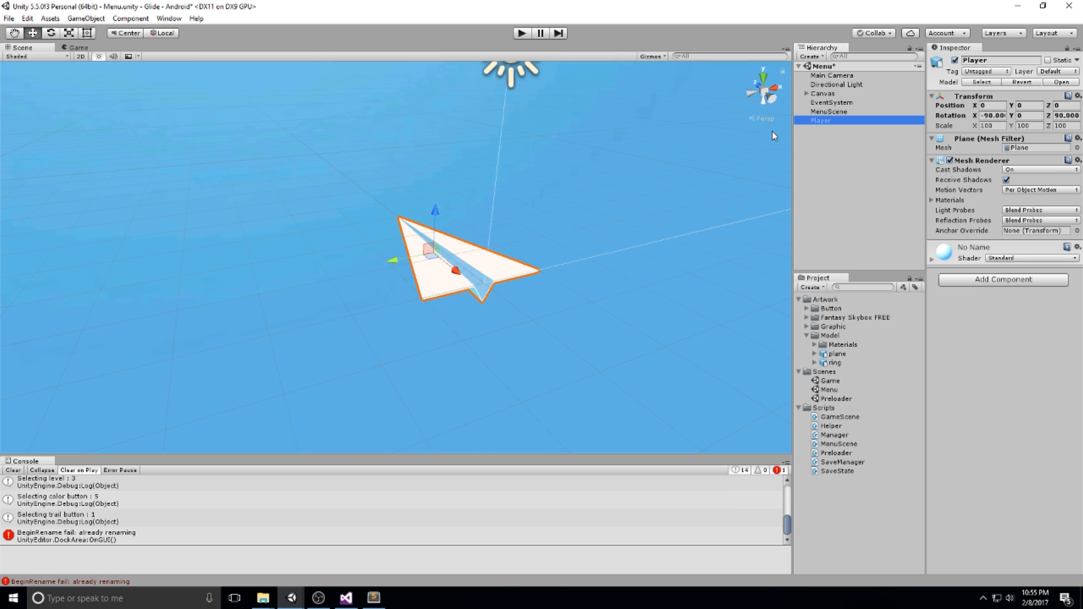
pyautogui.click(932, 161)
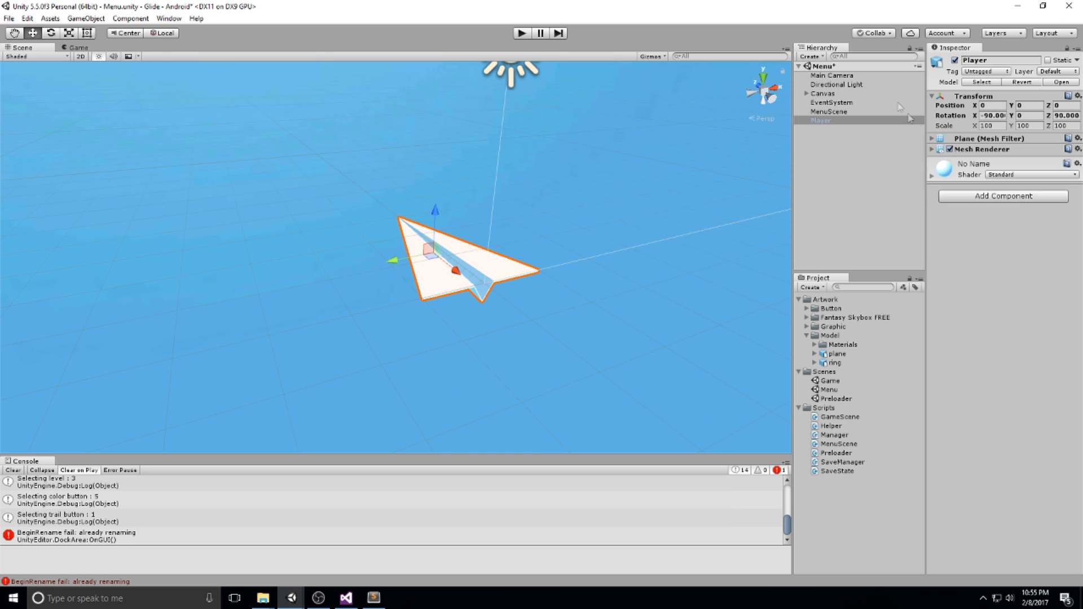
pyautogui.click(831, 75)
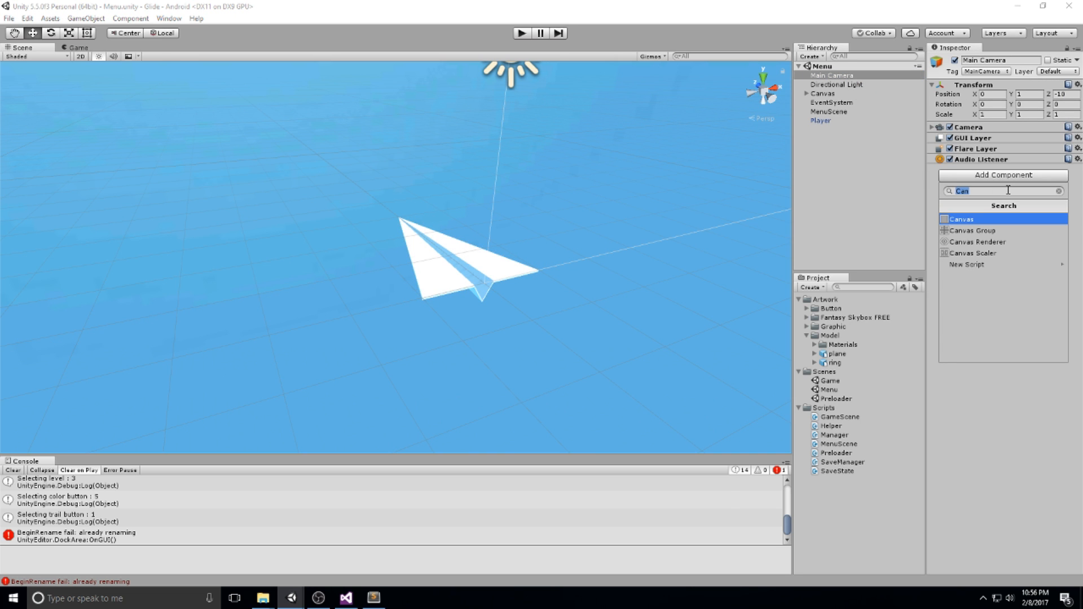
# Create a new MenuCamera script and add it to the Main Camera.
pyautogui.write('MenuCam')
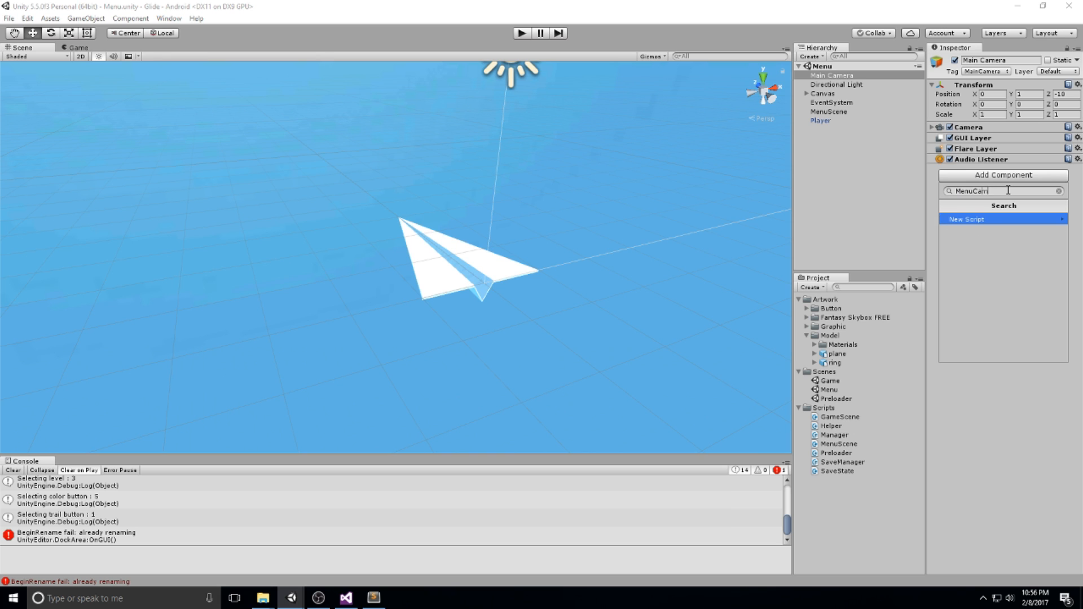
pyautogui.click(965, 219)
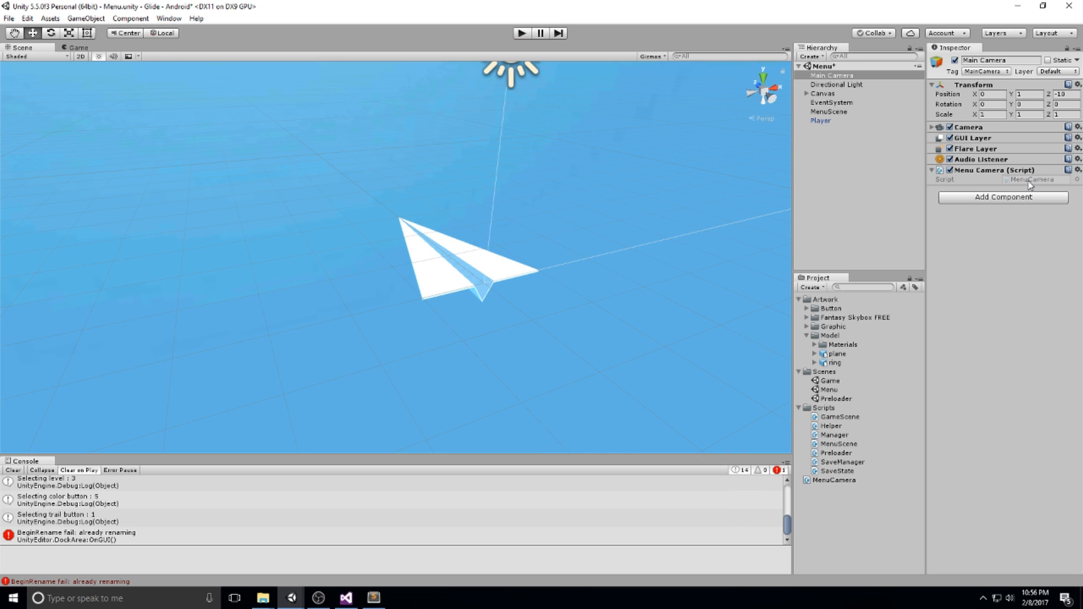
pyautogui.moveTo(1039, 181)
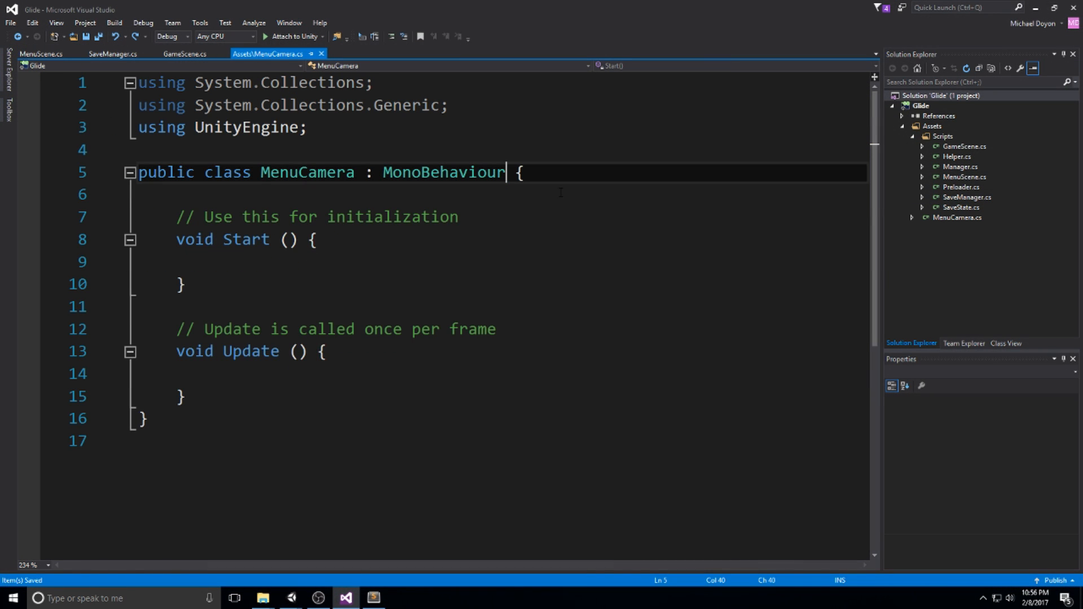
# Replace the template methods with public Transform shopWaypoint and levelWaypoint fields.
pyautogui.doubleClick(443, 172)
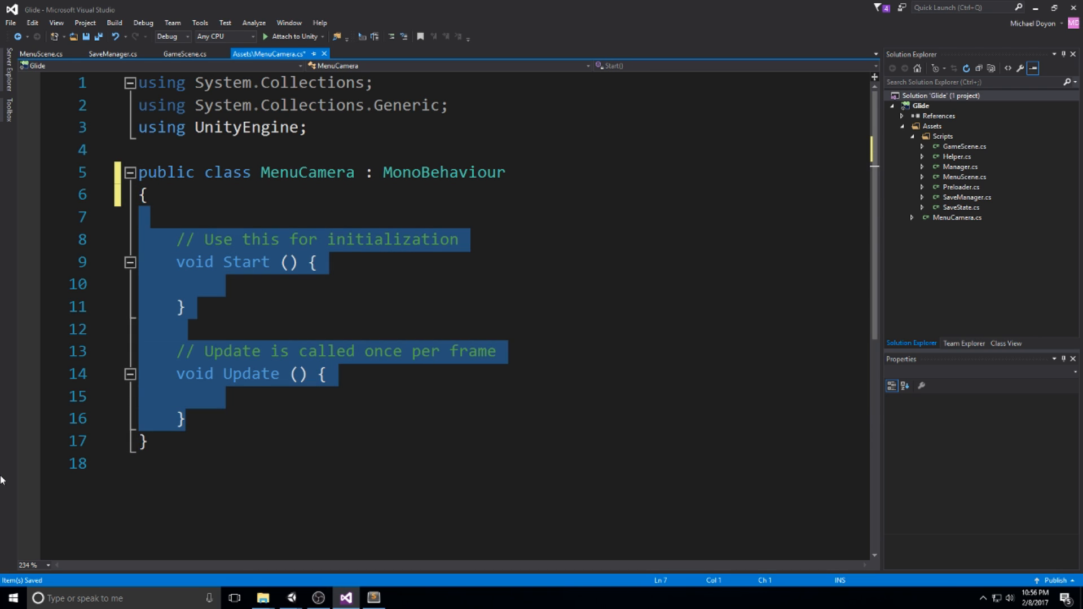
pyautogui.press('Delete')
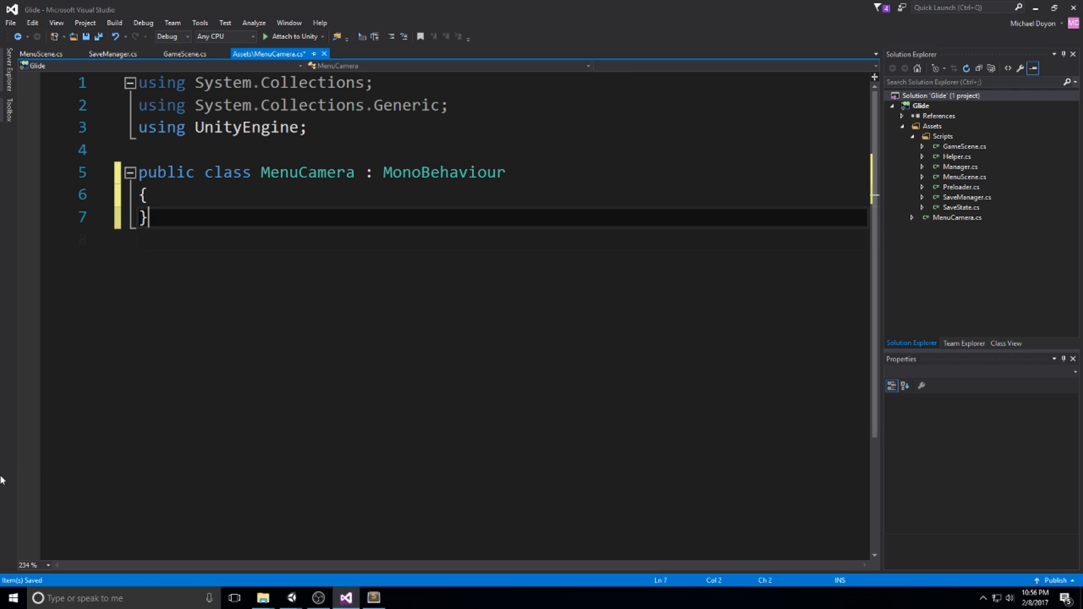
pyautogui.press('Return')
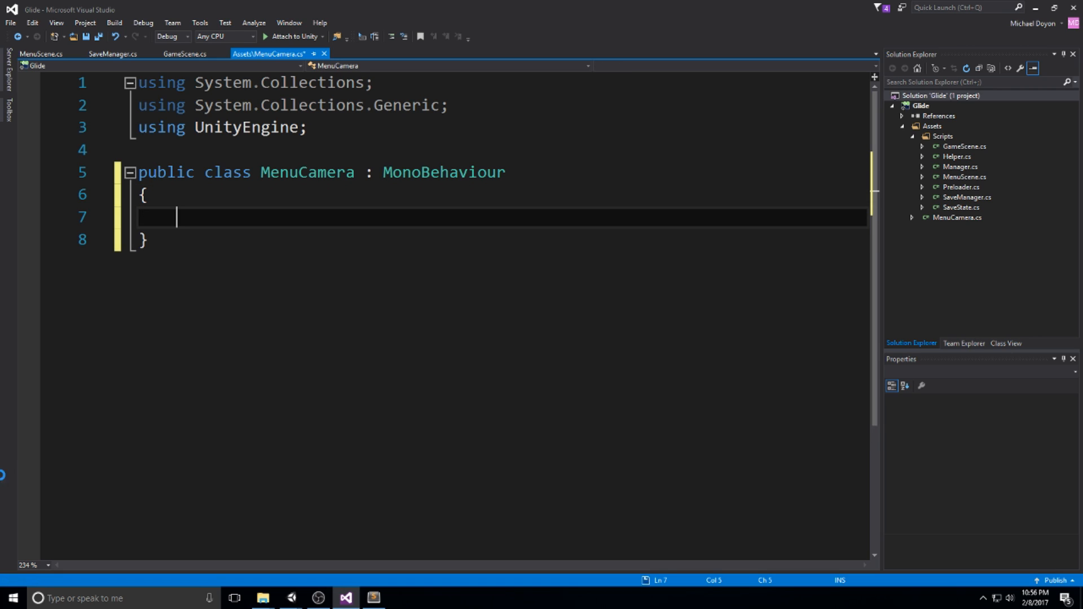
pyautogui.write('p')
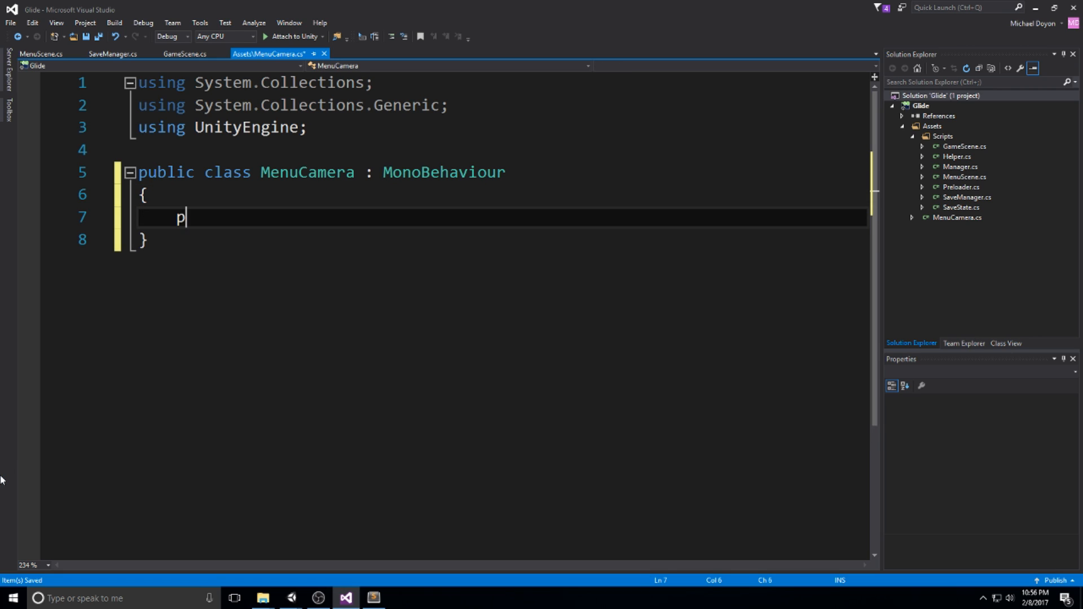
pyautogui.write('ublic Transform sho')
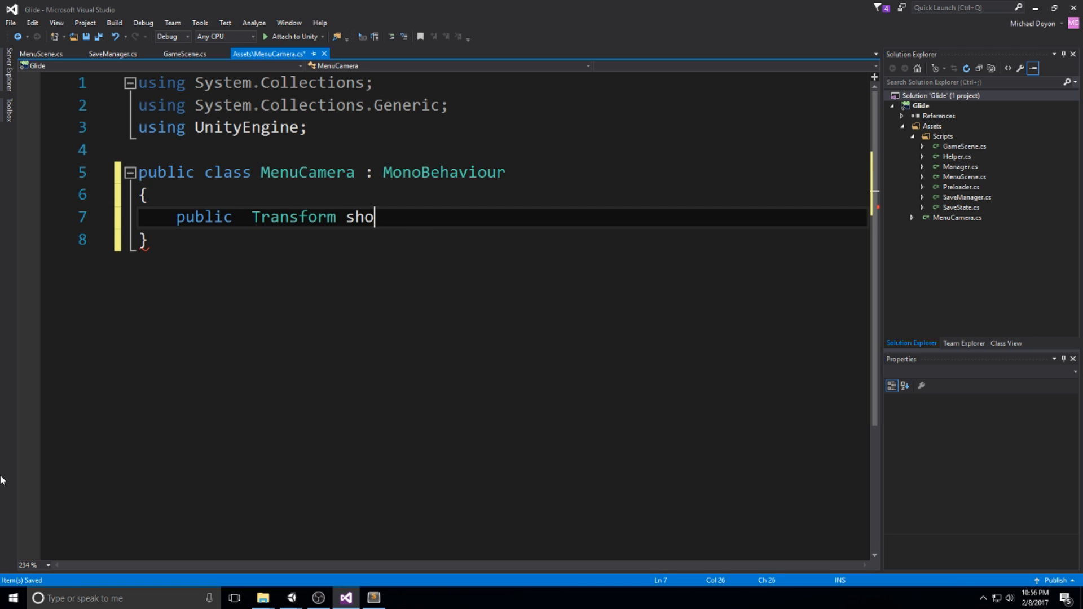
pyautogui.write('pWaypoint;')
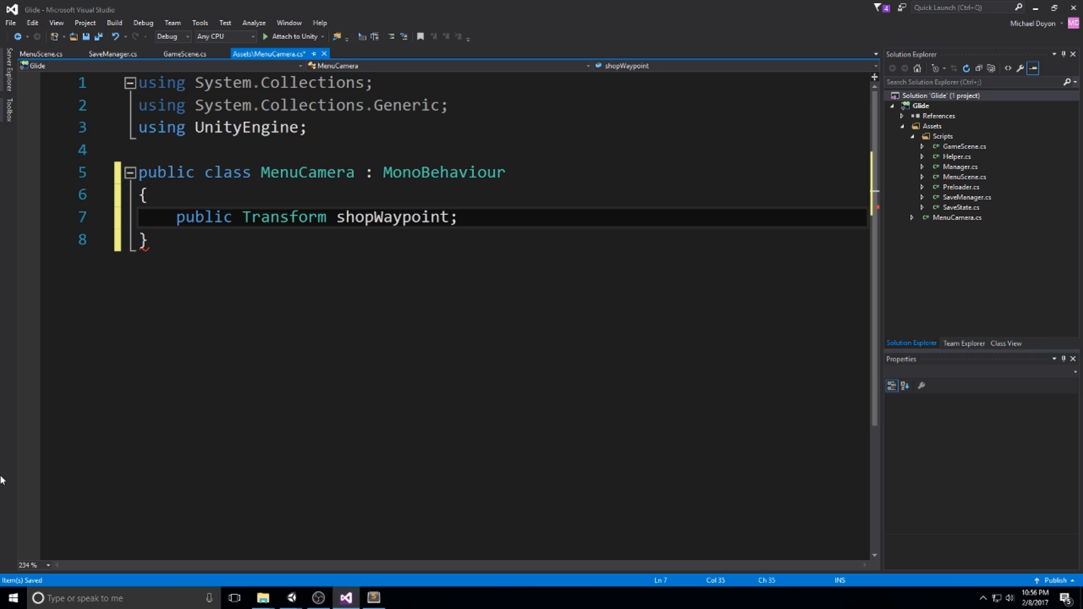
pyautogui.write('public Transform level')
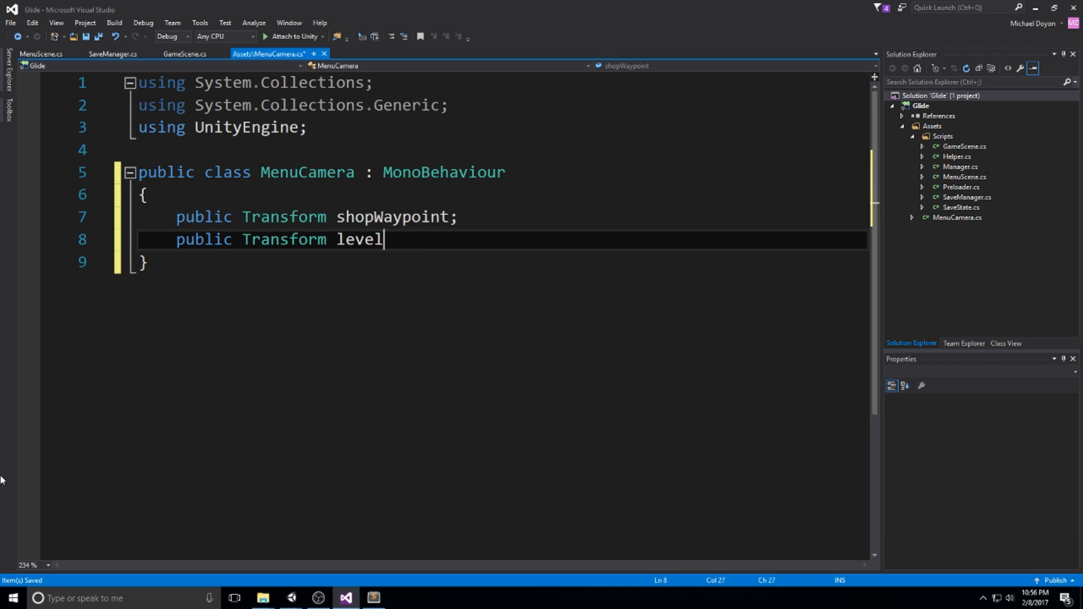
pyautogui.write('Waypoint;')
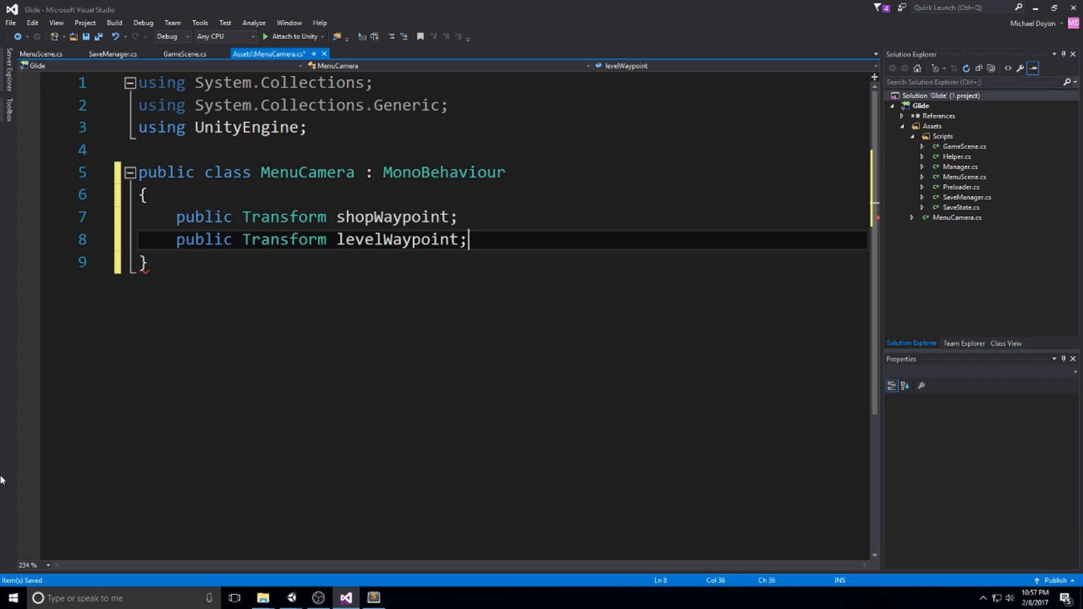
# Declare private startPosition, startRotation, desiredPosition and desiredRotation fields above the waypoints.
pyautogui.press('Enter')
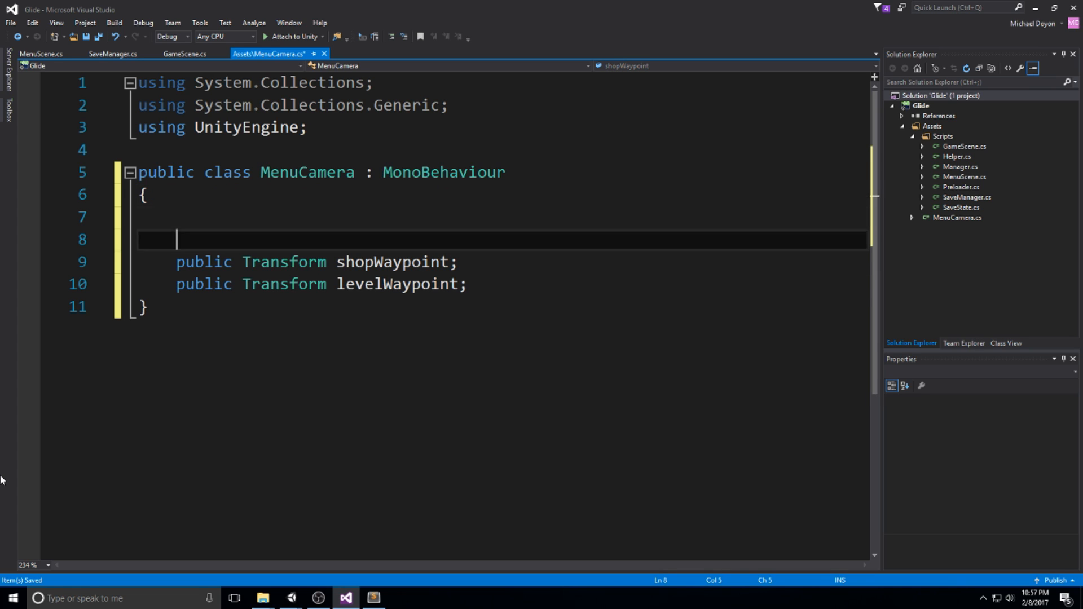
pyautogui.write('private Vector3 startPosi')
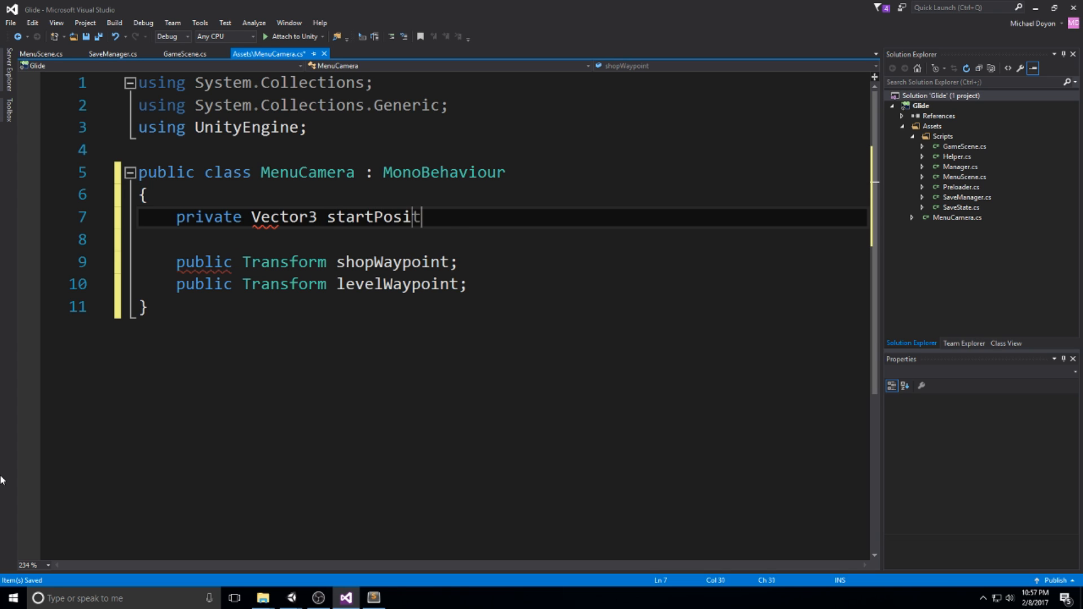
pyautogui.write('tion;')
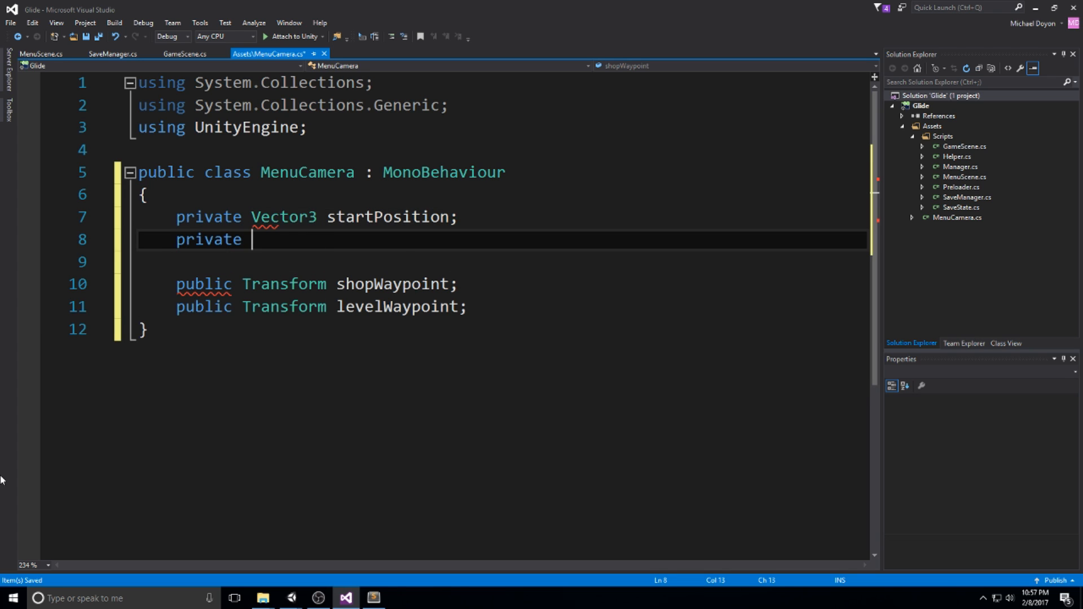
pyautogui.write('Quaternion star')
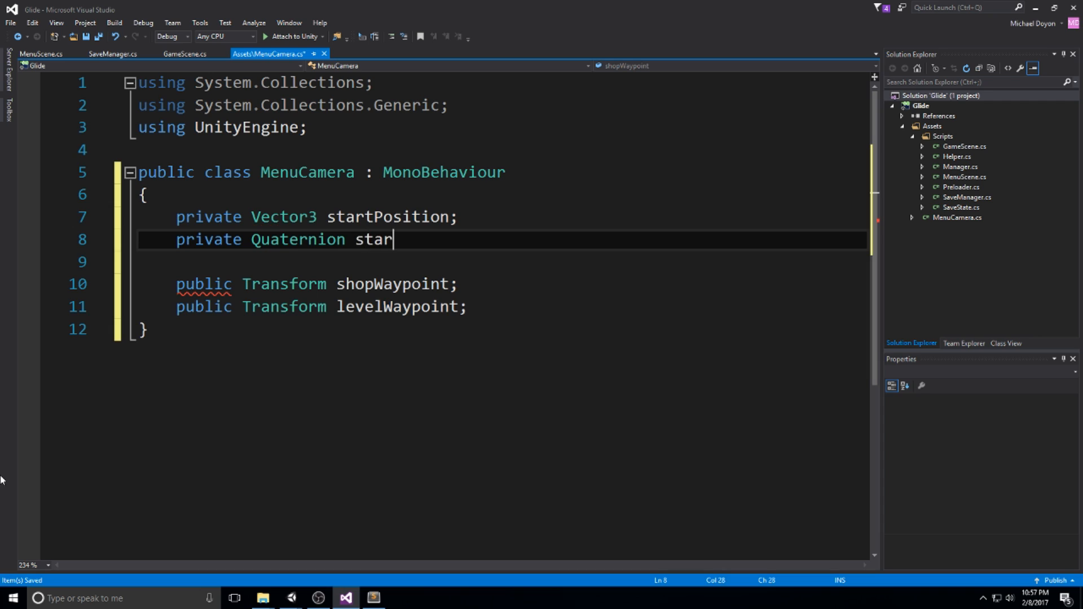
pyautogui.write('tRotai')
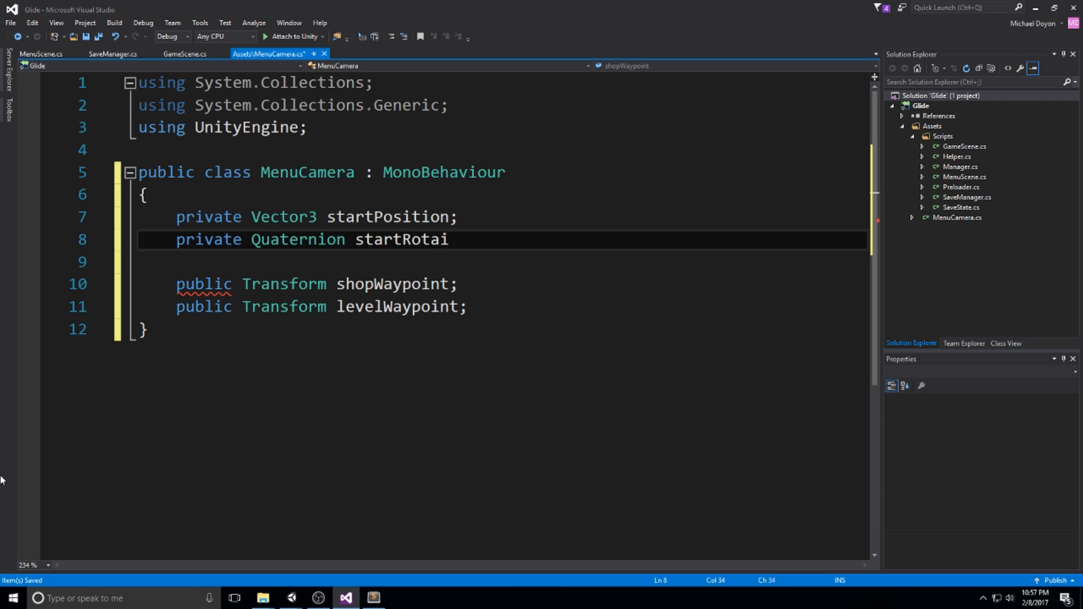
pyautogui.write('tion;')
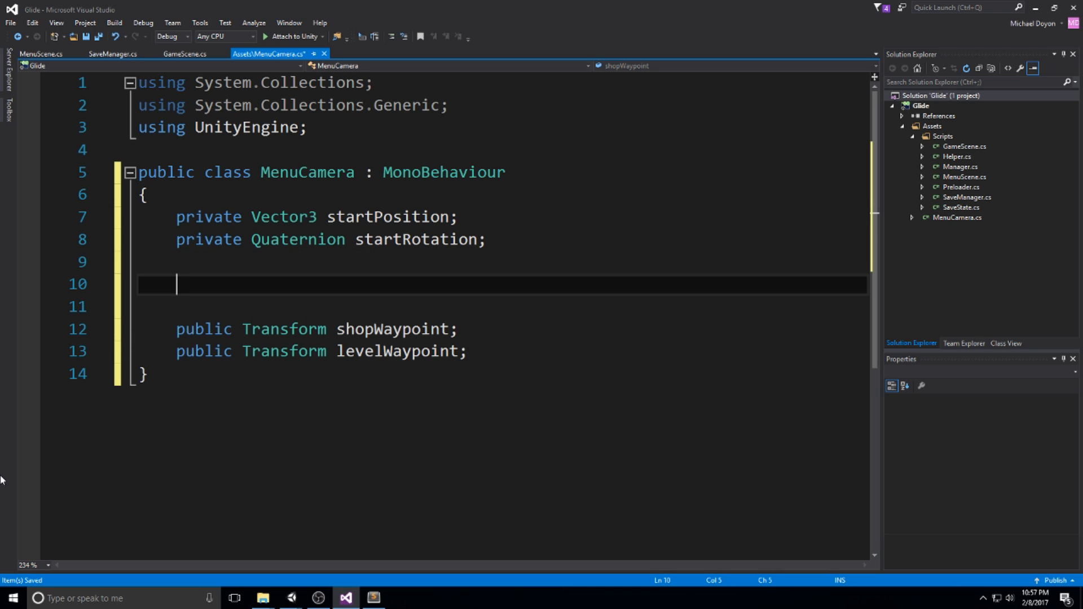
pyautogui.write('private Vector3')
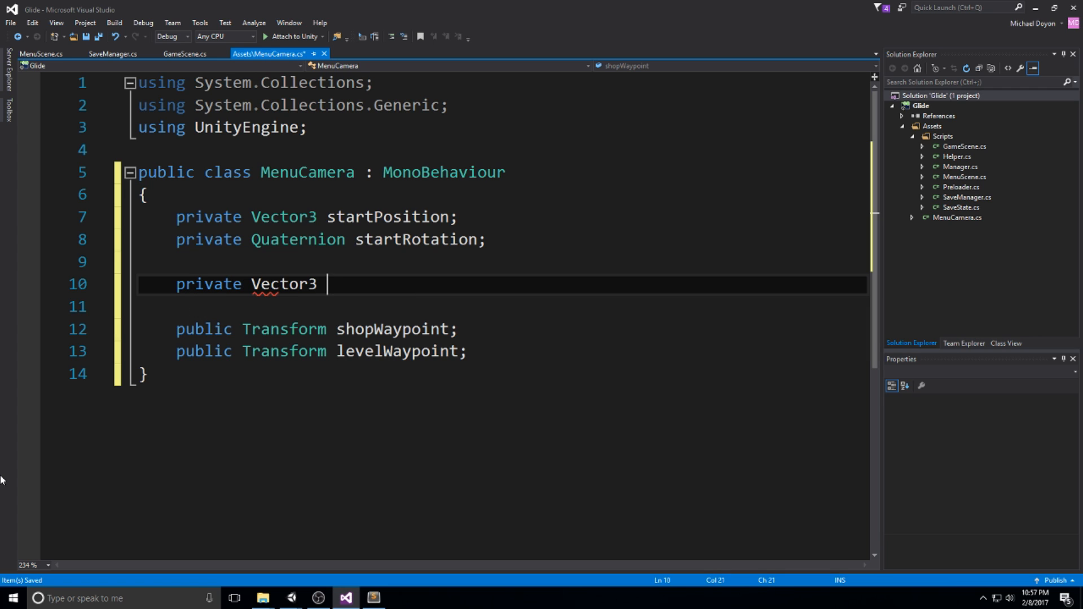
pyautogui.write('desiredPosition;')
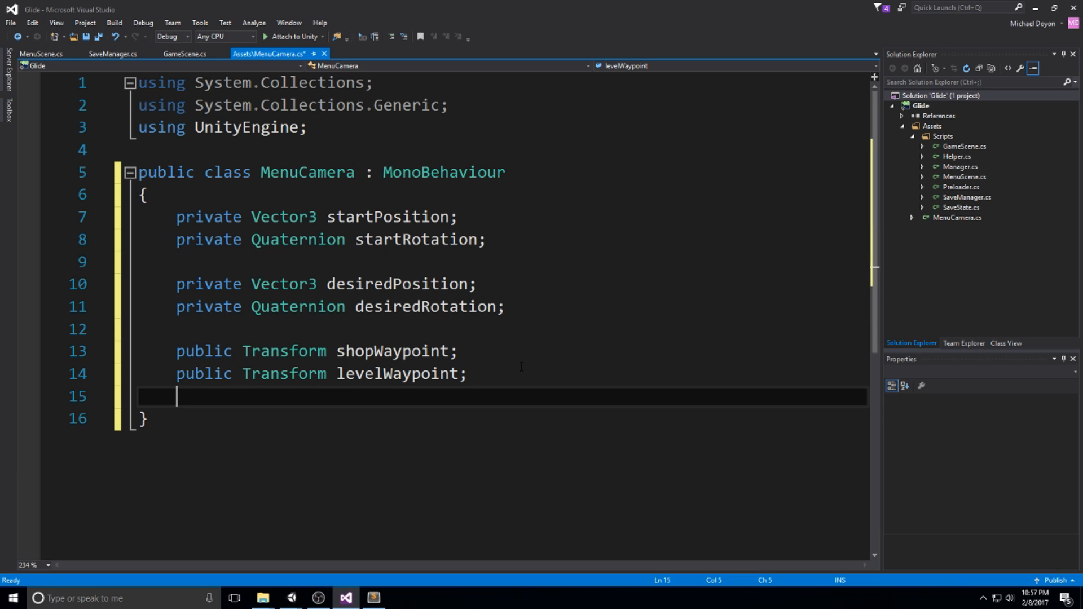
# Write Start() assigning transform.localPosition and rotation to the start and desired fields.
pyautogui.write('private void S')
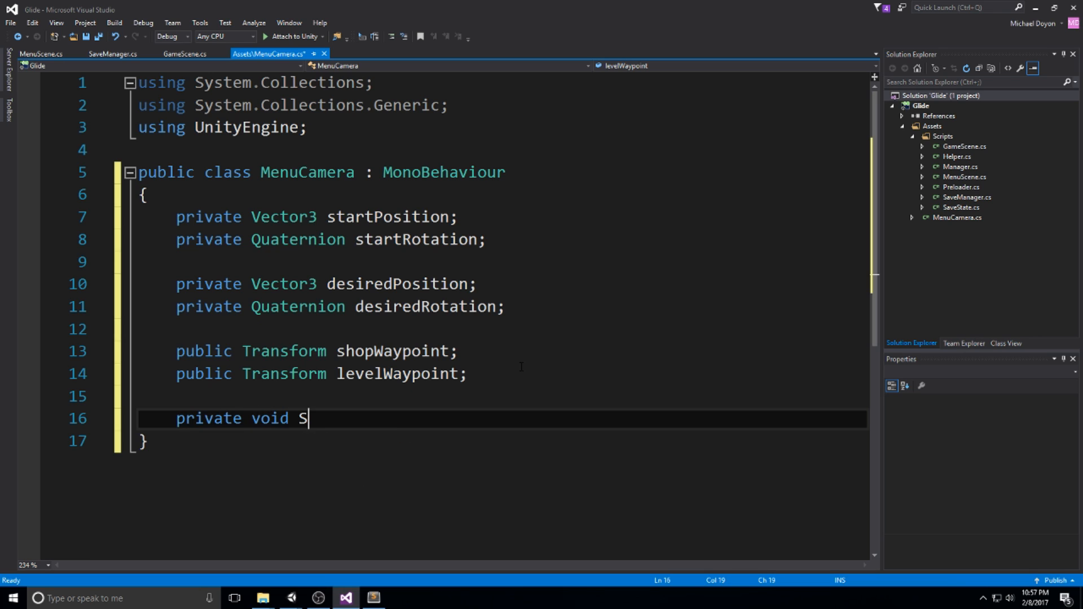
pyautogui.write('tart()')
pyautogui.write('startPosition =')
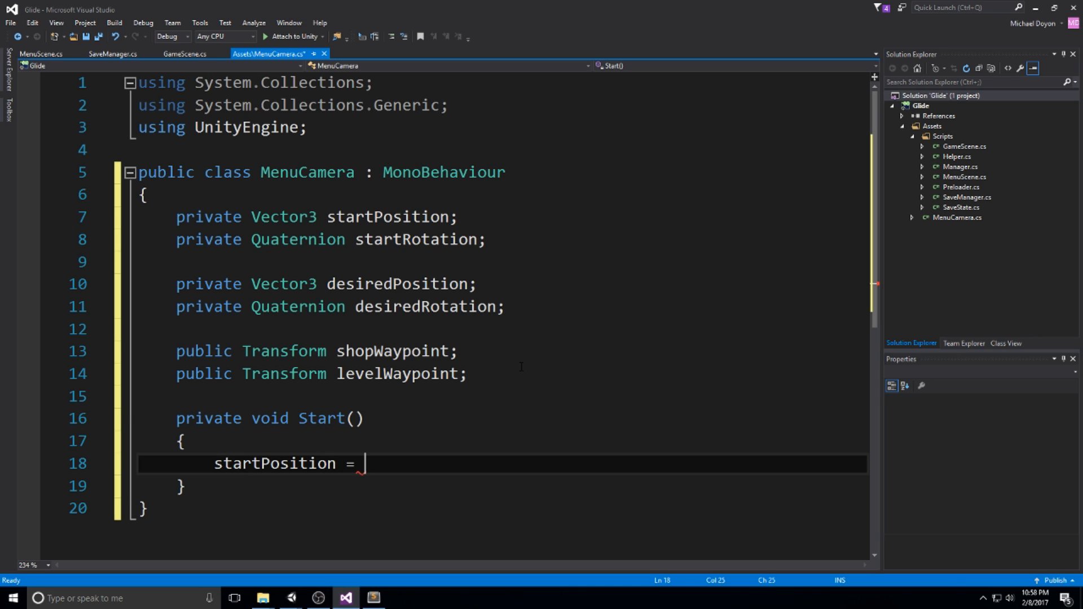
pyautogui.write('desiredPosition =')
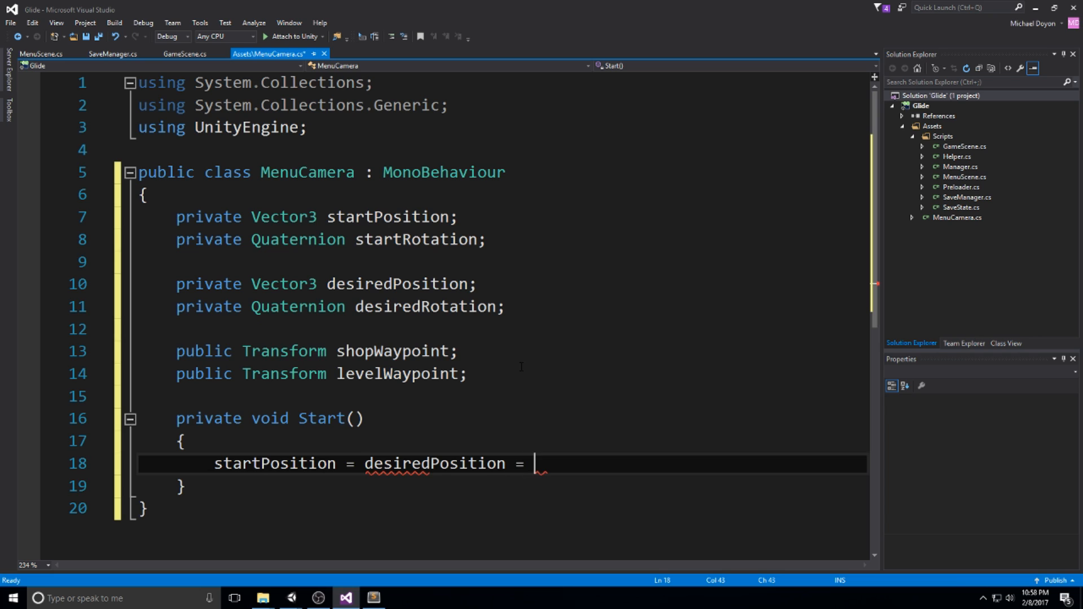
pyautogui.write('trrans')
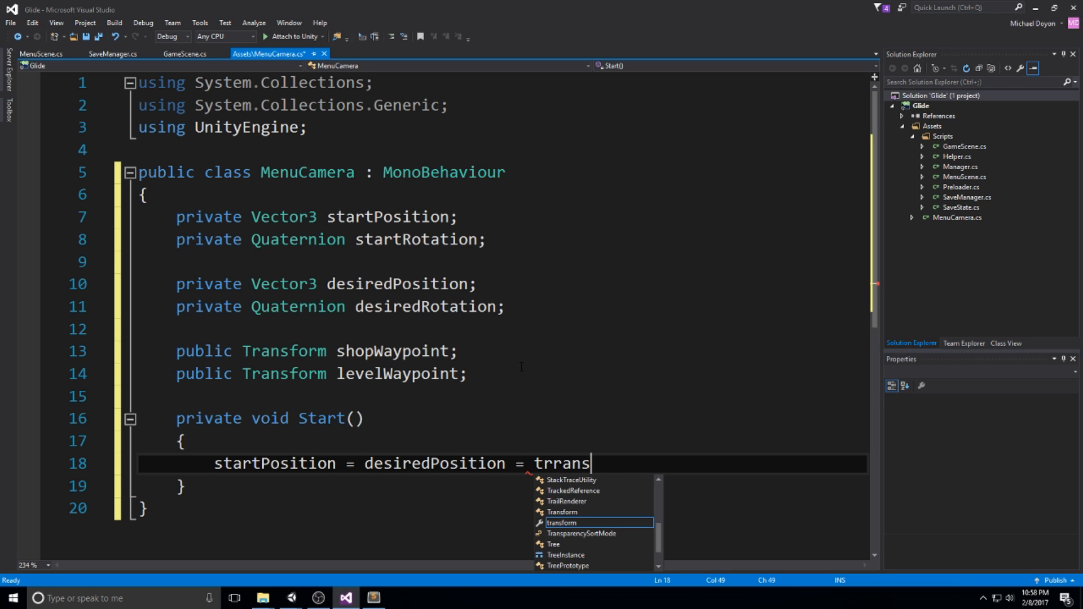
pyautogui.write('transform.localPosition;')
pyautogui.write('startRotation =')
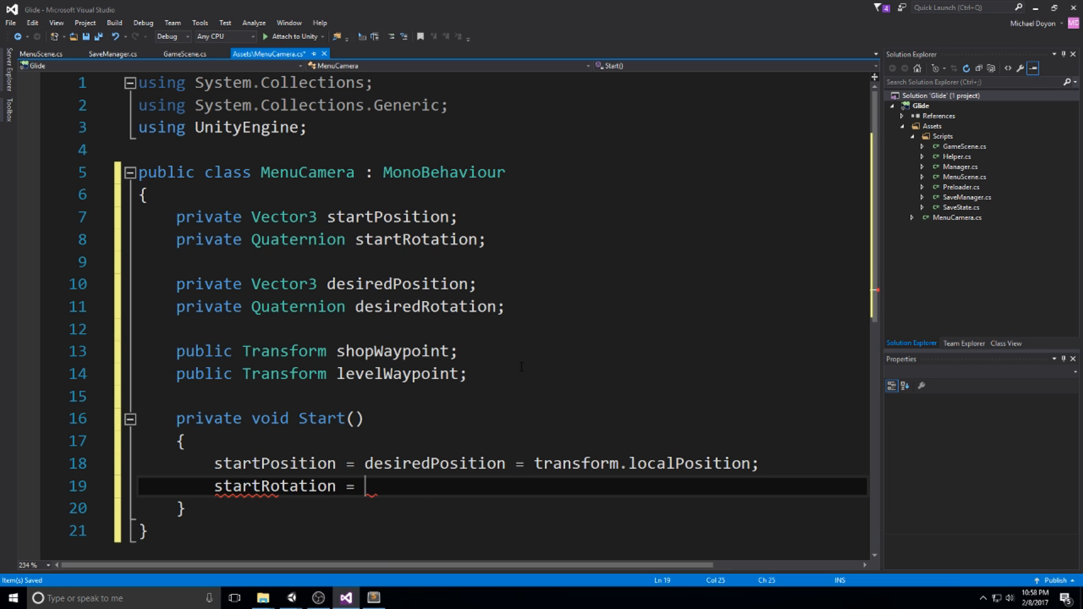
pyautogui.write('desiredRotation = T')
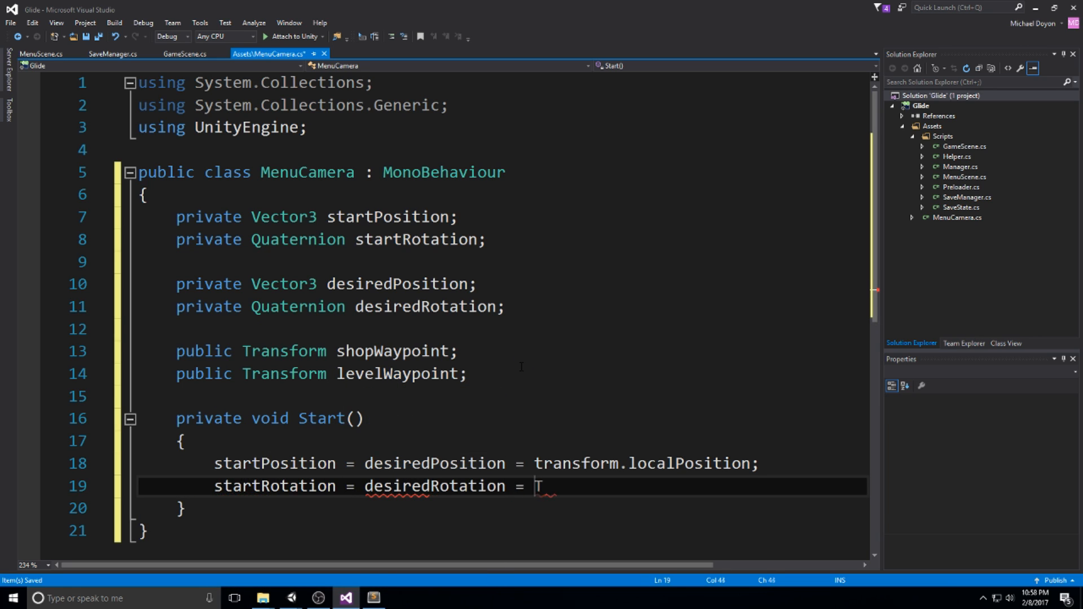
pyautogui.write('transform.rotate')
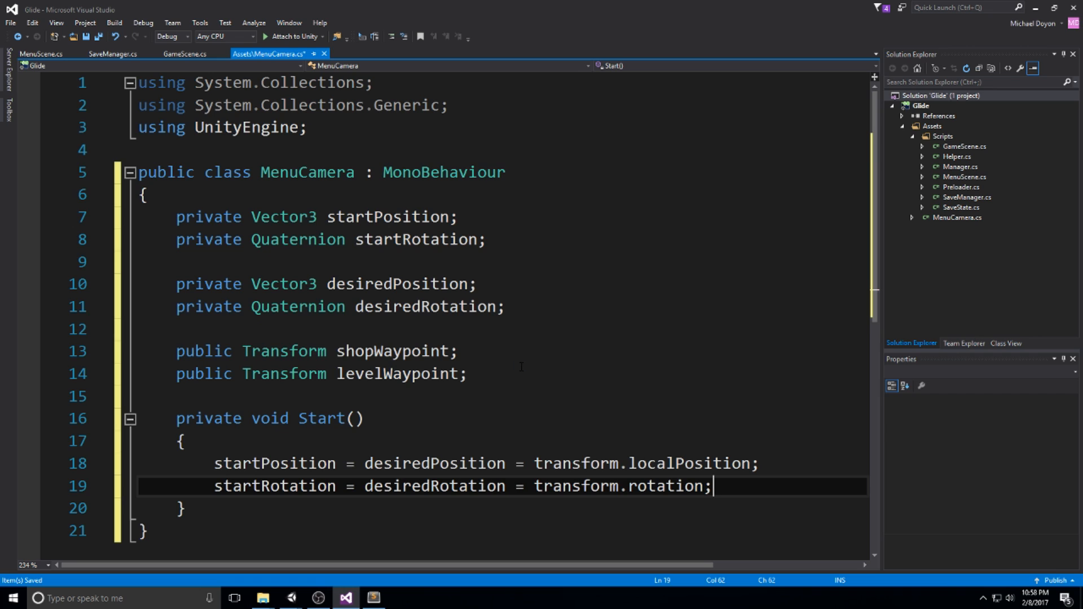
pyautogui.scroll(-3)
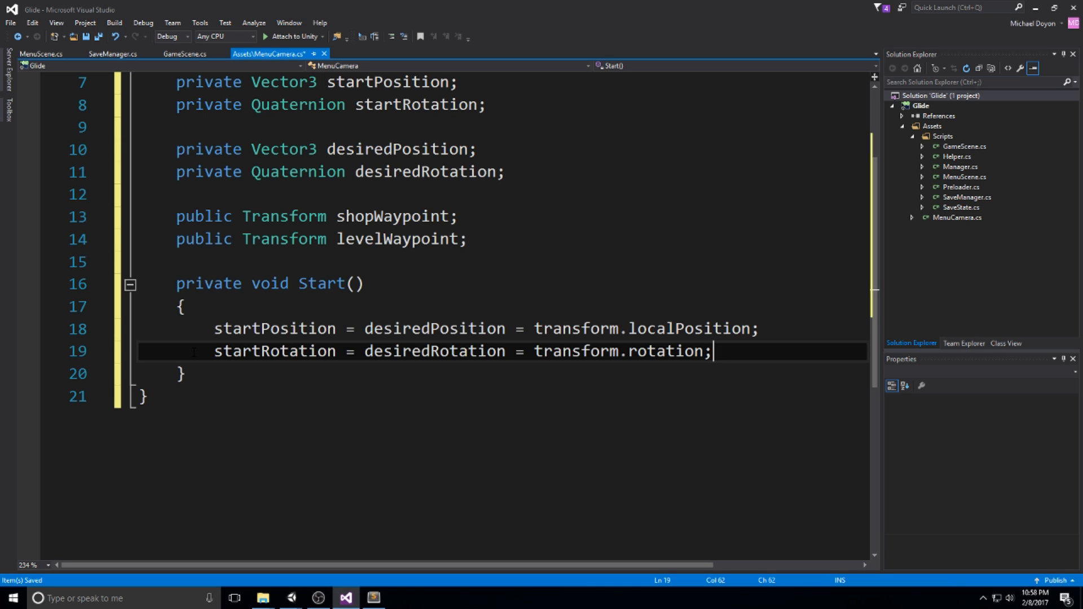
# Begin Update() with localPosition = Vector3.Lerp toward desiredPosition at 0.1f.
pyautogui.write('pri')
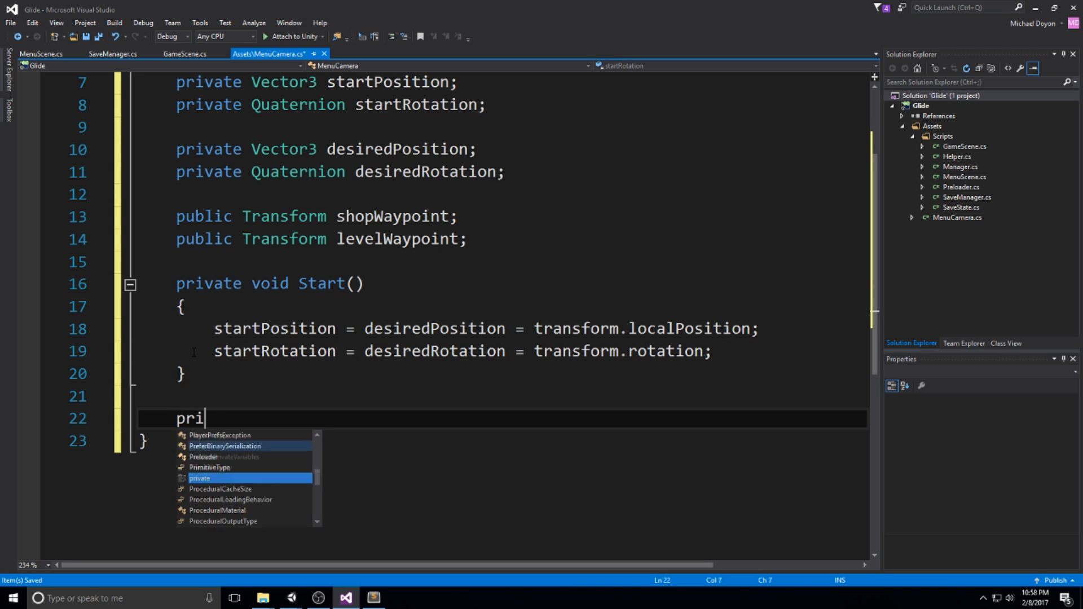
pyautogui.write('vate void Update(')
pyautogui.write('{')
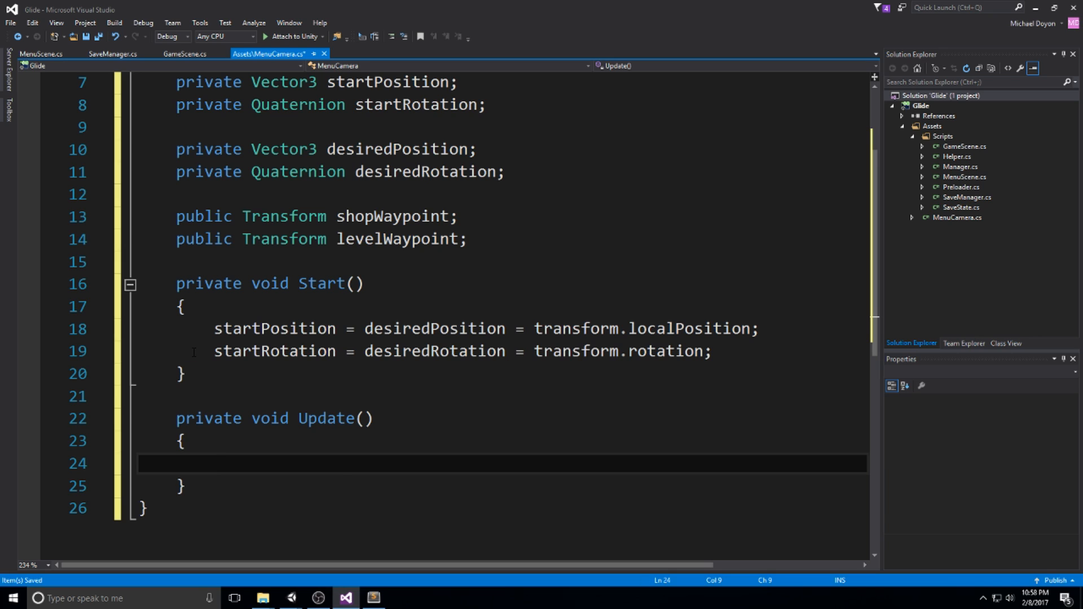
pyautogui.write('transform.l')
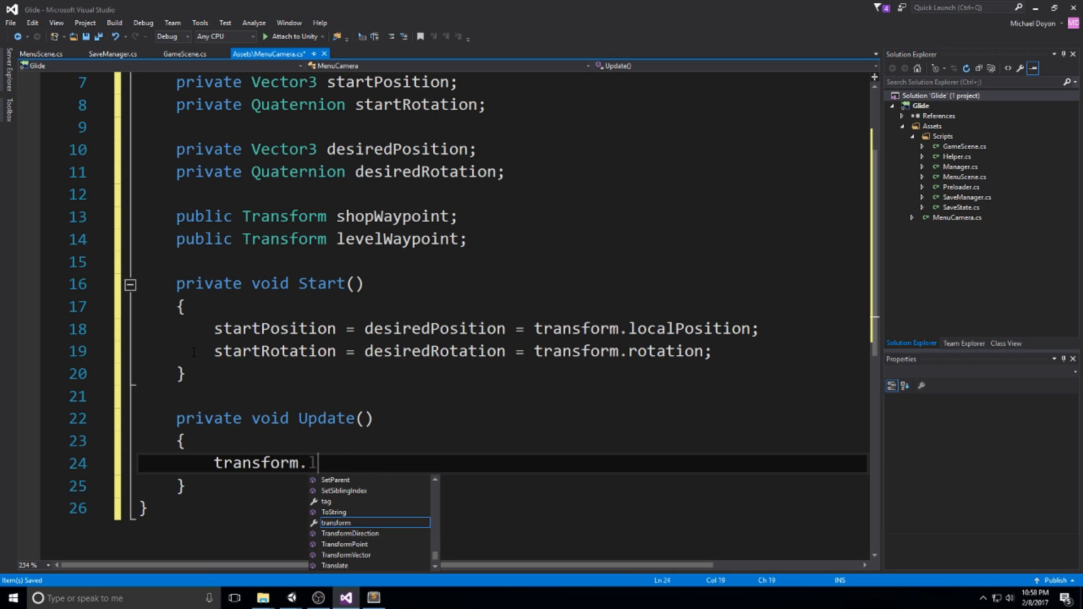
pyautogui.write('localPosition')
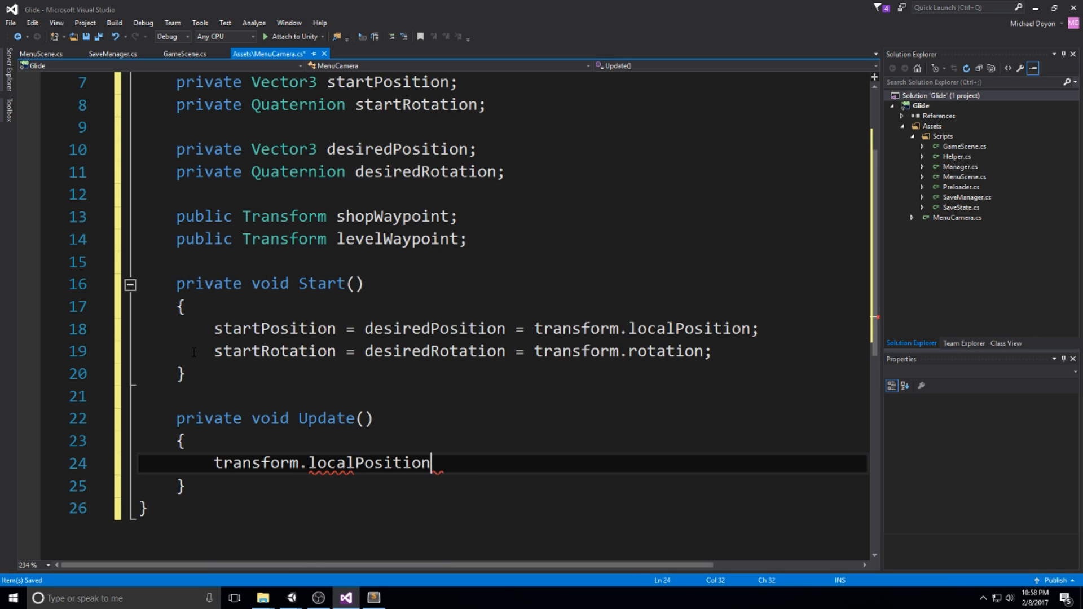
pyautogui.write('= Vector3.Lerp(transform.localPosition')
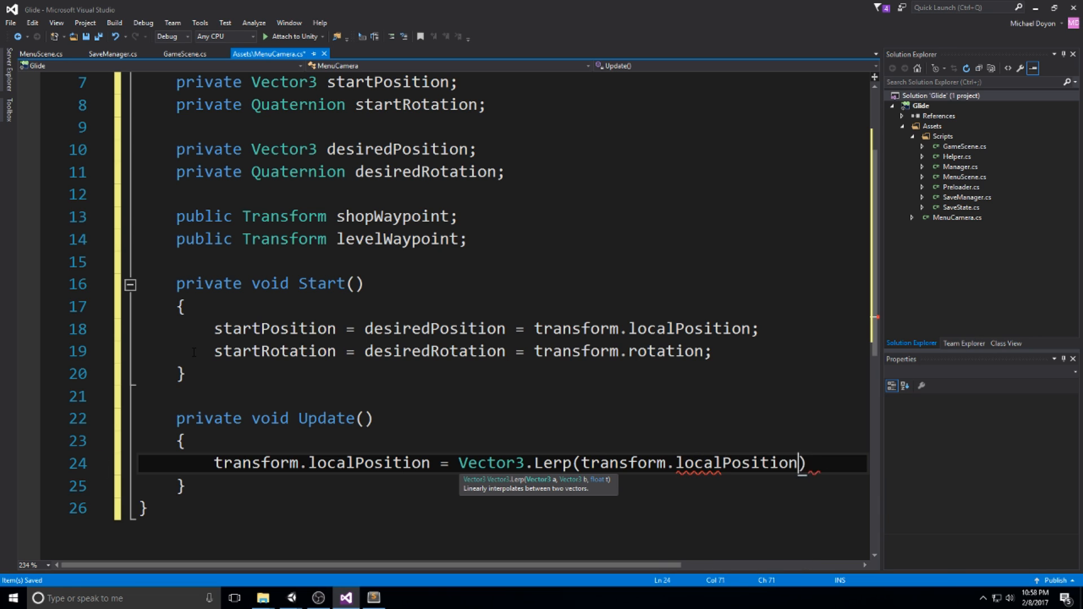
pyautogui.write(',desiredPosition,')
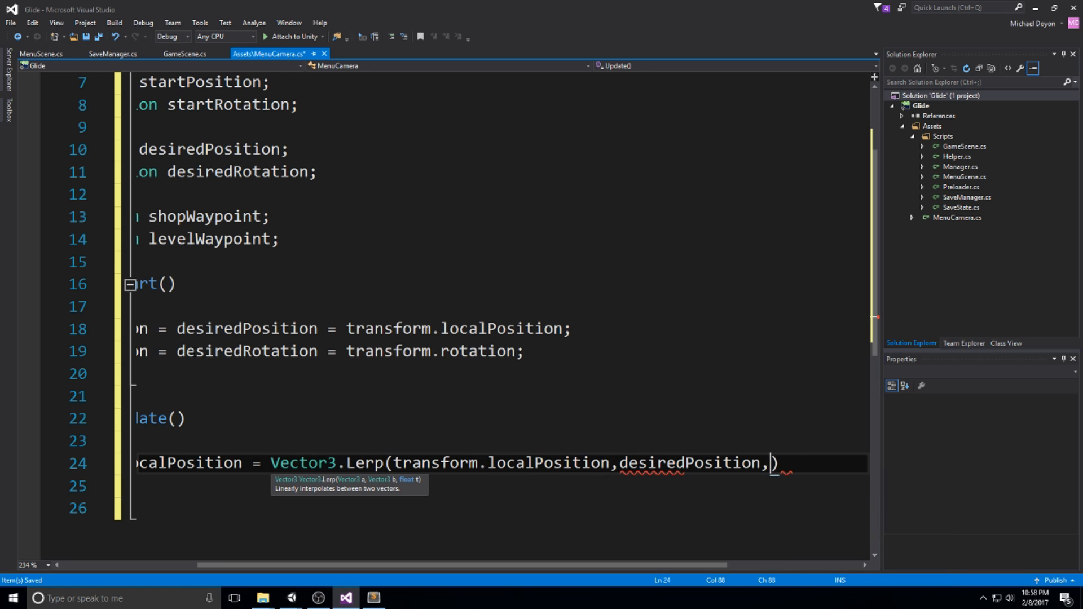
pyautogui.write('0.1f);')
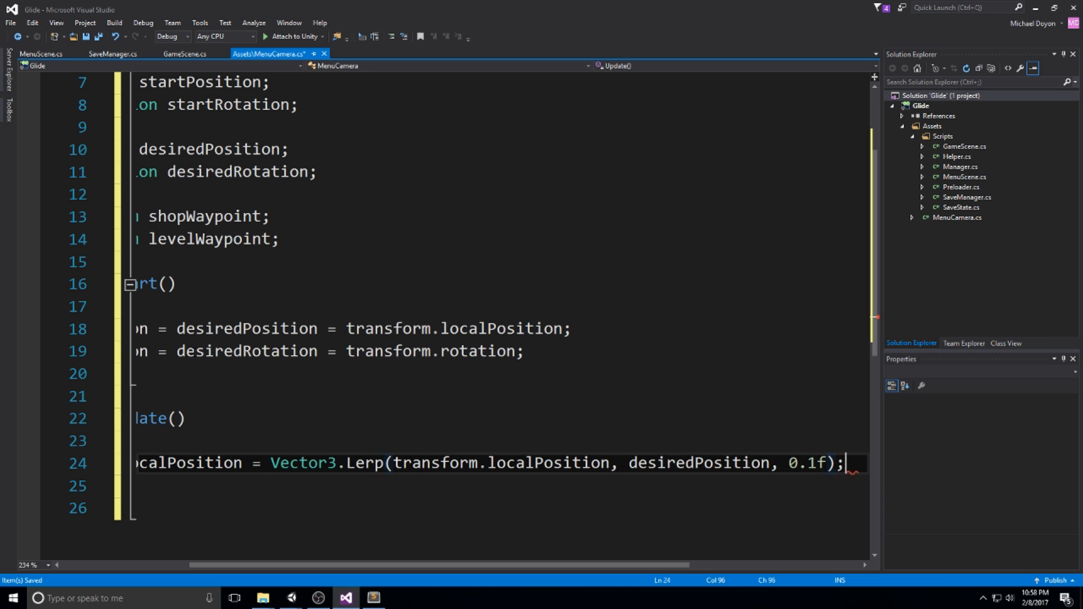
# Add transform.localRotation = Quaternion.Lerp toward desiredRotation at 0.1f.
pyautogui.write('t')
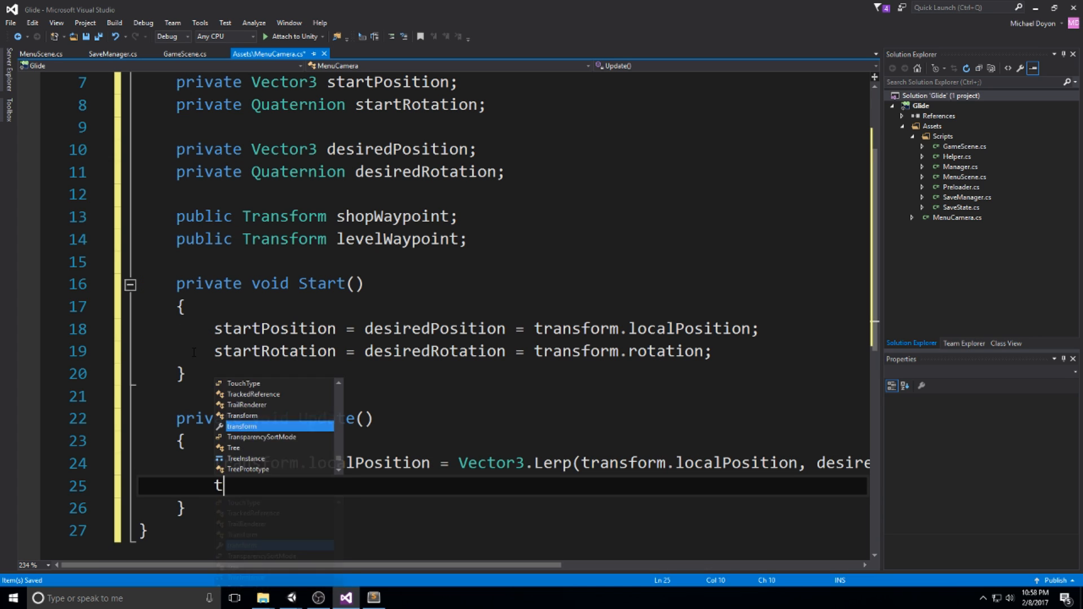
pyautogui.write('ransform.rota')
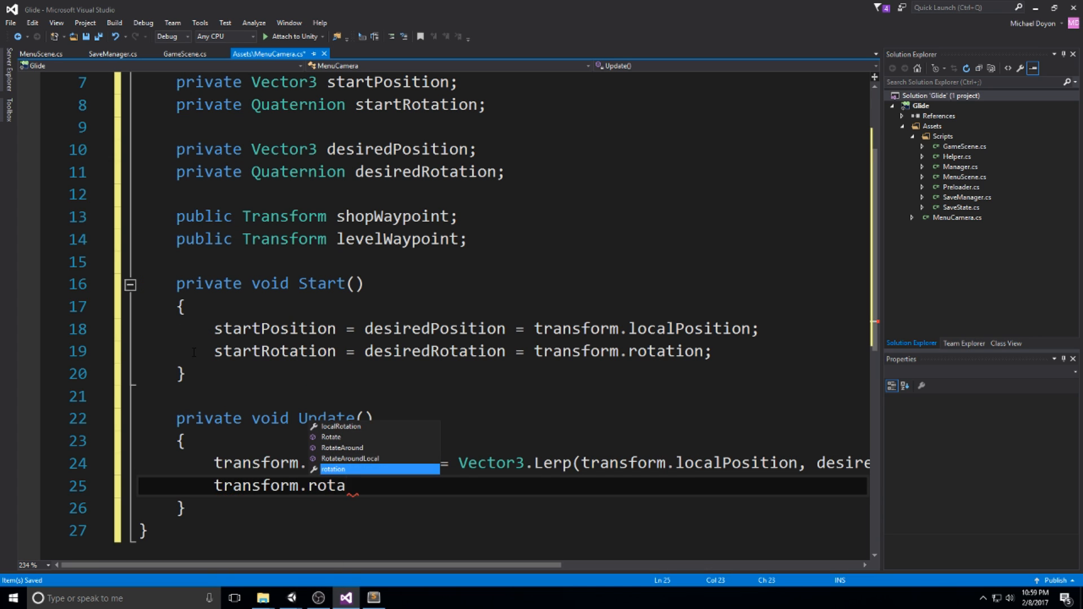
pyautogui.write('loca')
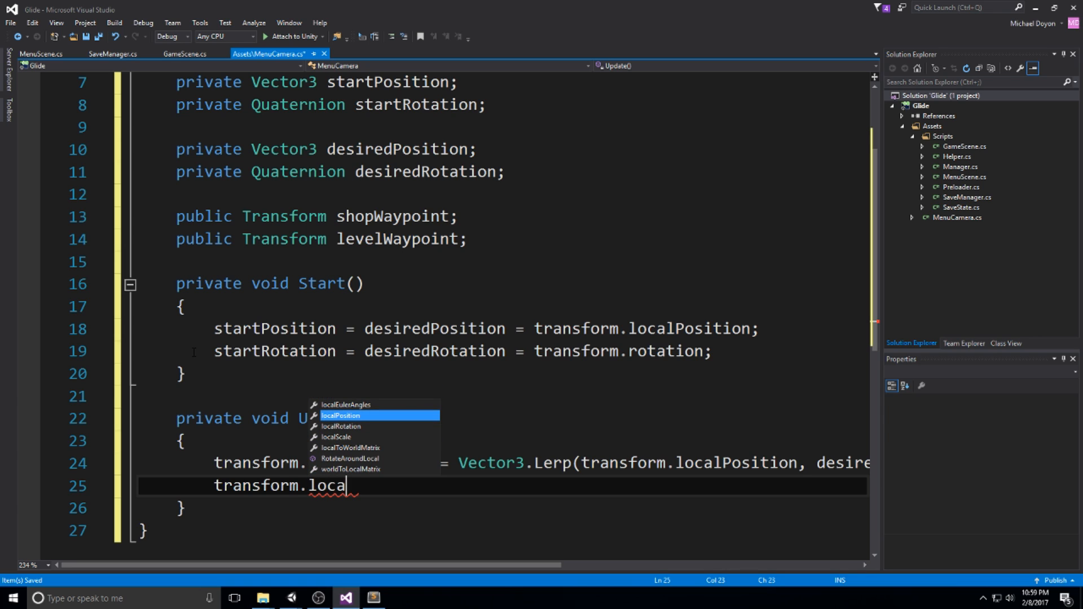
pyautogui.press('Down')
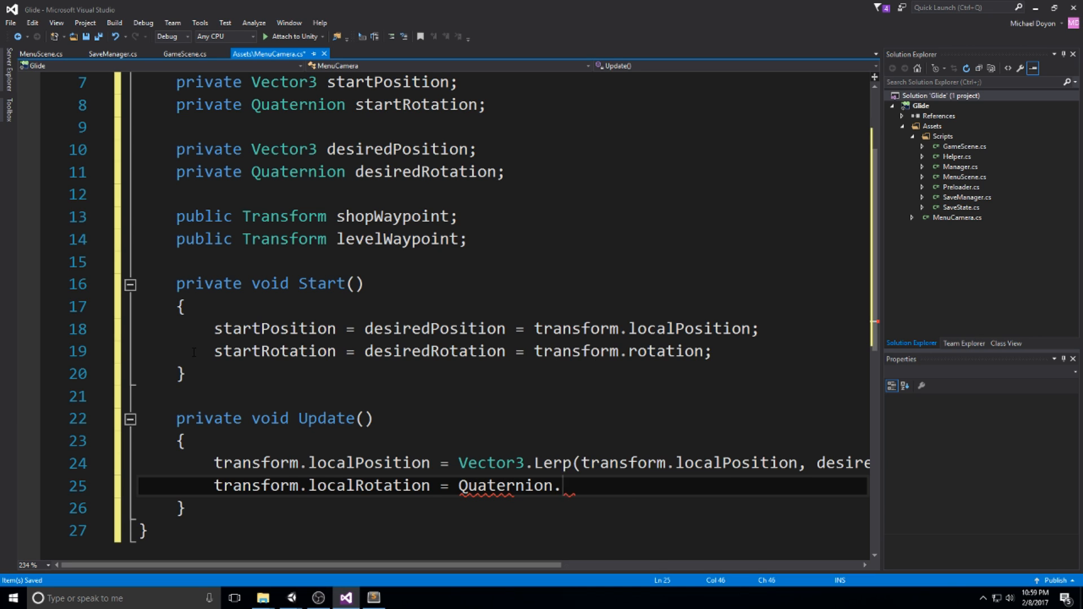
pyautogui.write('Lerp')
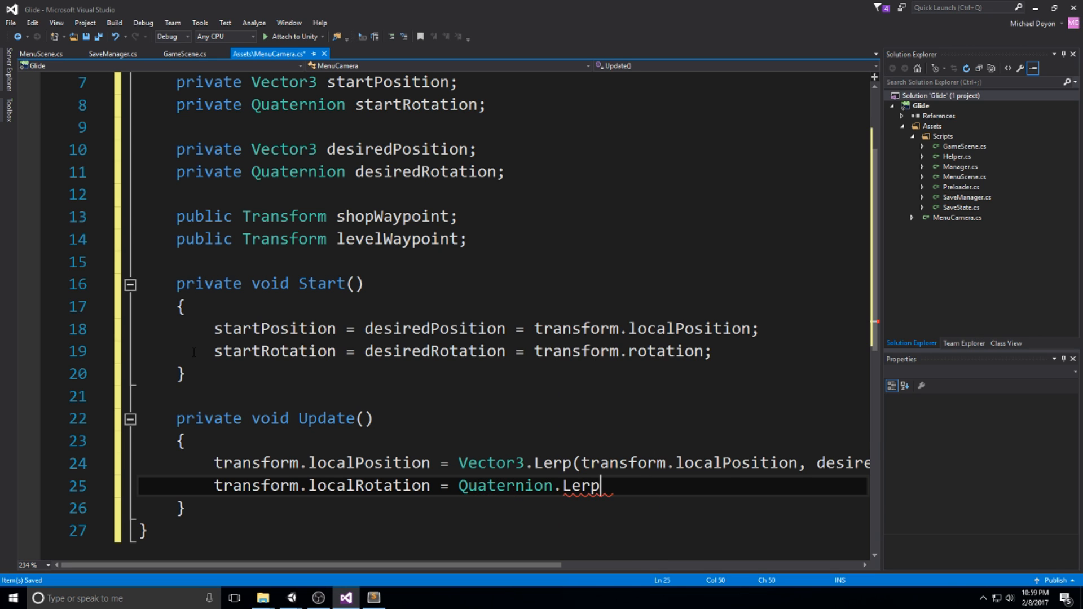
pyautogui.write('(transform.rotation,desiredRotation, 0')
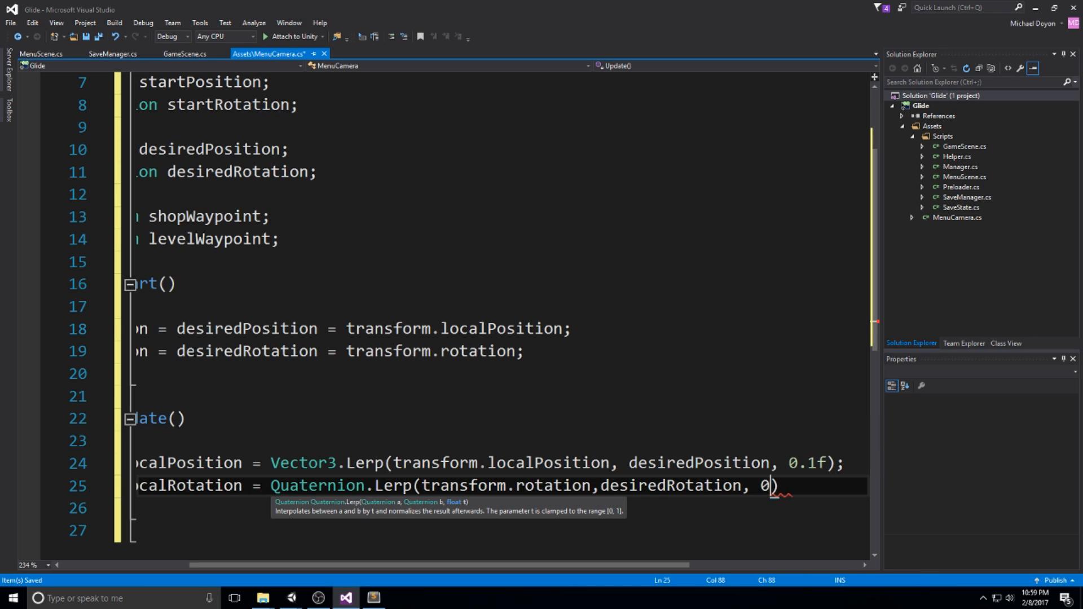
pyautogui.write('.1f')
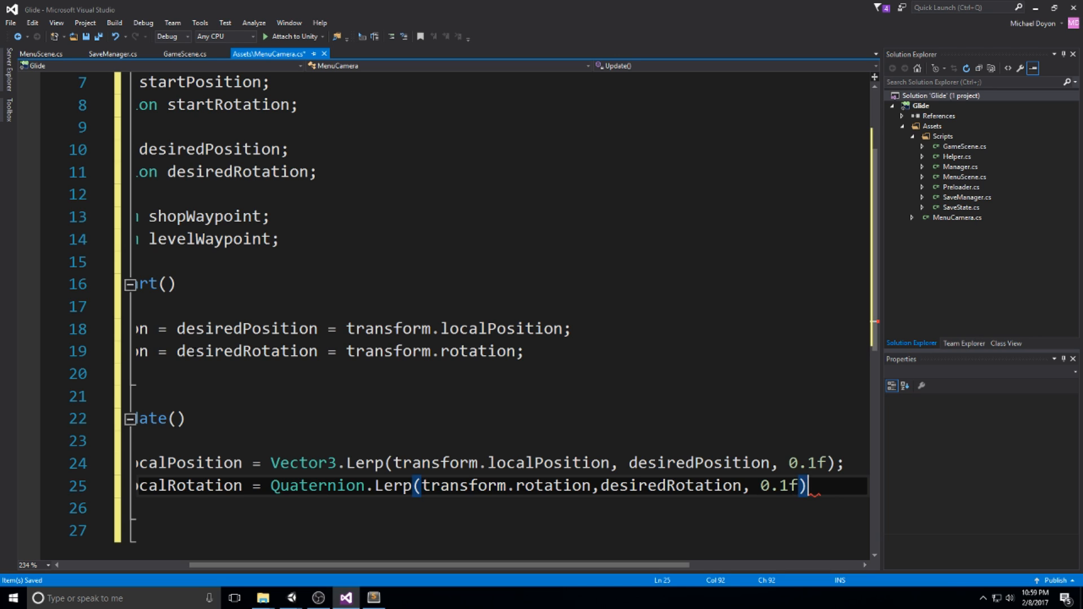
pyautogui.write(';')
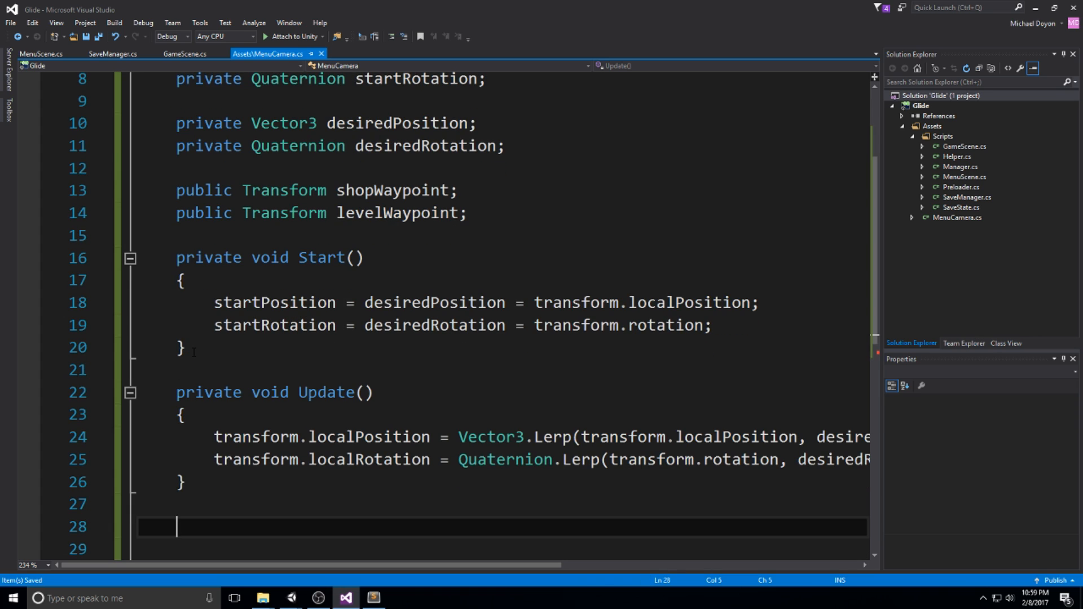
# Add an empty public BackToMainMenu() method.
pyautogui.write('public')
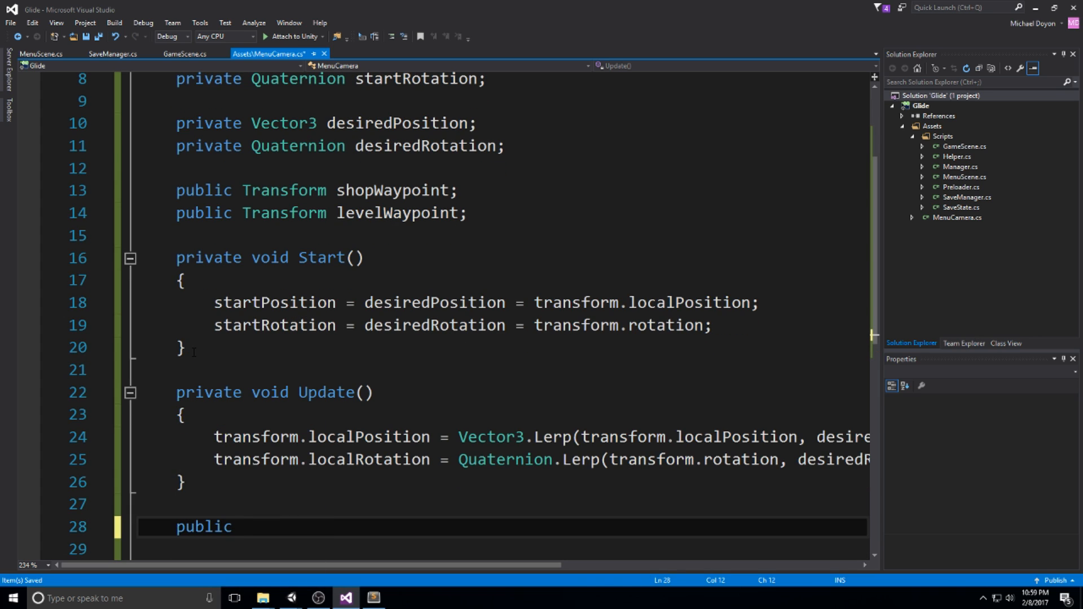
pyautogui.scroll(-3)
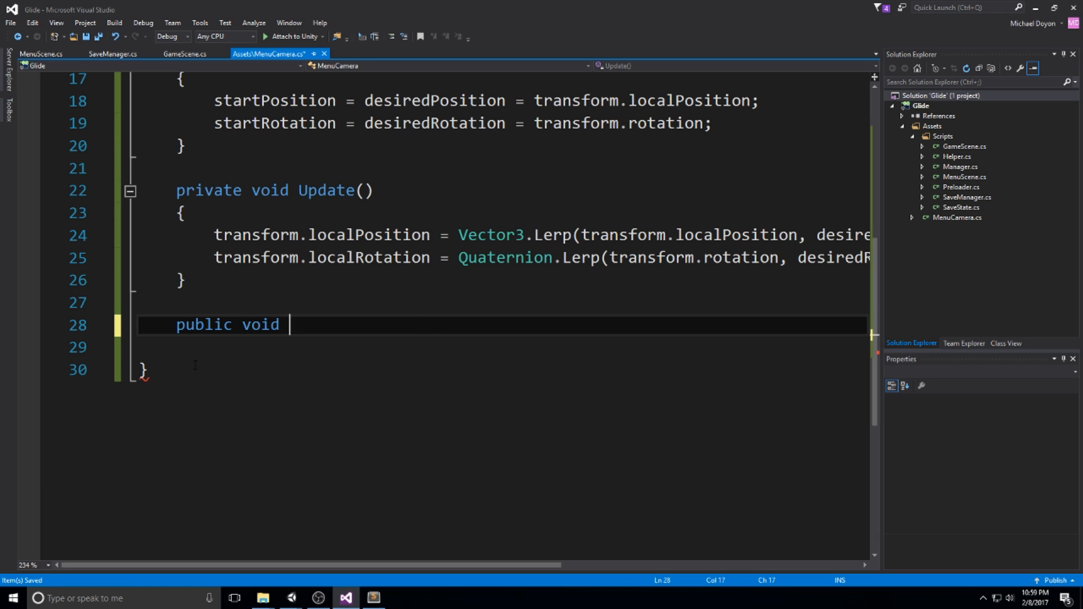
pyautogui.write('BackToMain')
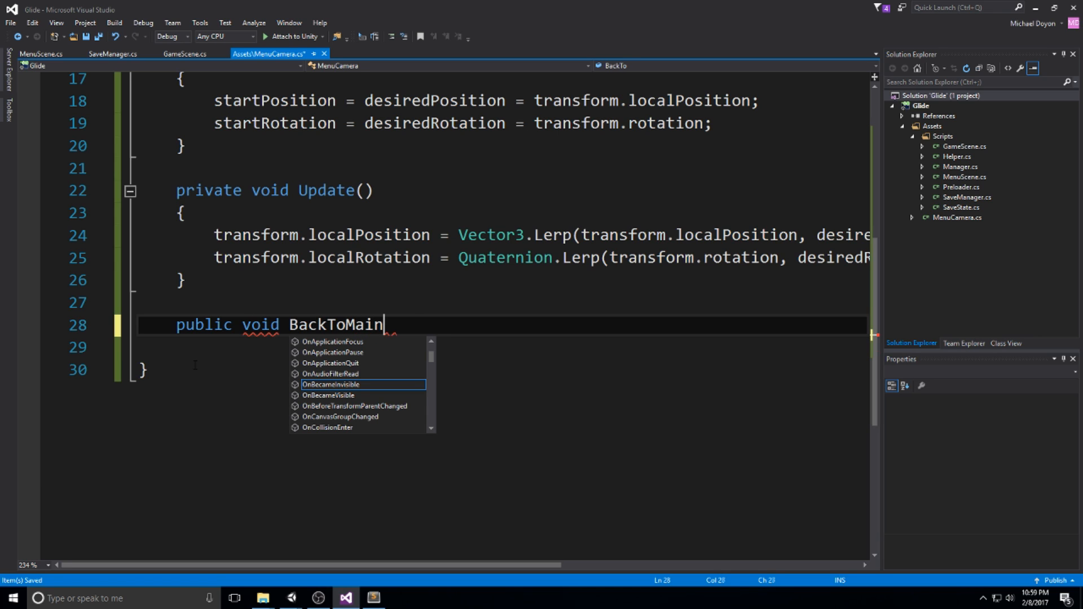
pyautogui.write('Menu()')
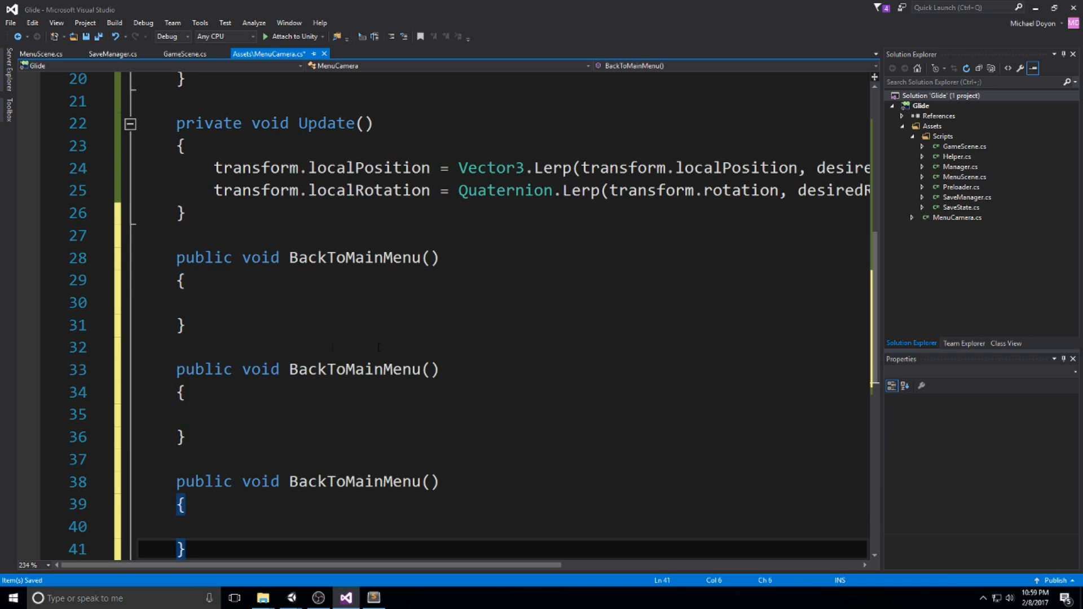
# Rename the duplicated BackToMainMenu methods to MoveToShop and MoveToLevel.
pyautogui.doubleClick(361, 369)
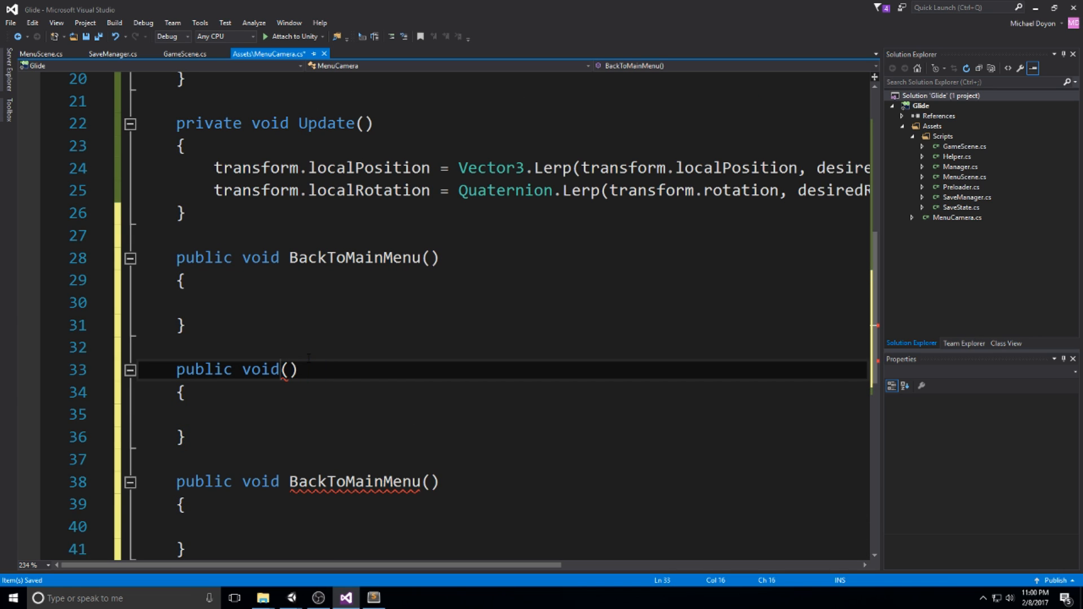
pyautogui.write('MoveT')
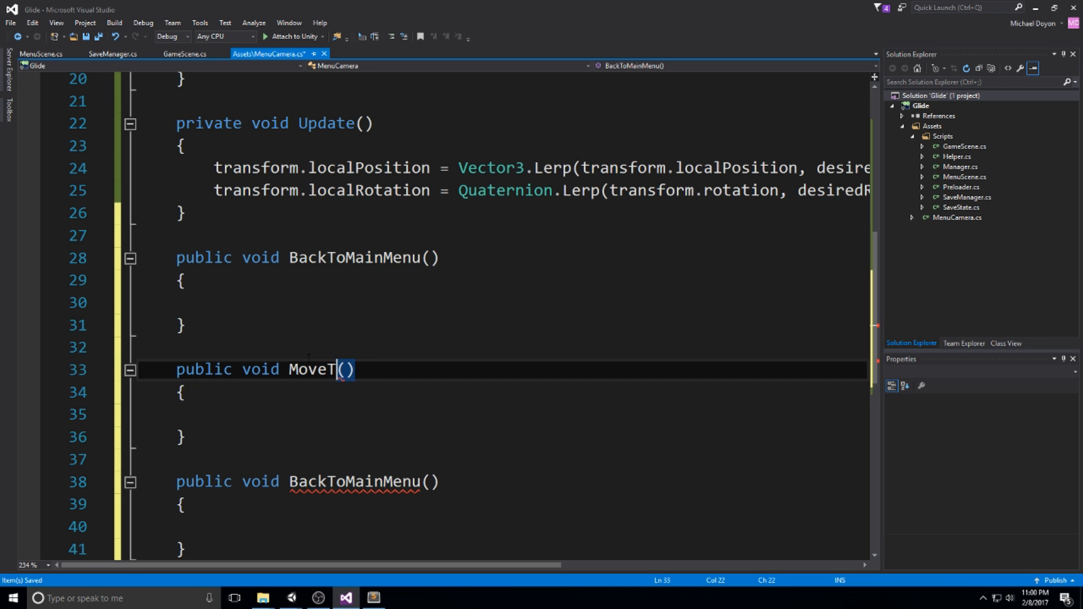
pyautogui.write('ToShop')
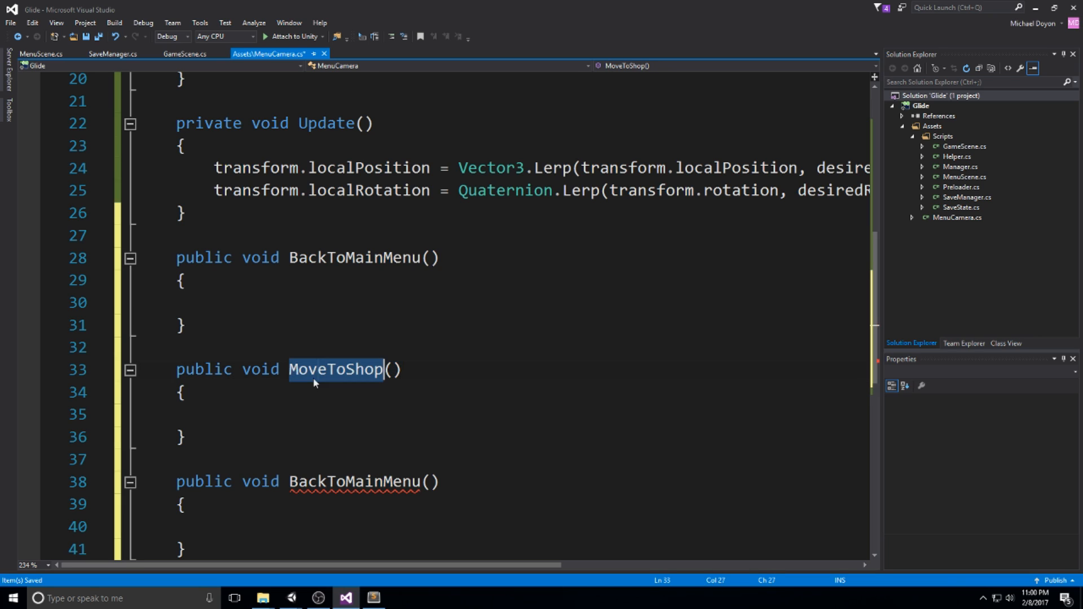
pyautogui.write('MoveToShop')
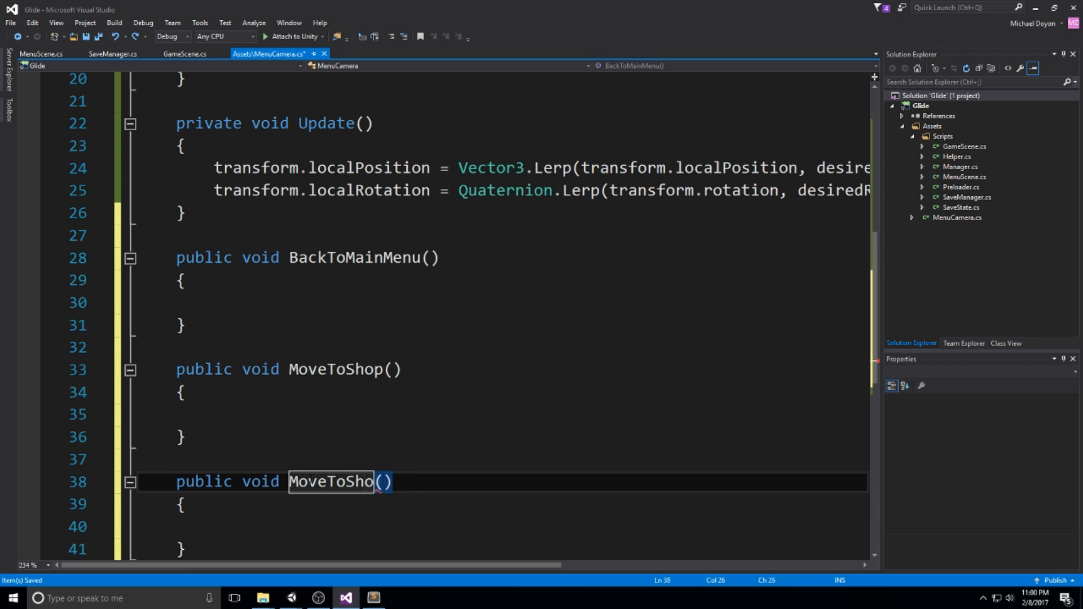
pyautogui.write('Level')
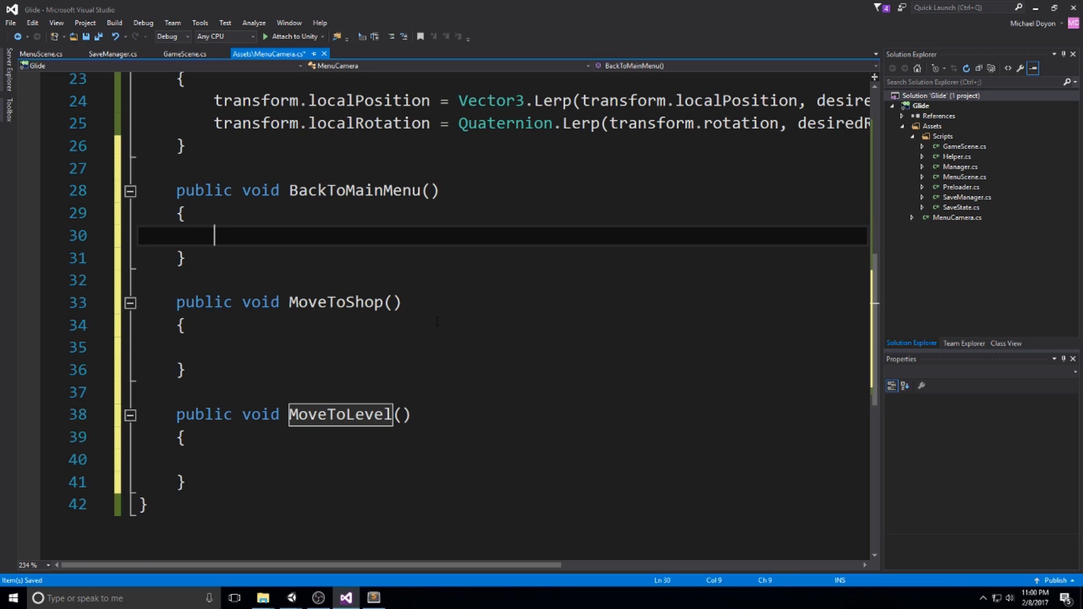
# Make BackToMainMenu reset desiredPosition and desiredRotation to startPosition and startRotation.
pyautogui.write('desire')
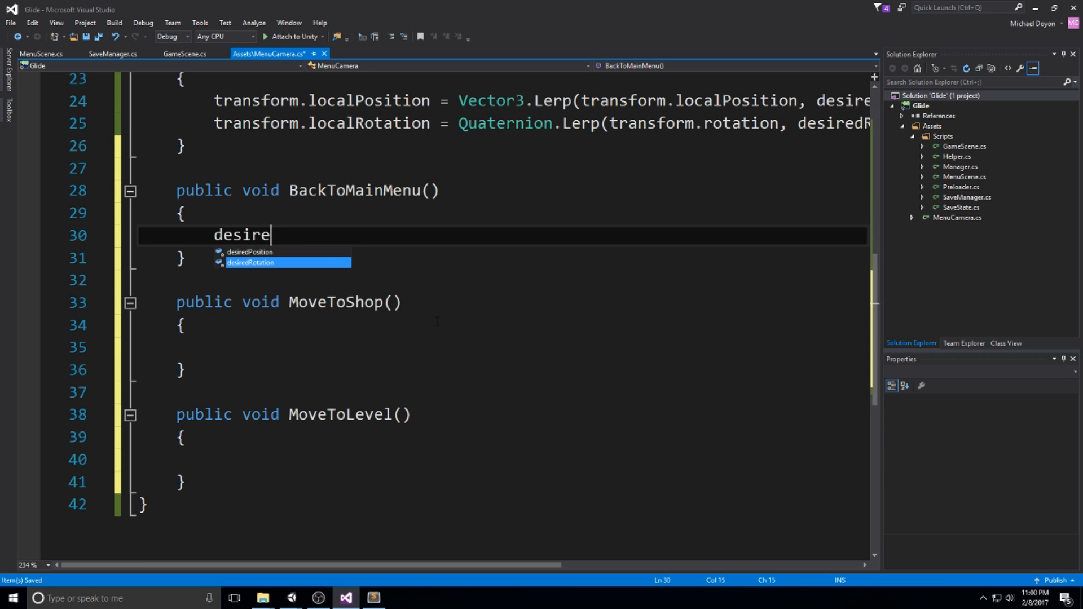
pyautogui.write('dPosition = startPosition;')
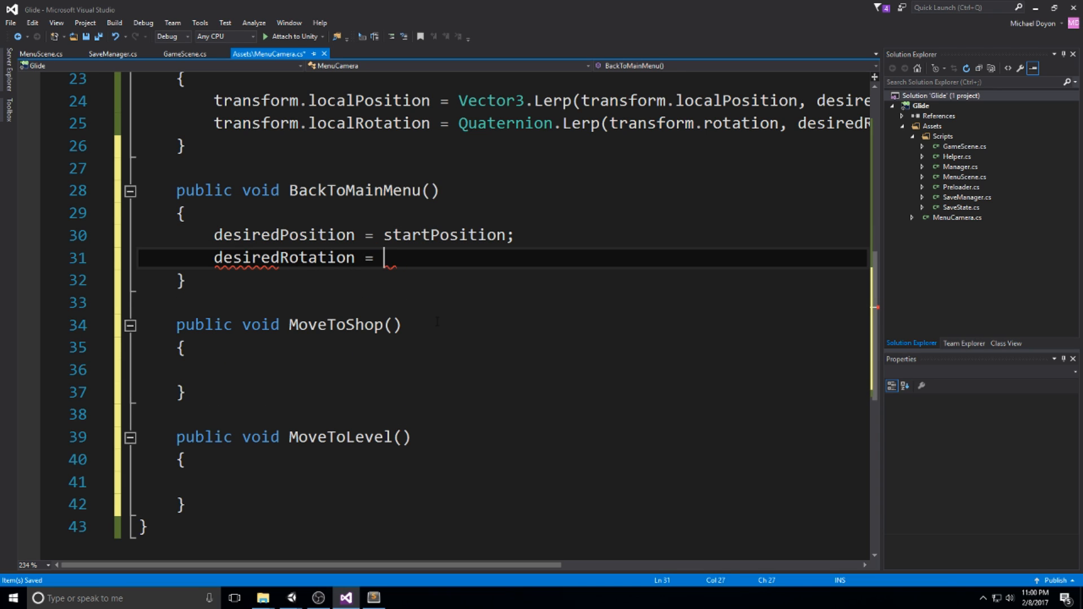
pyautogui.write('startRotation;')
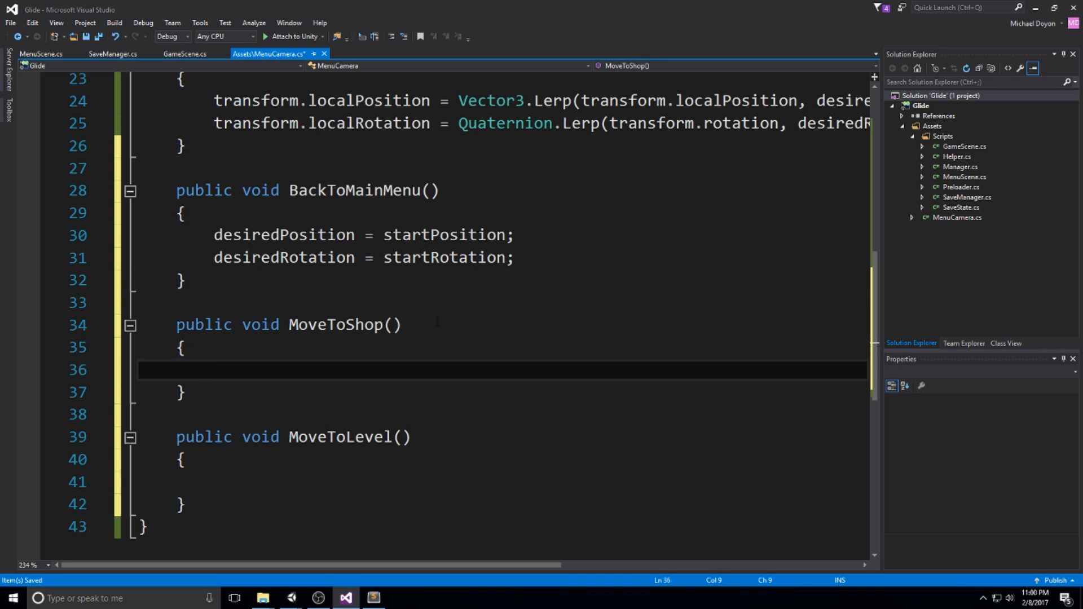
# Set desired values from shopWaypoint in MoveToShop and begin levelWaypoint in MoveToLevel.
pyautogui.write('desiredPosition =')
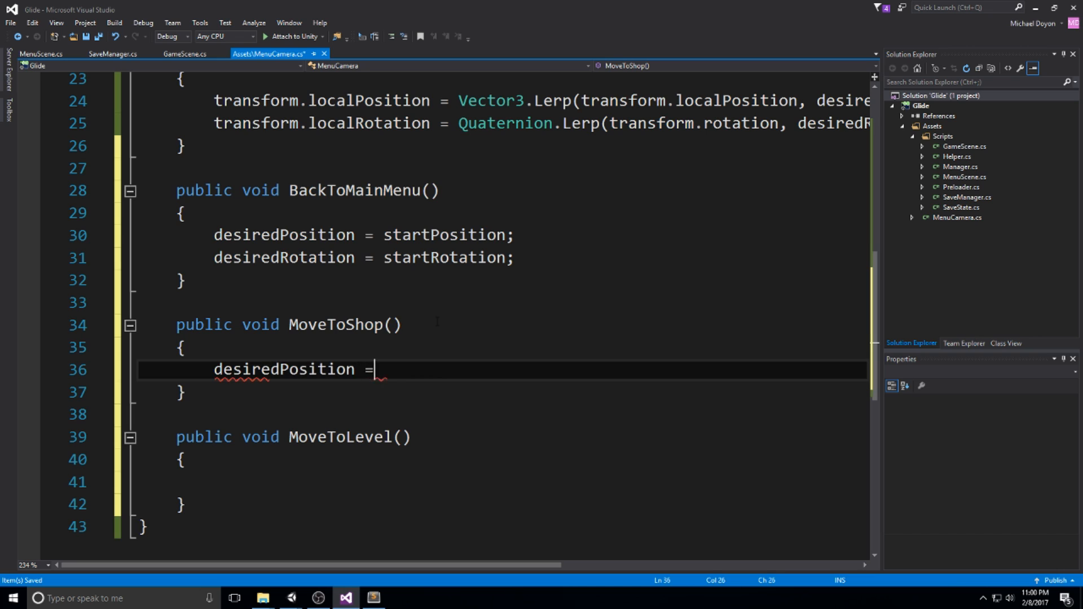
pyautogui.write('shopWaypoint')
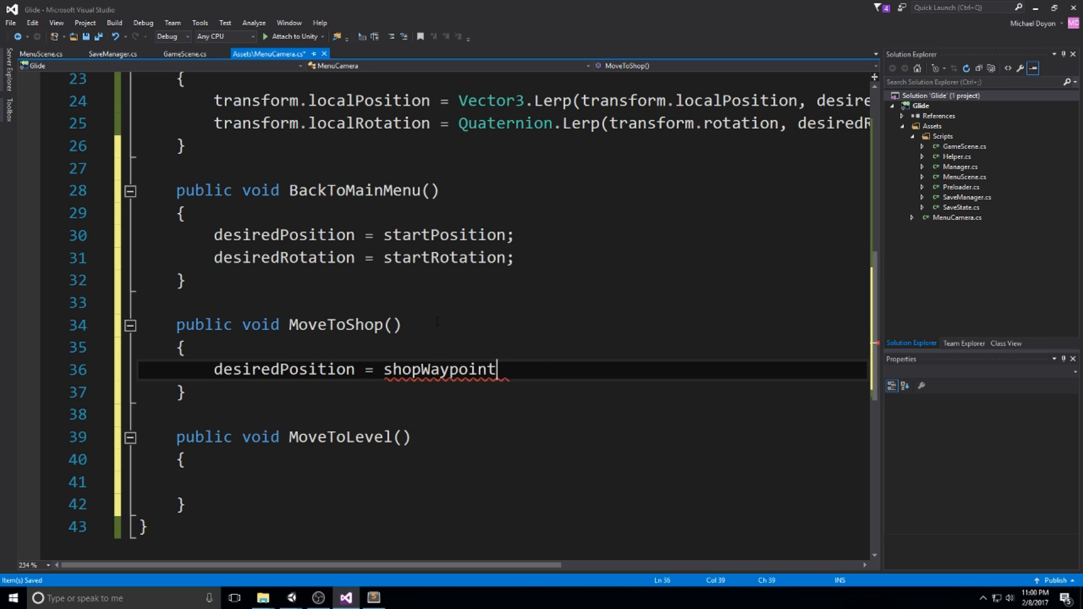
pyautogui.write('.localEulerAnglespo')
pyautogui.write('desired')
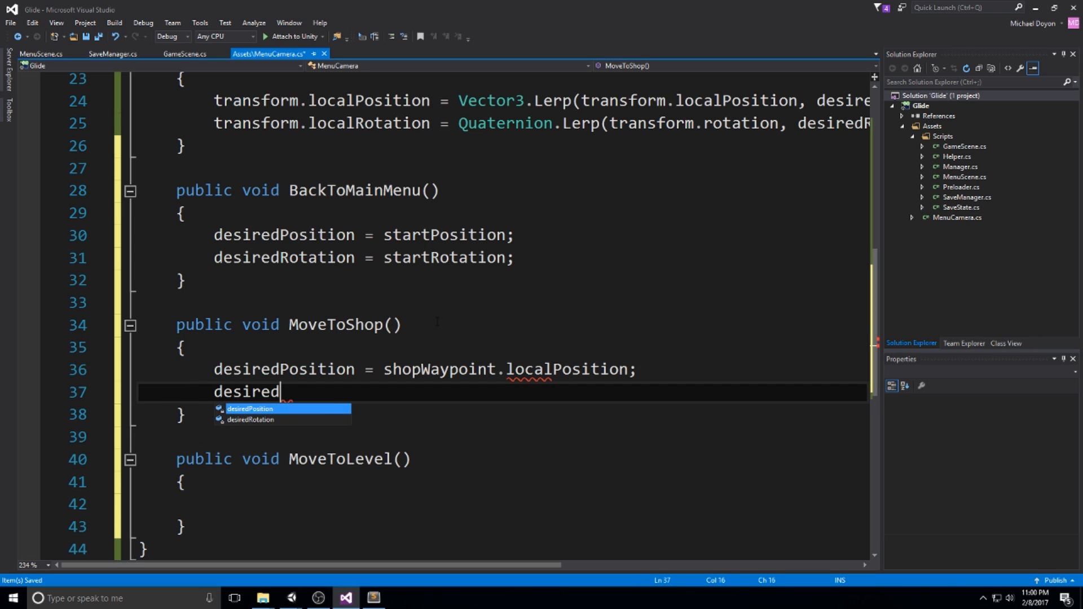
pyautogui.write('Rotation = shopWaypoint.localRotation;')
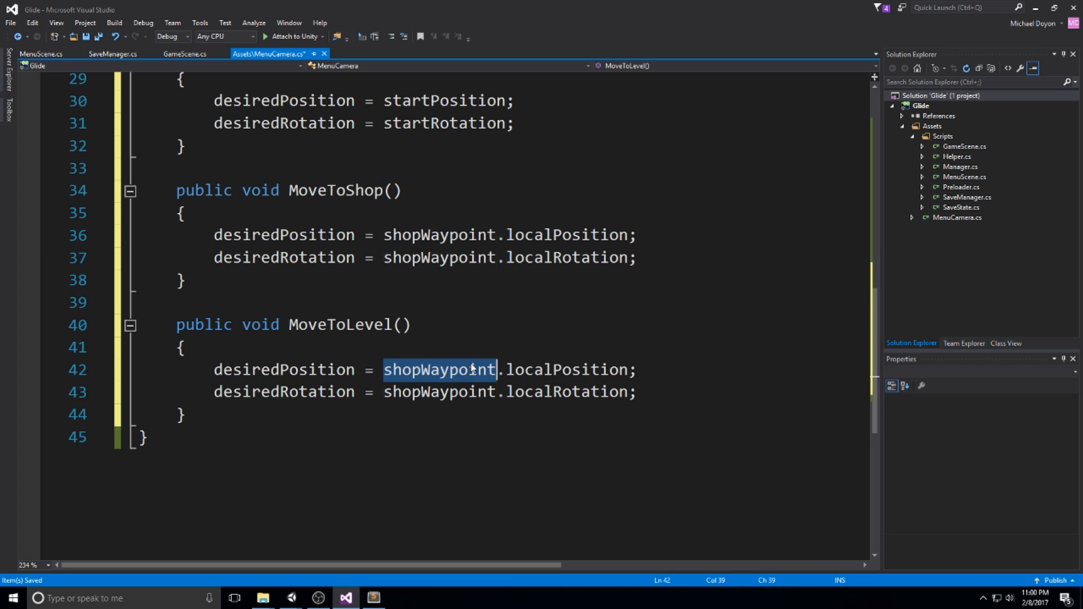
pyautogui.write('levelWaypoint')
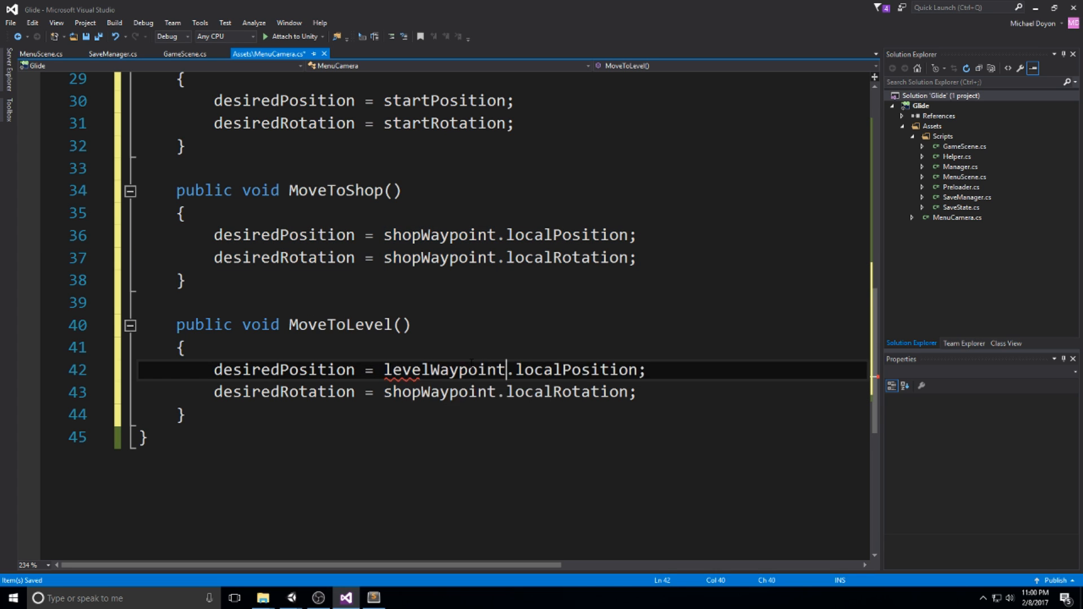
pyautogui.write('level')
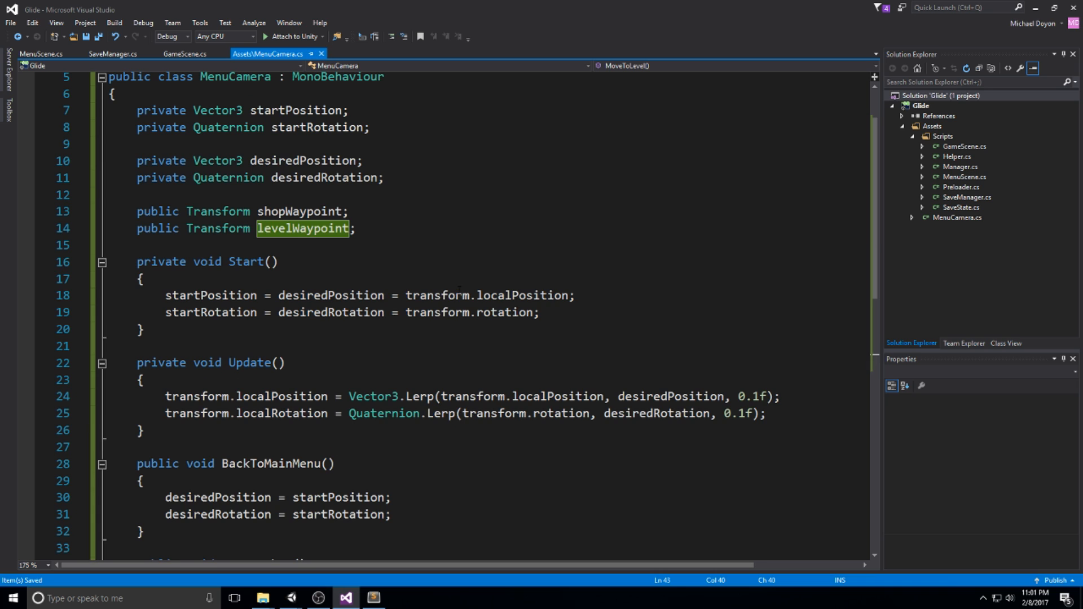
# Switch from MenuCamera.cs to MenuScene.cs to view its field declarations.
pyautogui.scroll(-3)
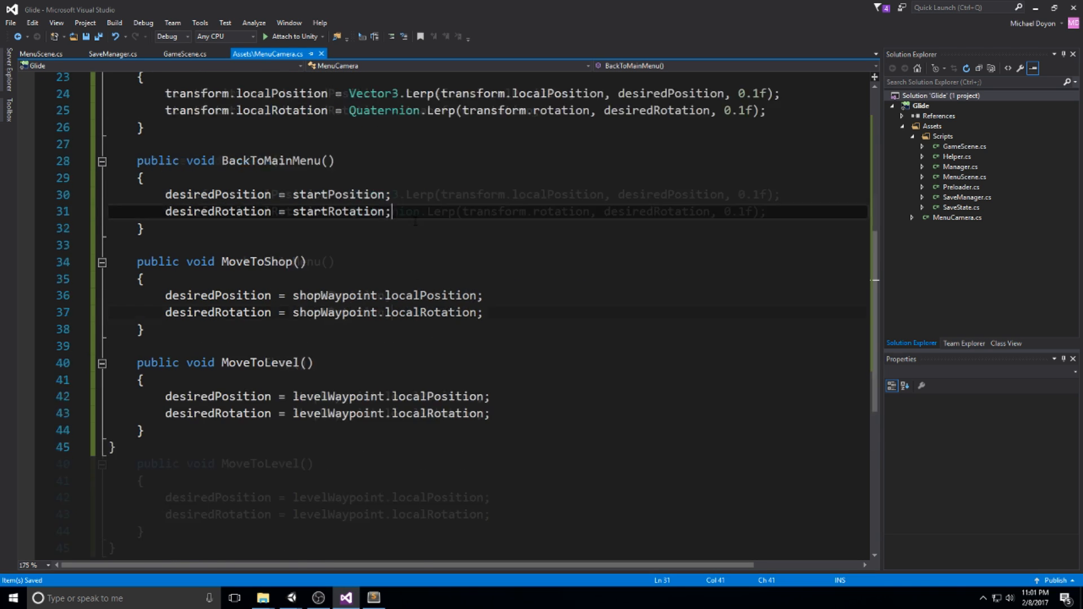
pyautogui.scroll(3)
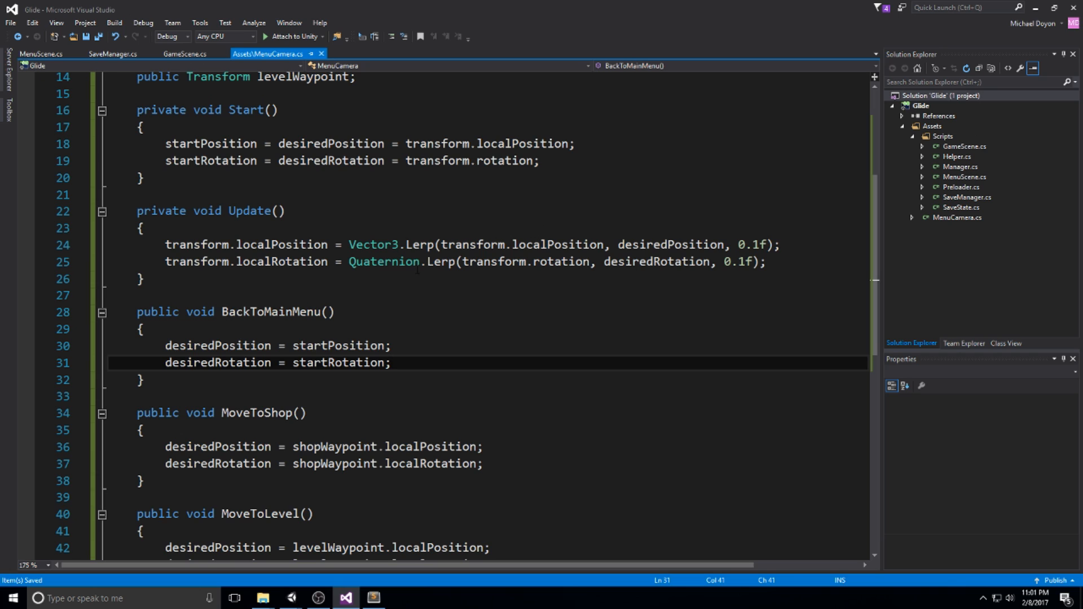
pyautogui.moveTo(40, 53)
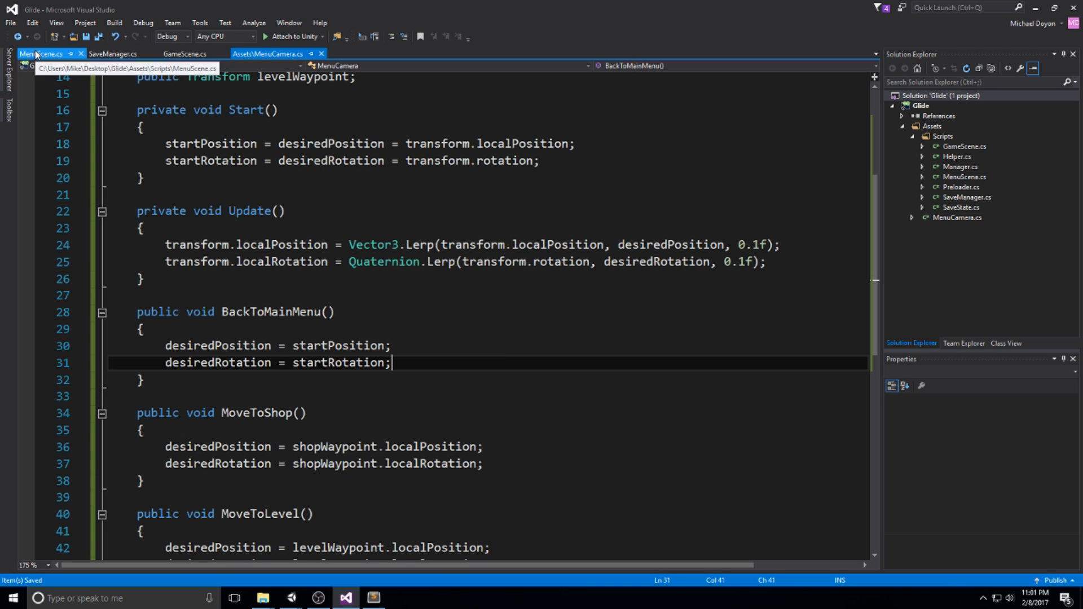
pyautogui.click(41, 54)
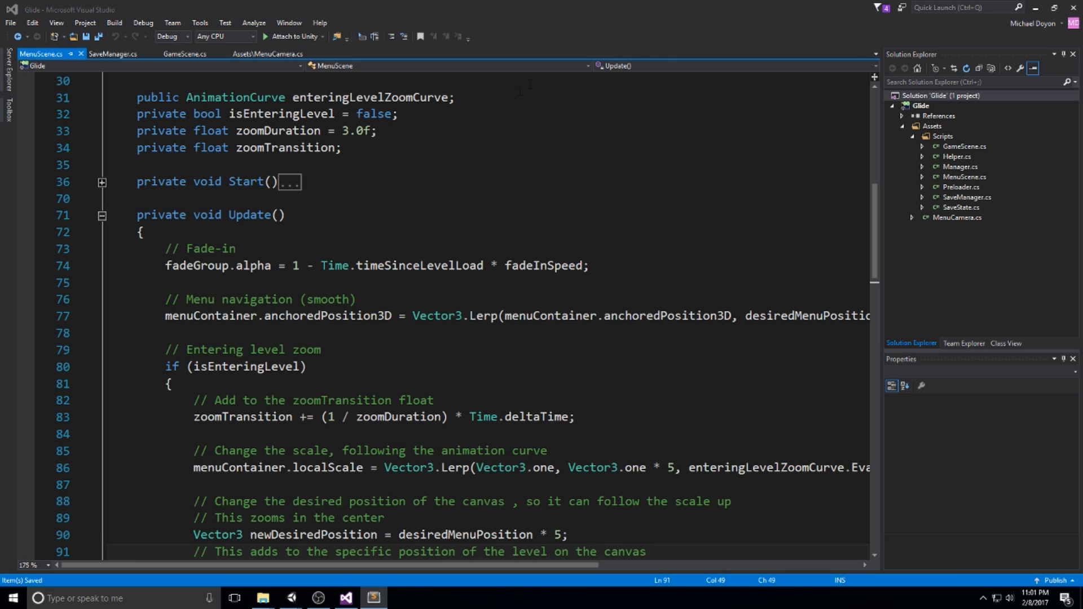
pyautogui.scroll(-3)
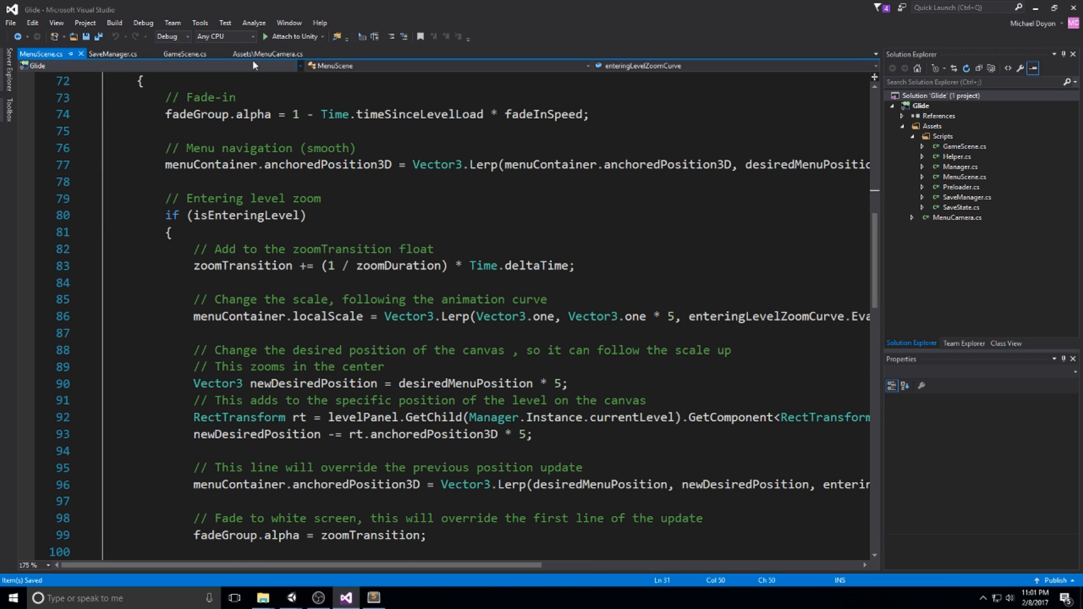
pyautogui.click(268, 54)
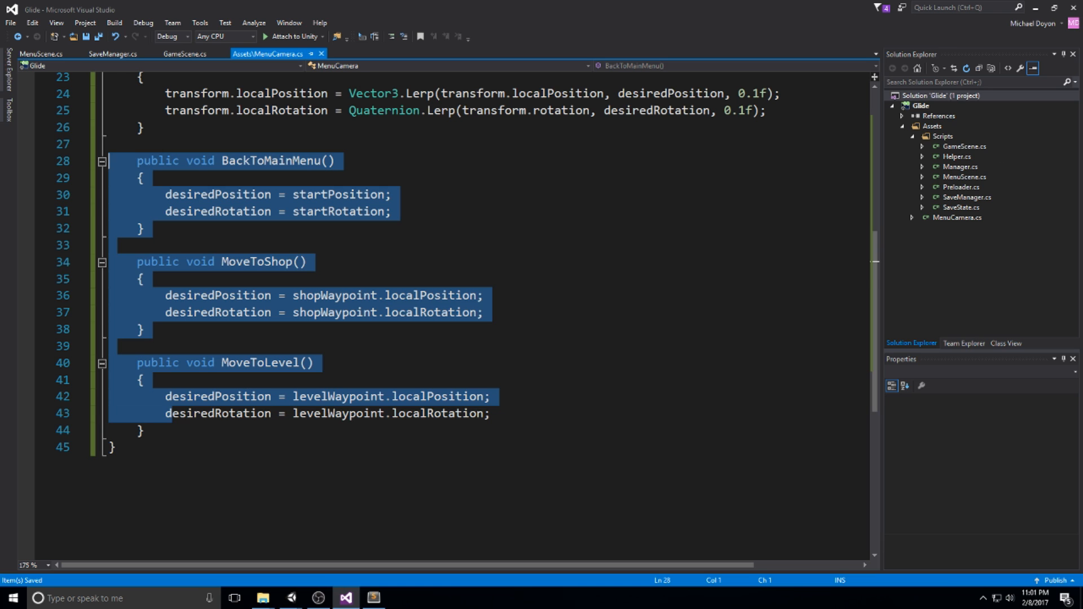
pyautogui.click(40, 53)
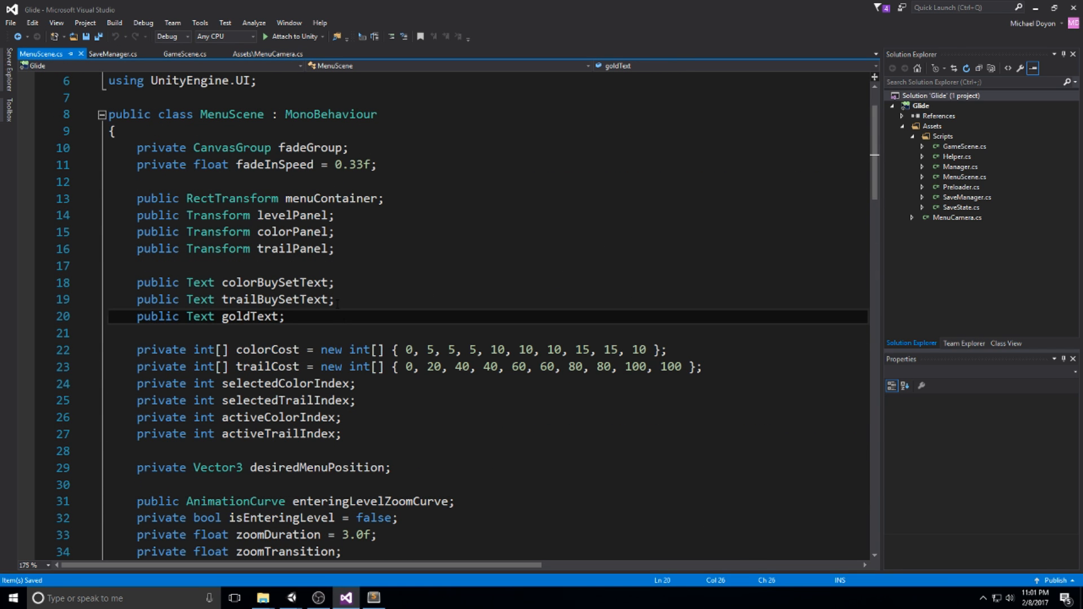
# Add 'private MenuCamera menuCam;' below the goldText field in MenuScene.cs.
pyautogui.write('public M')
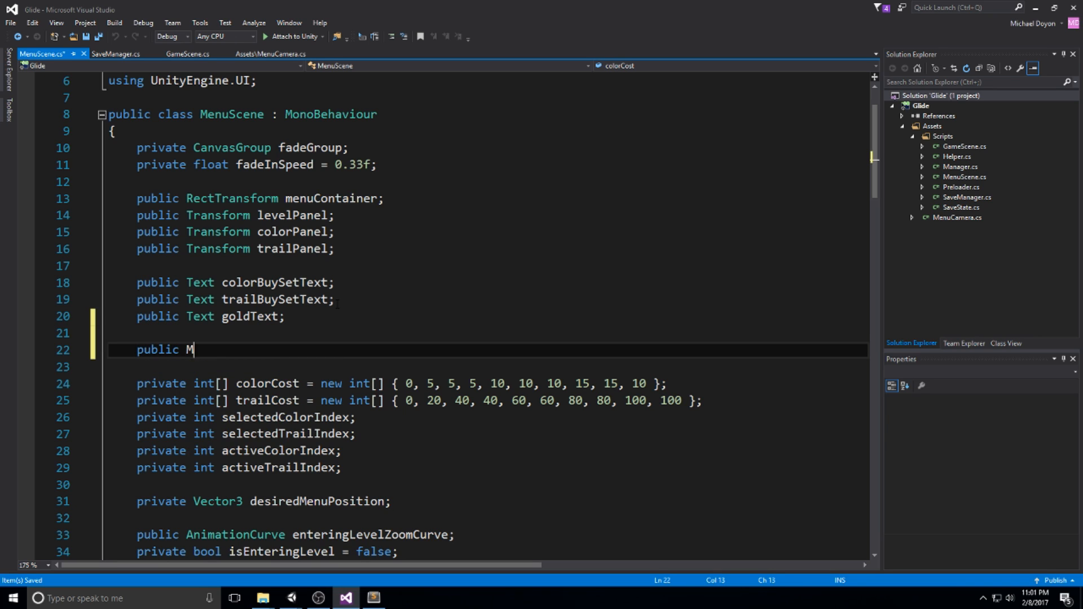
pyautogui.write('enuCamera')
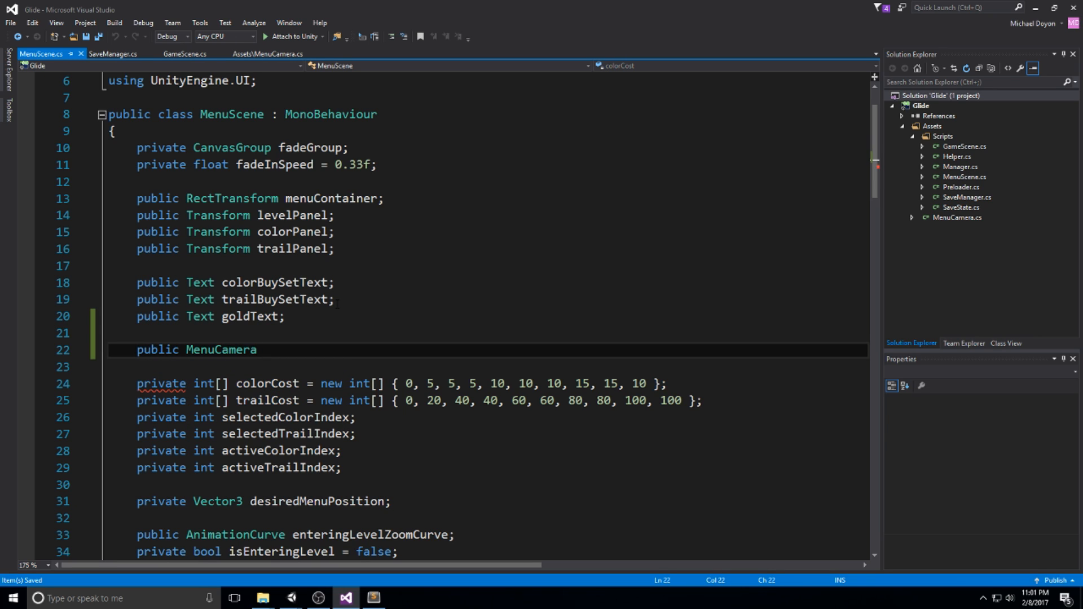
pyautogui.doubleClick(221, 349)
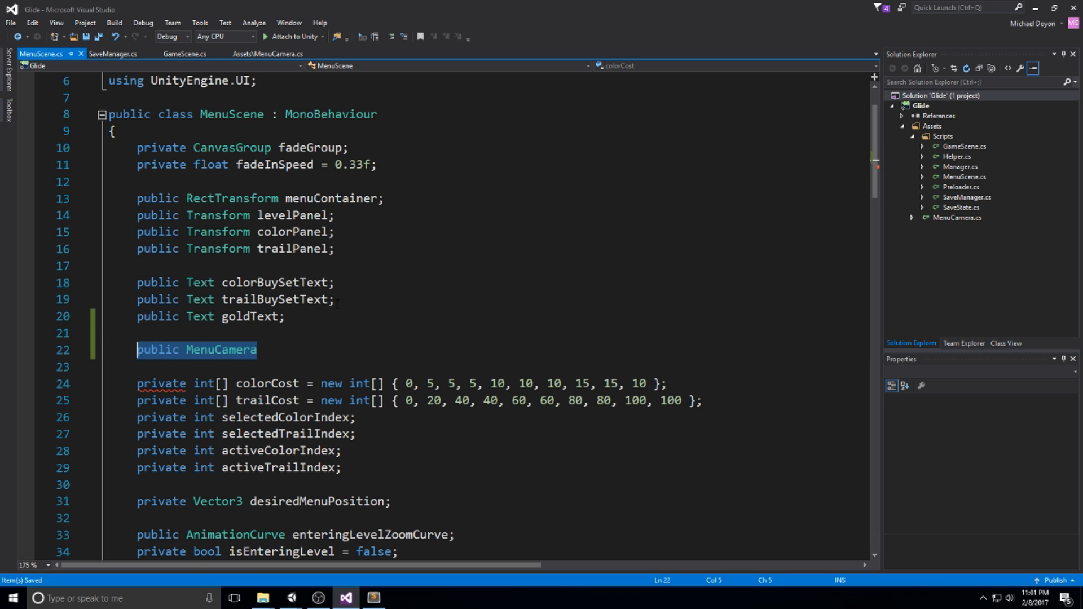
pyautogui.write('private')
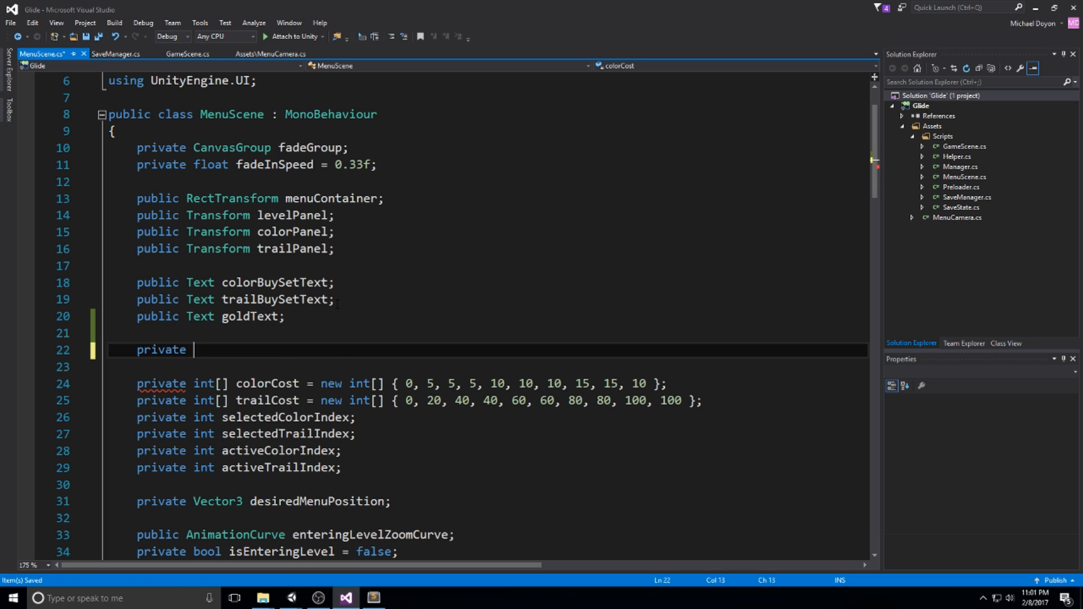
pyautogui.write('MenuCamera')
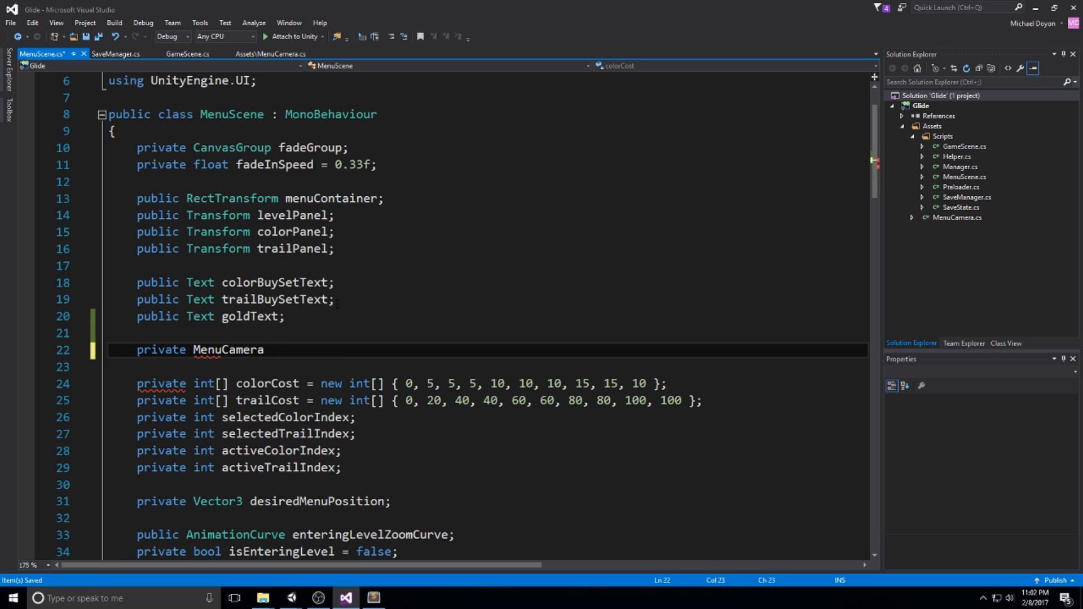
pyautogui.write('menu')
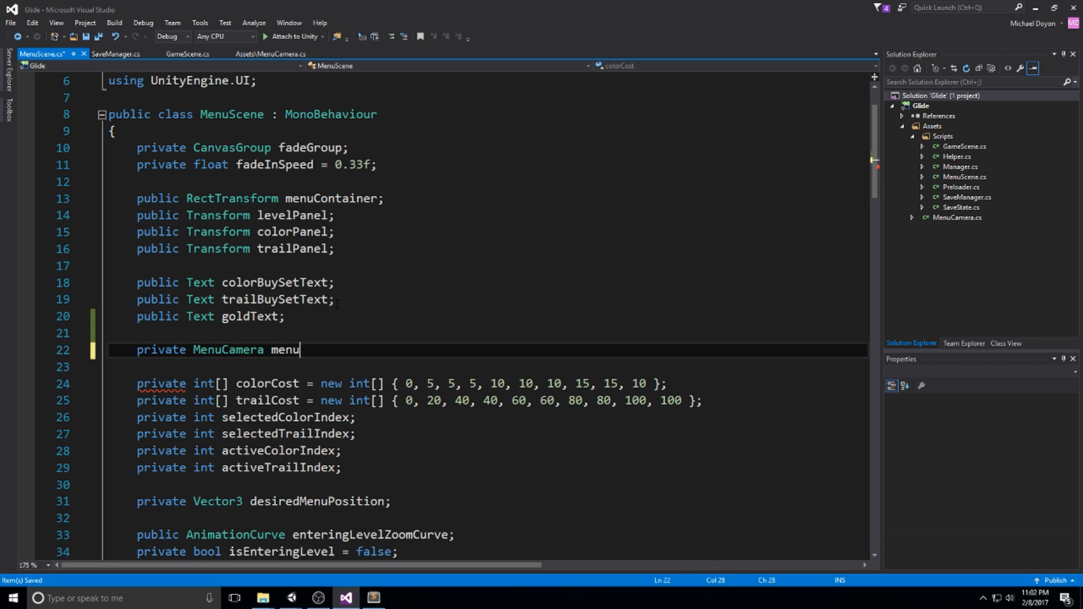
pyautogui.write('Cam;')
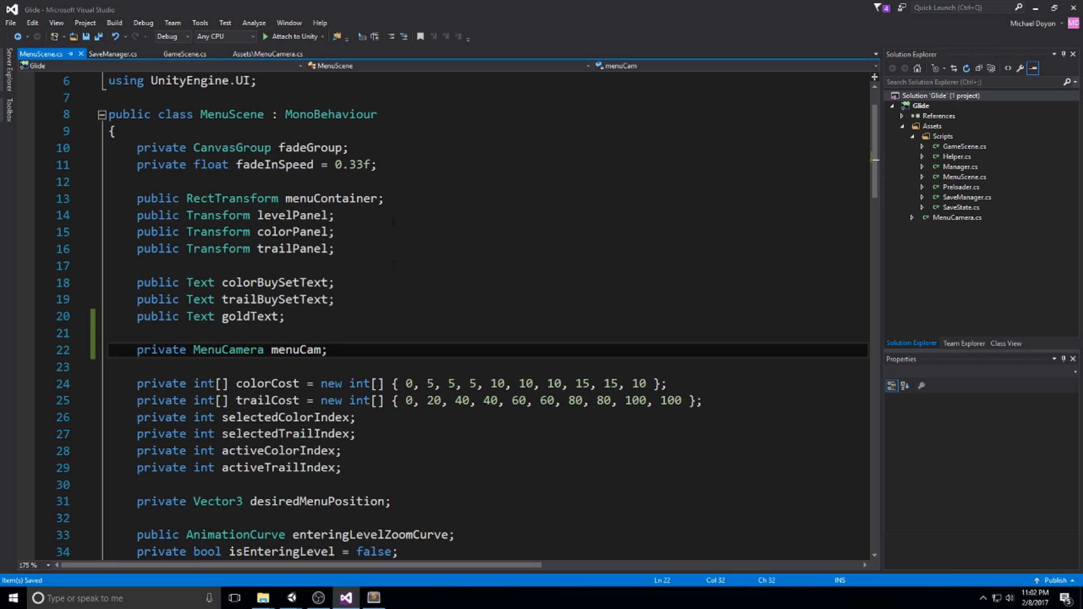
pyautogui.scroll(-3)
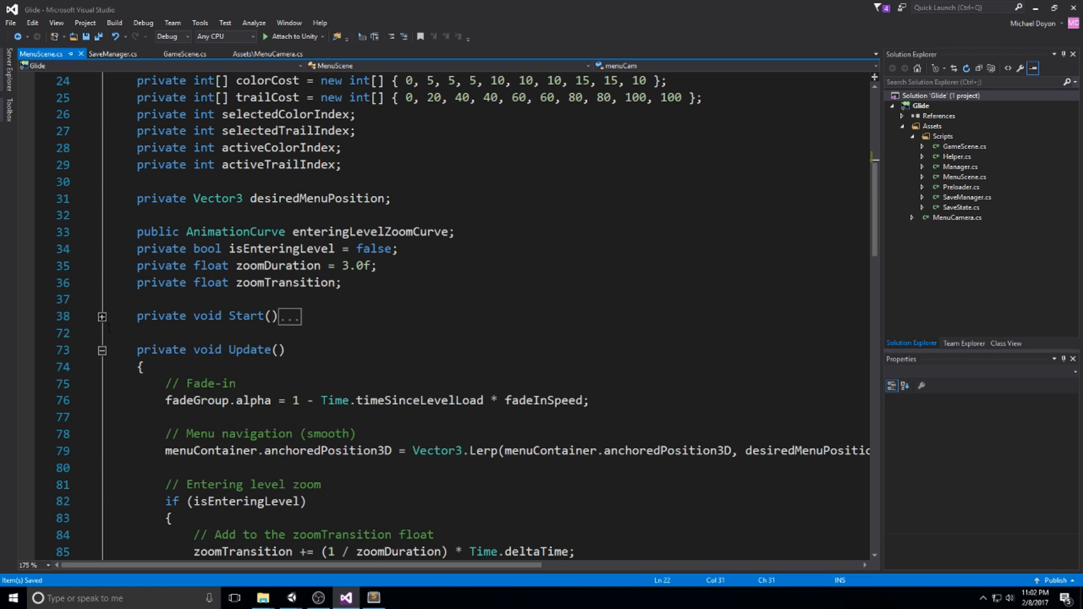
# Add a comment and menuCam = FindObjectOfType<MenuCamera>(); at the top of Start(), checking the field.
pyautogui.click(101, 316)
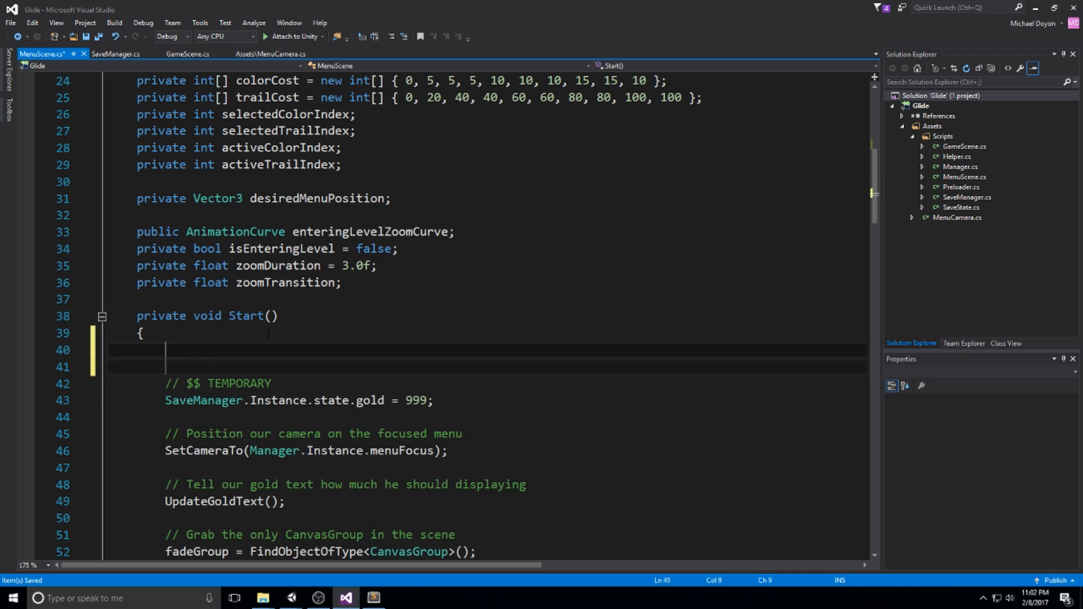
pyautogui.write('// F')
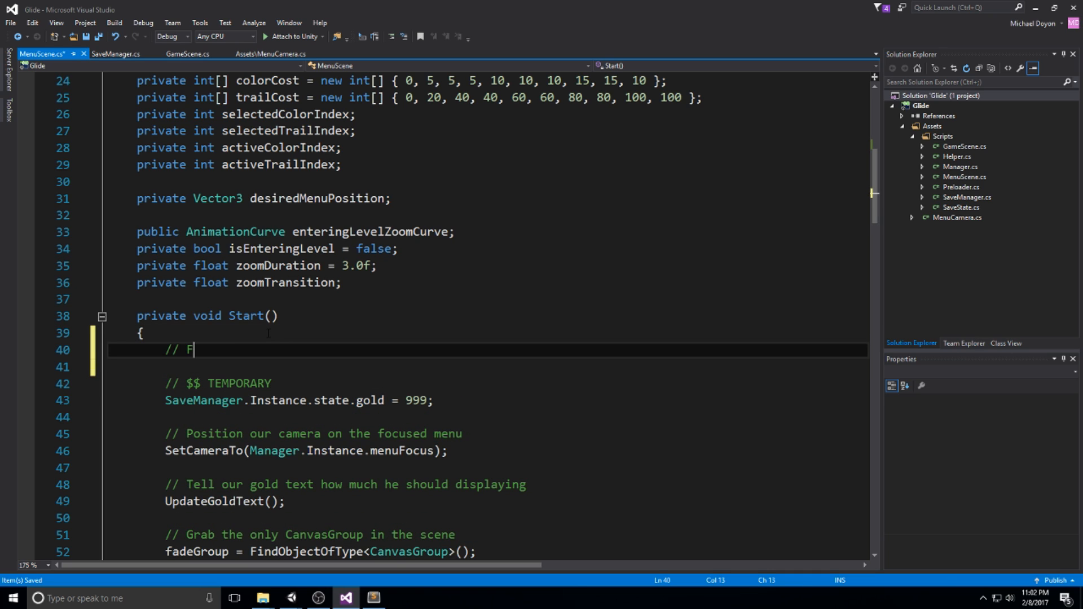
pyautogui.write('ind the only MenuC')
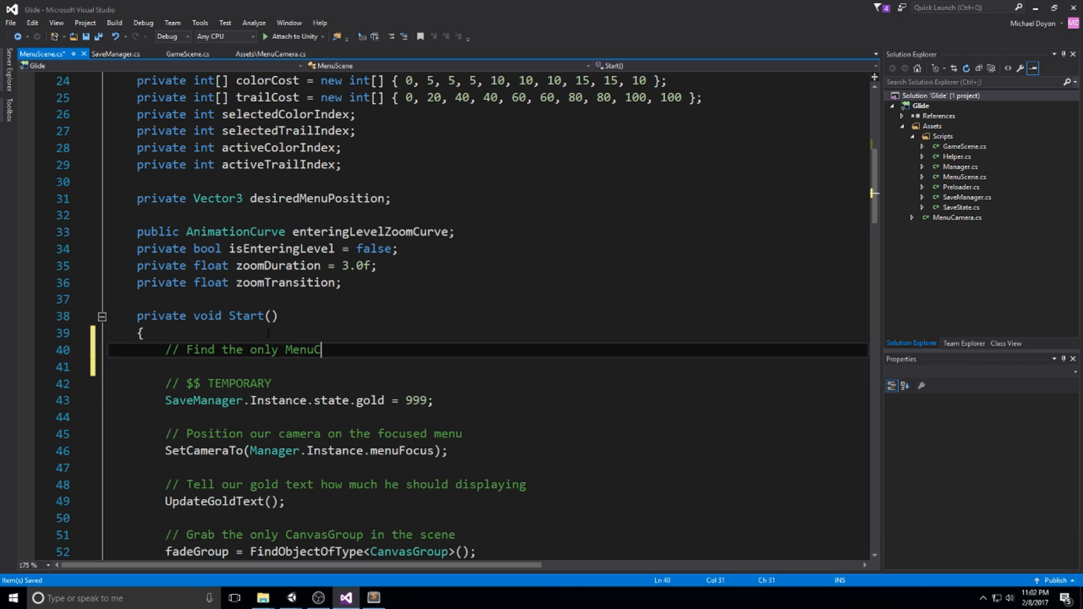
pyautogui.write('amera and asign it')
pyautogui.click(488, 366)
pyautogui.write('menuCam =')
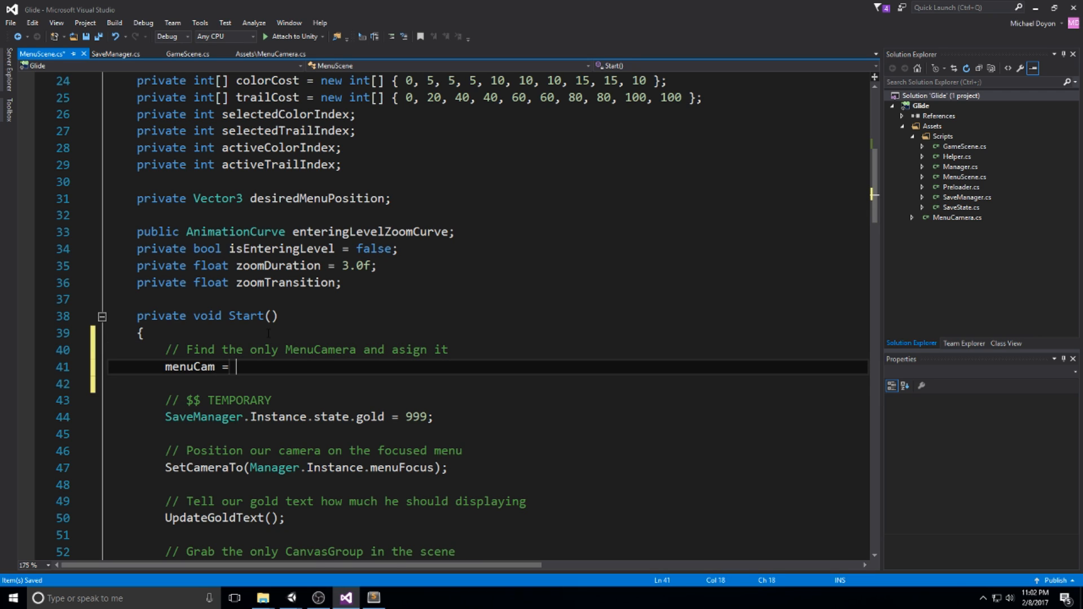
pyautogui.write('FindObjectOfType')
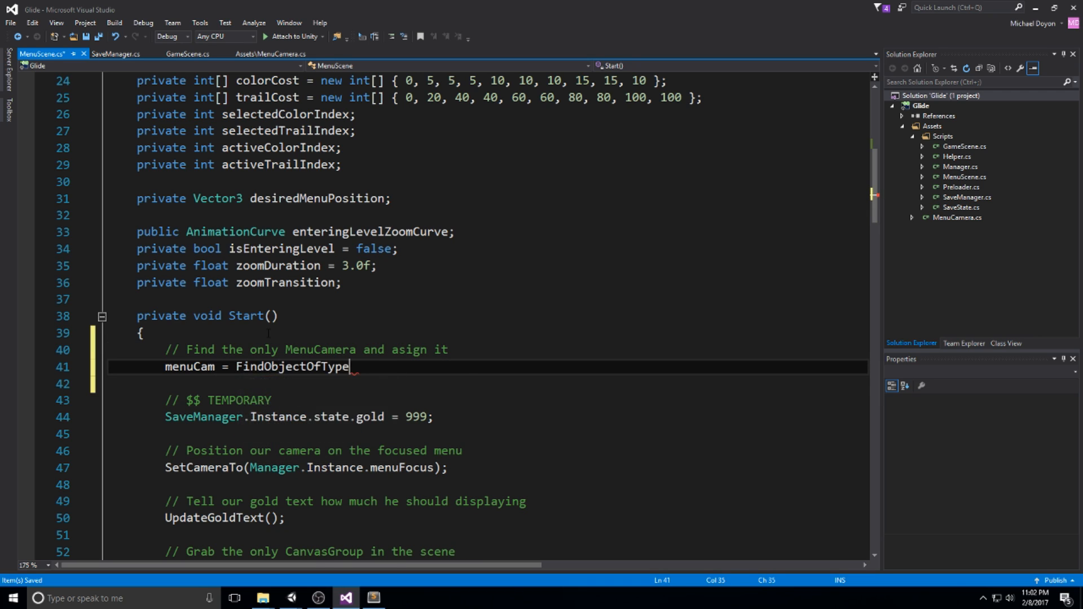
pyautogui.write('<MenuCamera>()')
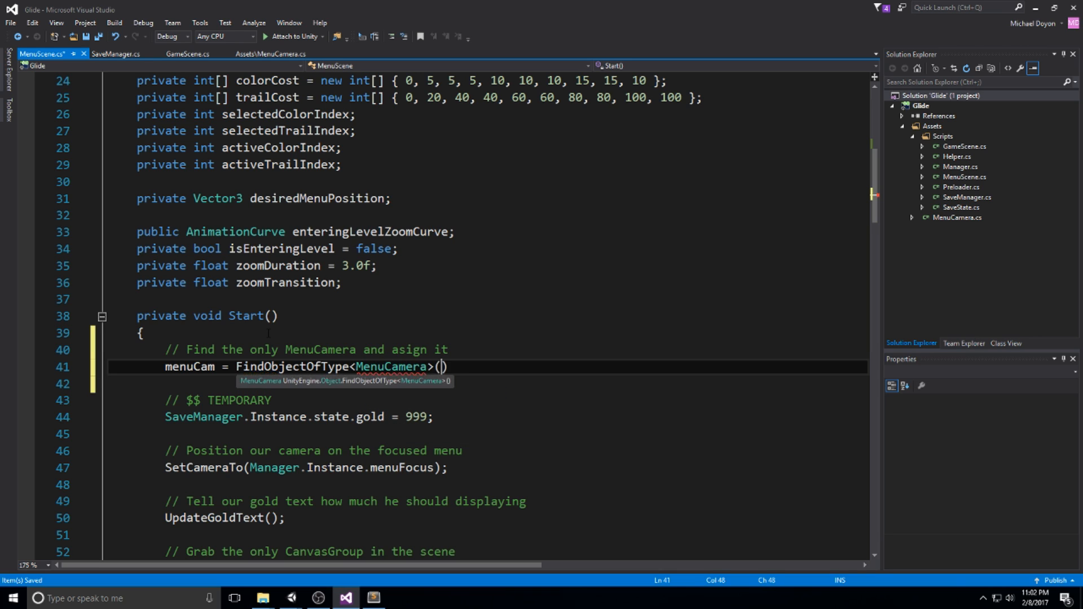
pyautogui.write(');')
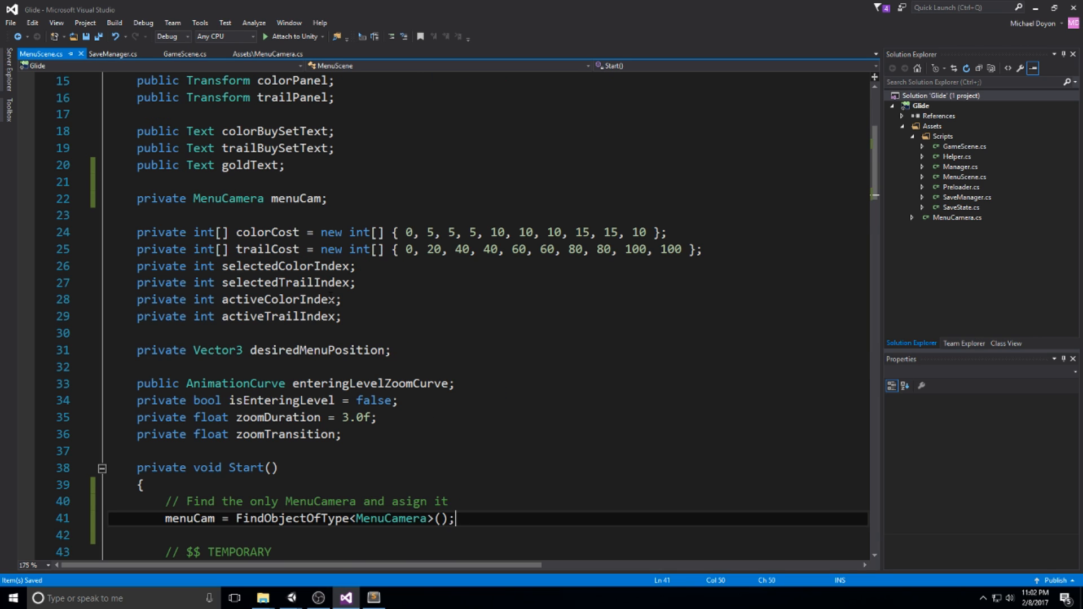
pyautogui.doubleClick(296, 199)
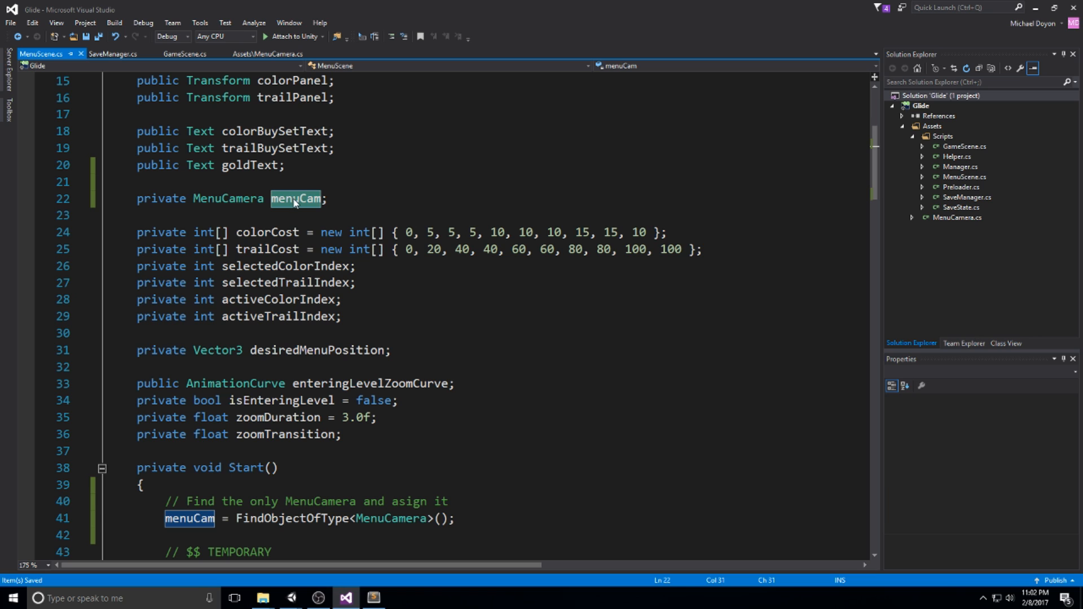
pyautogui.moveTo(314, 183)
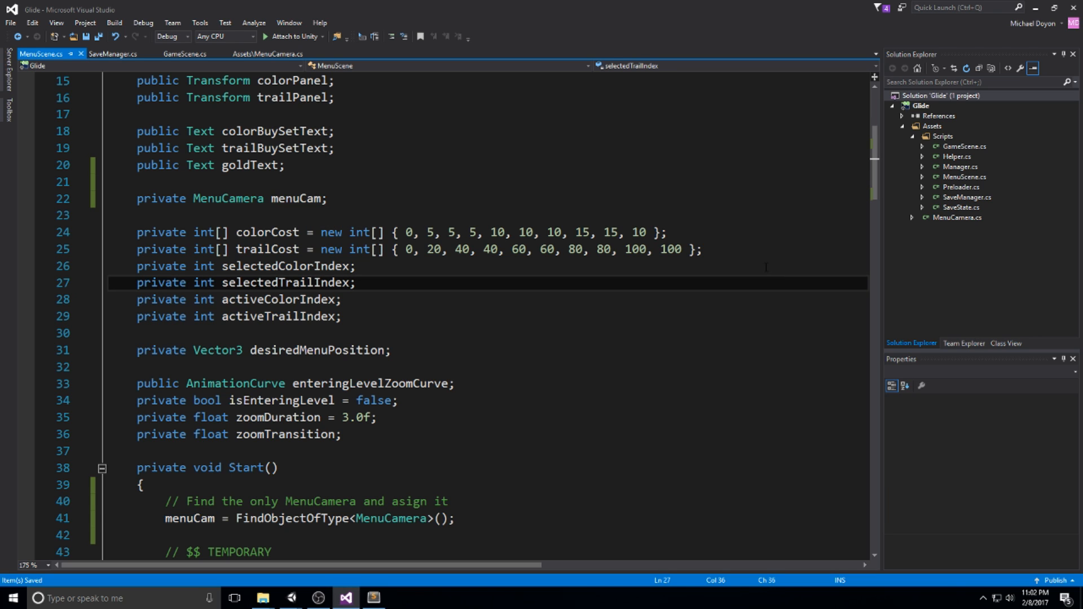
# Add menuCam.BackToMainMenu() under case 0 and menuCam.MoveToLevel() under case 1 in NavigateTo.
pyautogui.scroll(-3)
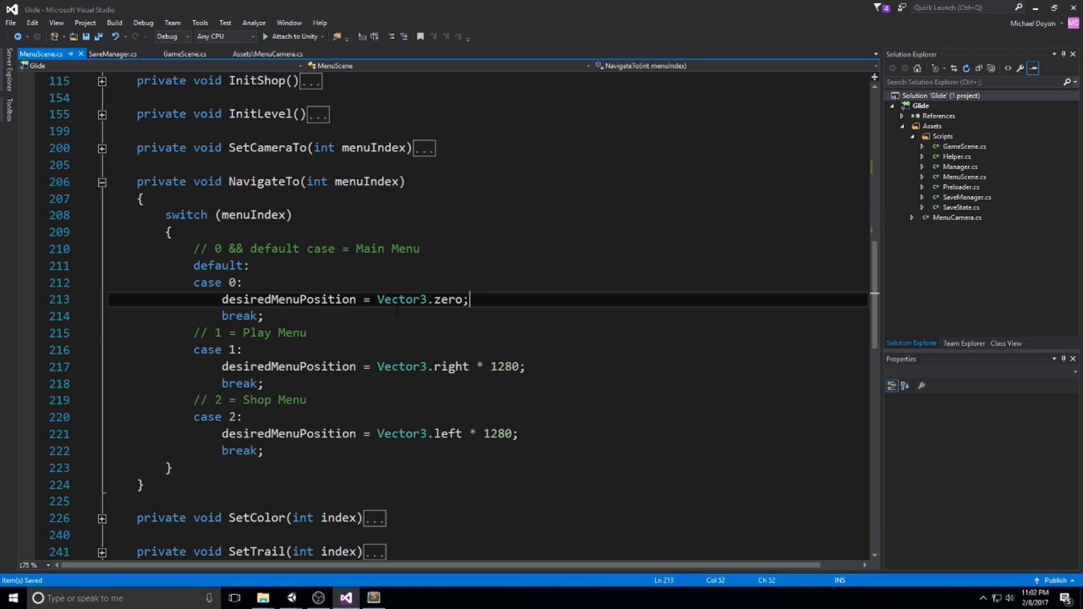
pyautogui.write('menuCam.BackToMainMenu();')
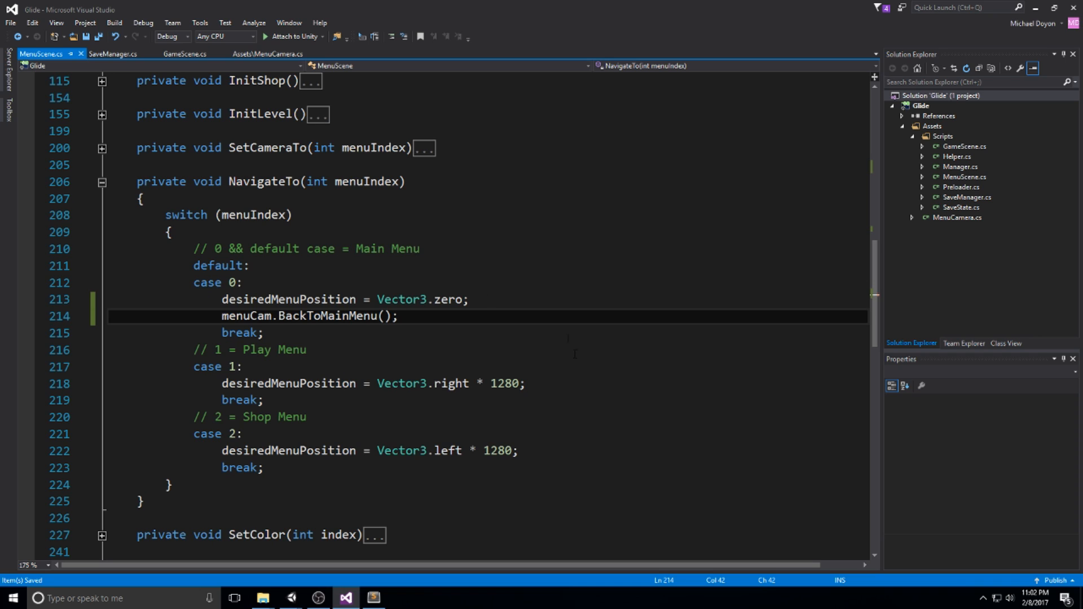
pyautogui.write('menuCam.')
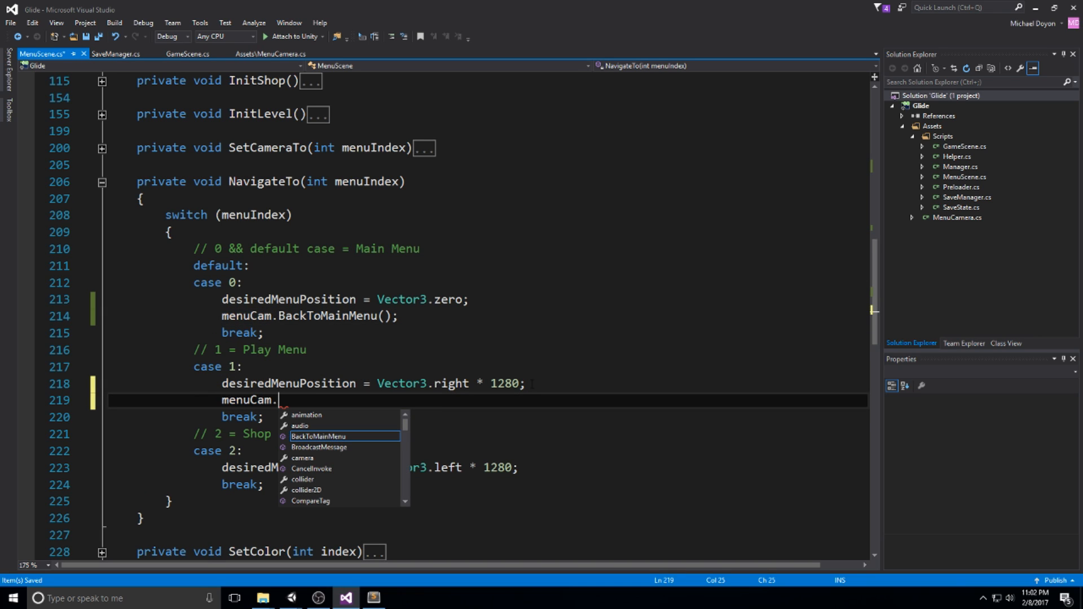
pyautogui.write('MoveToLevel();')
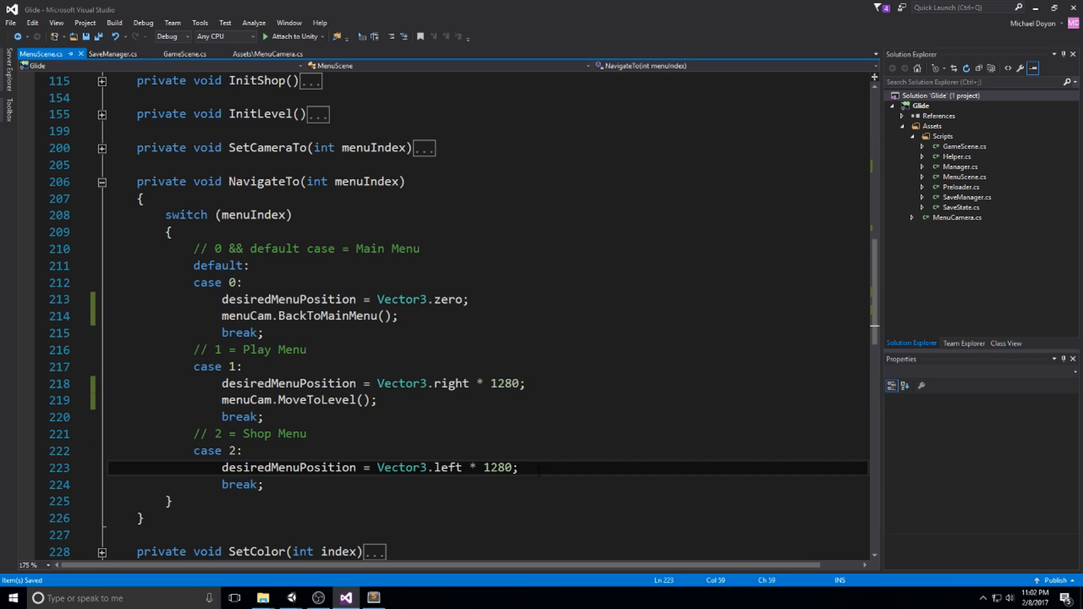
pyautogui.write('menuCam.MOVE')
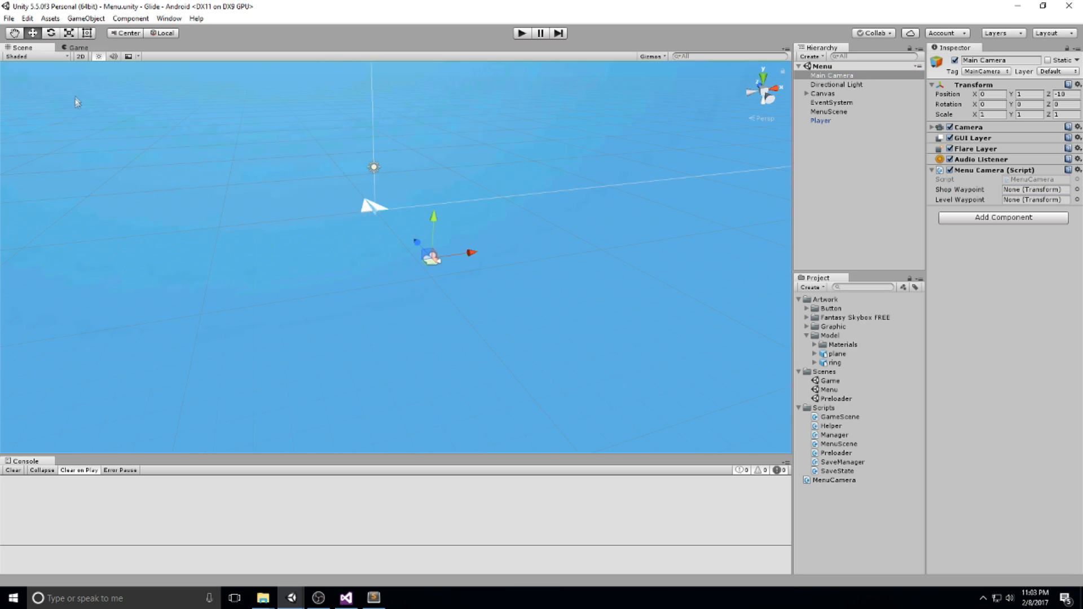
pyautogui.moveTo(154, 129)
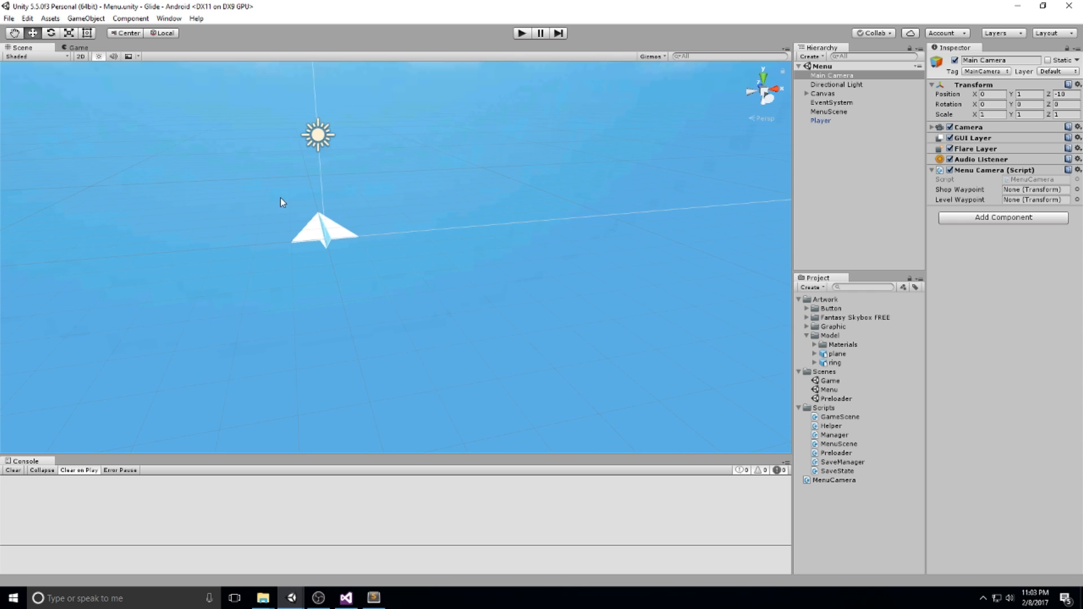
# Set the Main Camera's Position Y 2.05, Z -5.01 and Rotation X 9.37.
pyautogui.moveTo(281, 200); pyautogui.dragTo(96, 277)
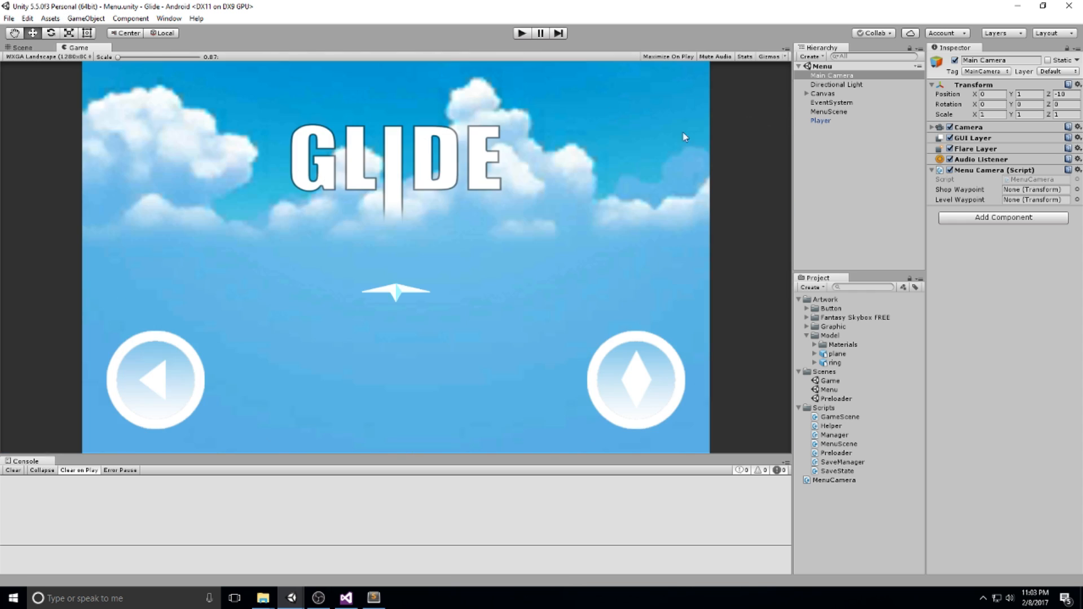
pyautogui.click(991, 94)
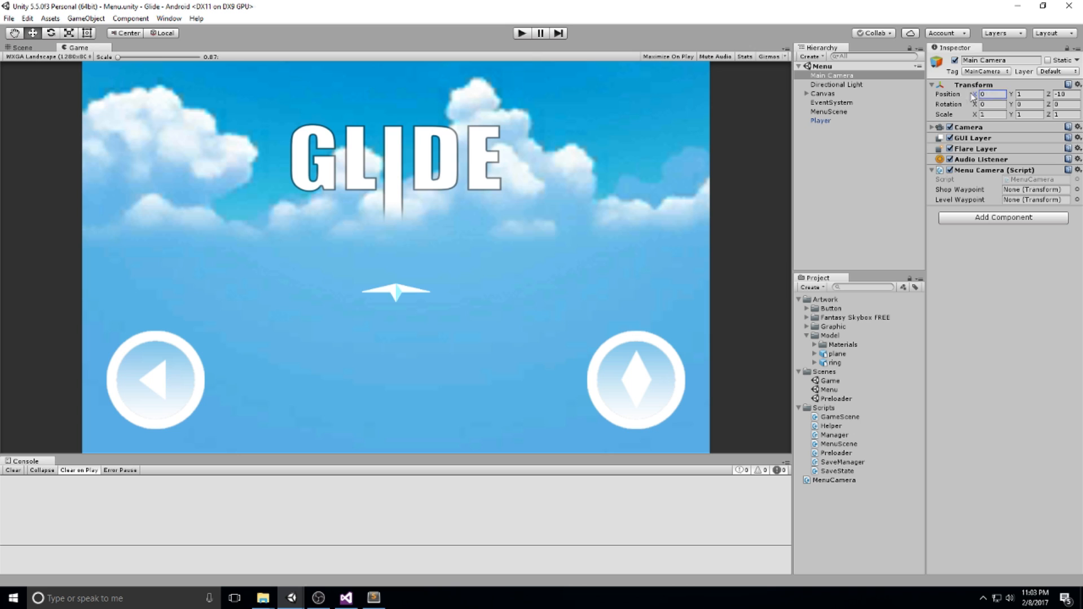
pyautogui.write('1.54')
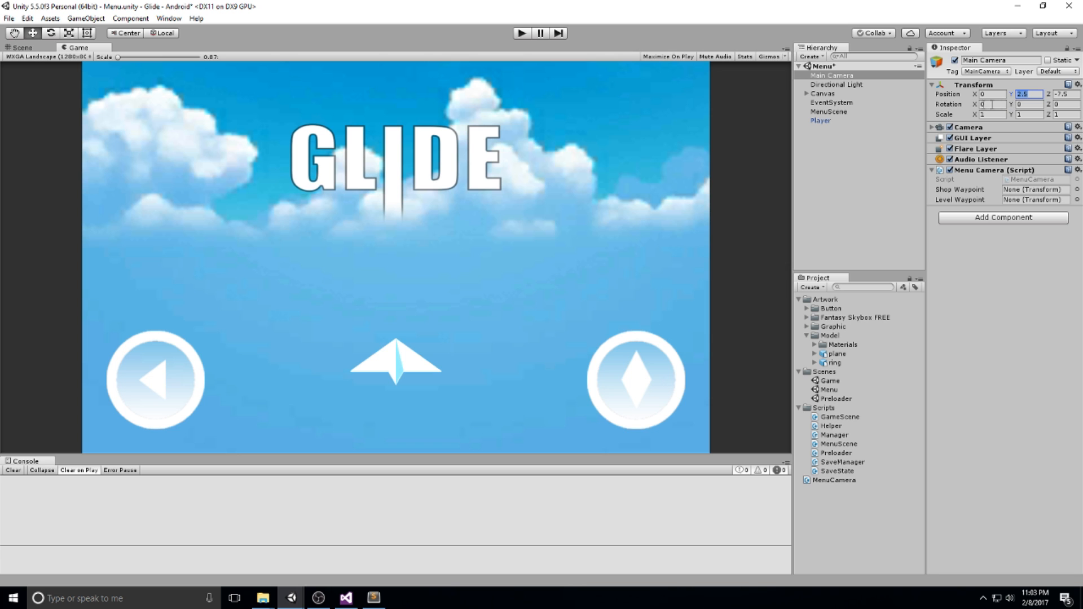
pyautogui.click(988, 104)
pyautogui.write('9.37')
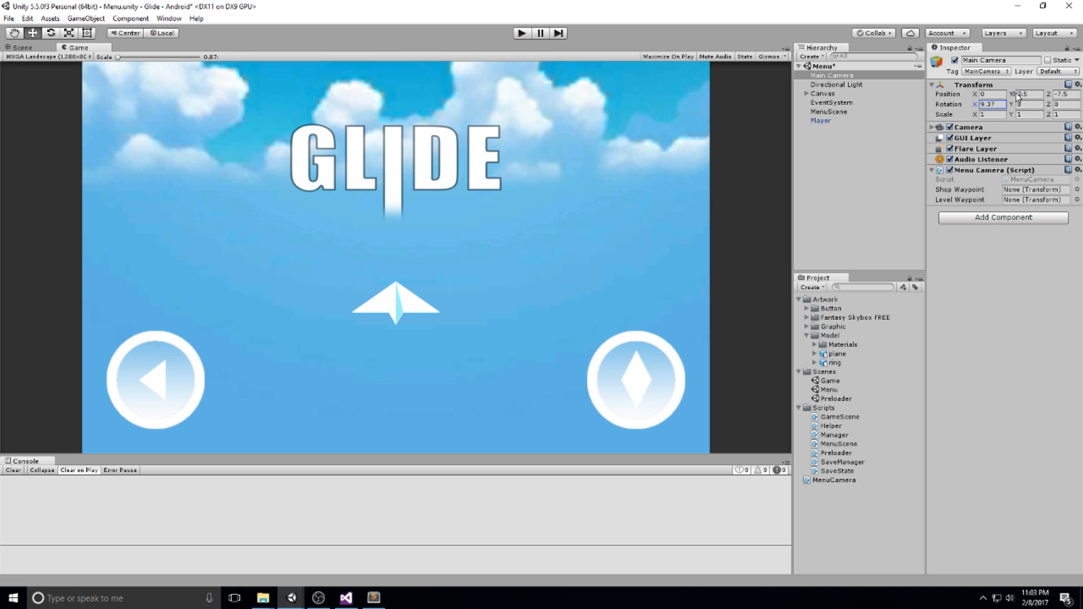
pyautogui.write('2.25')
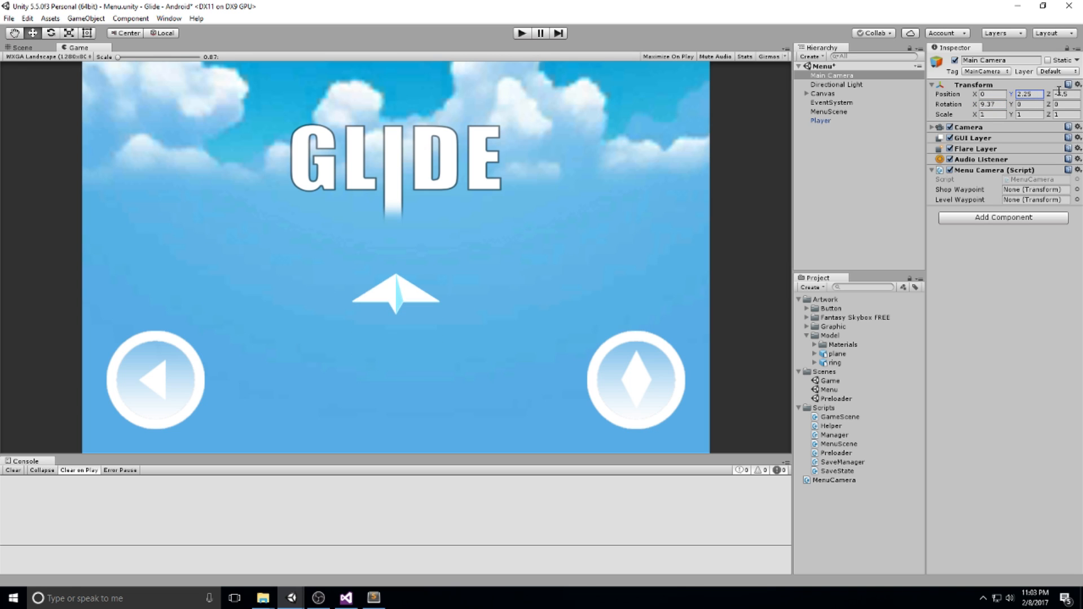
pyautogui.click(1059, 95)
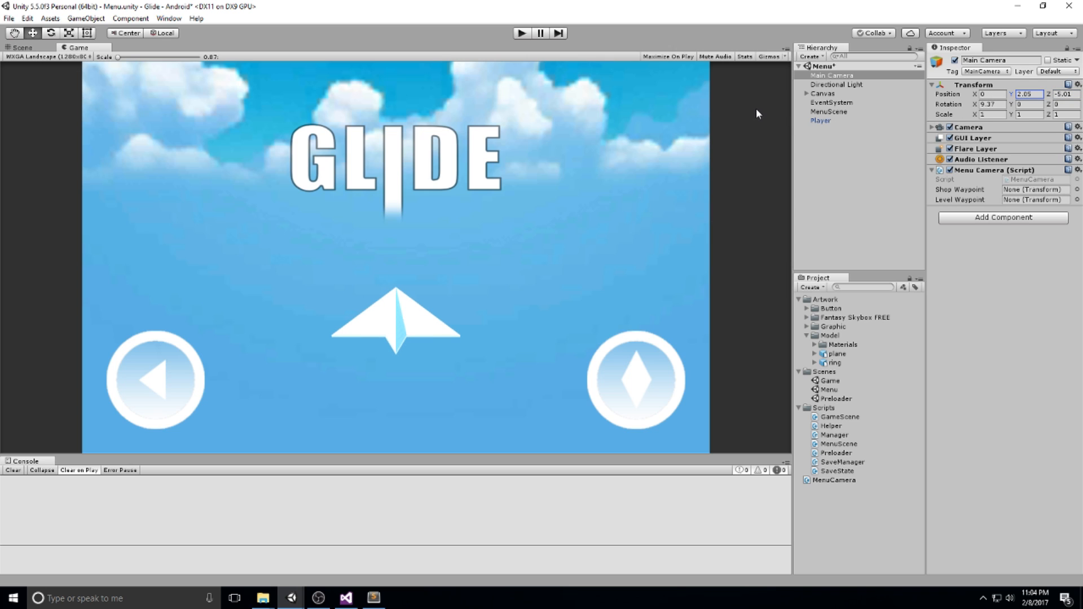
pyautogui.moveTo(838, 96)
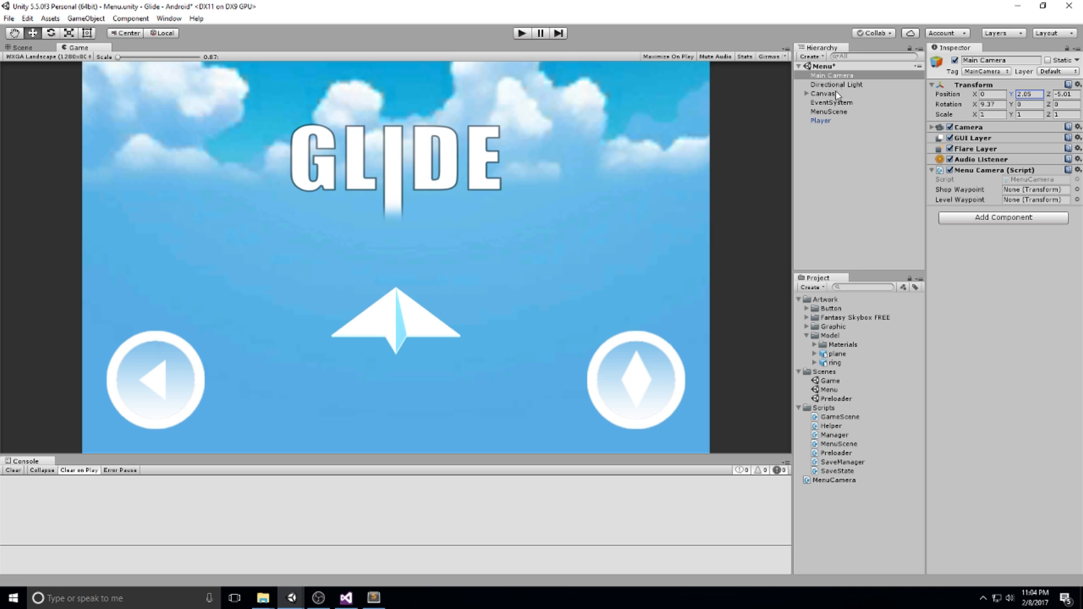
# Create ShopWaypoint and LevelWaypoint empties, fill the camera's waypoint slots, and open Preloader.
pyautogui.click(831, 75)
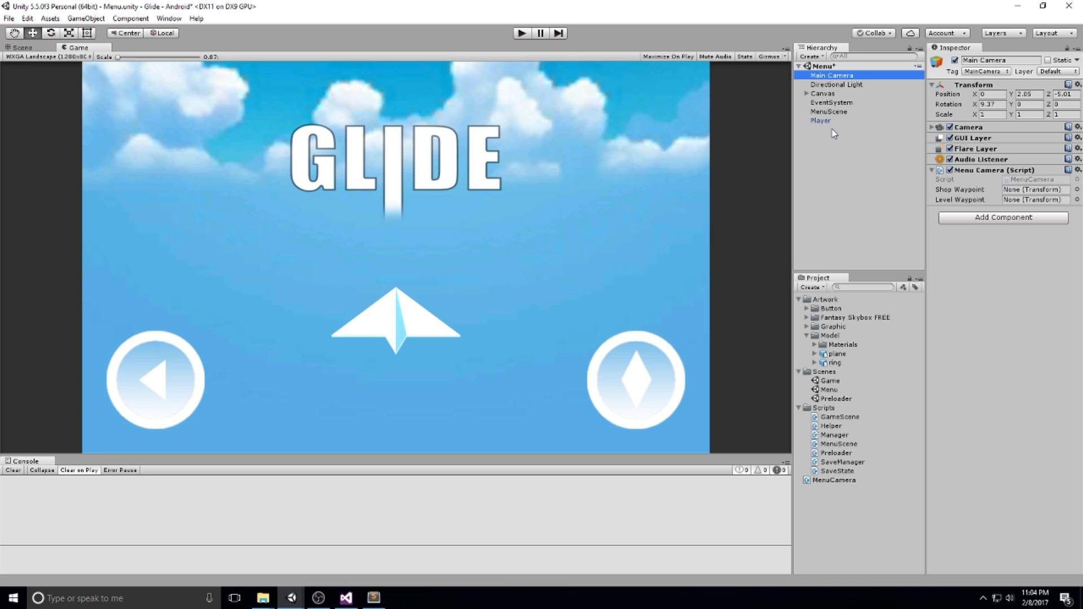
pyautogui.moveTo(406, 203)
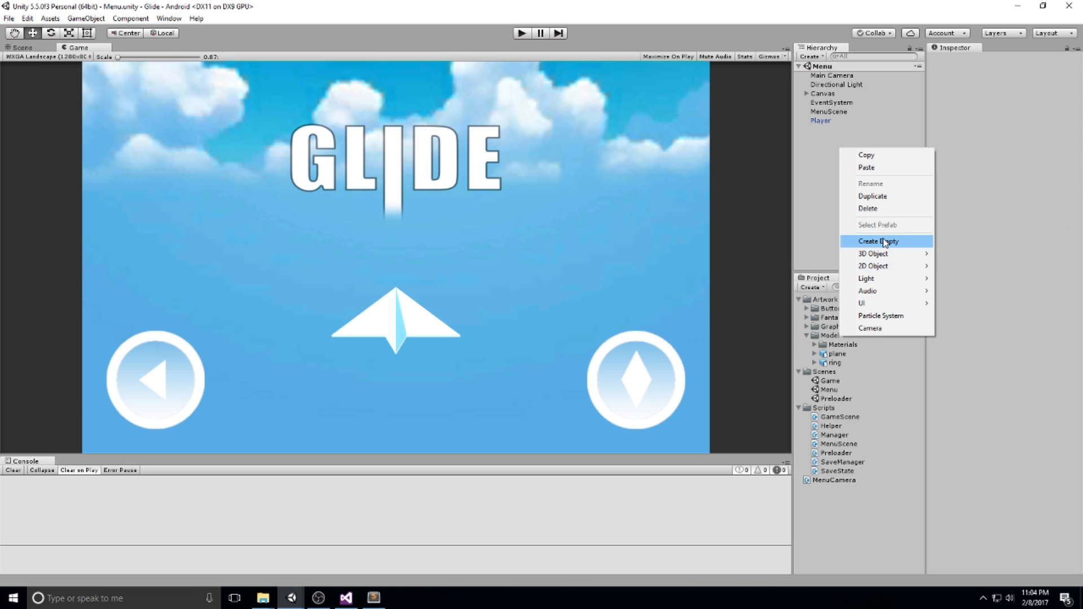
pyautogui.click(878, 240)
pyautogui.write('ShopWaypoint\\')
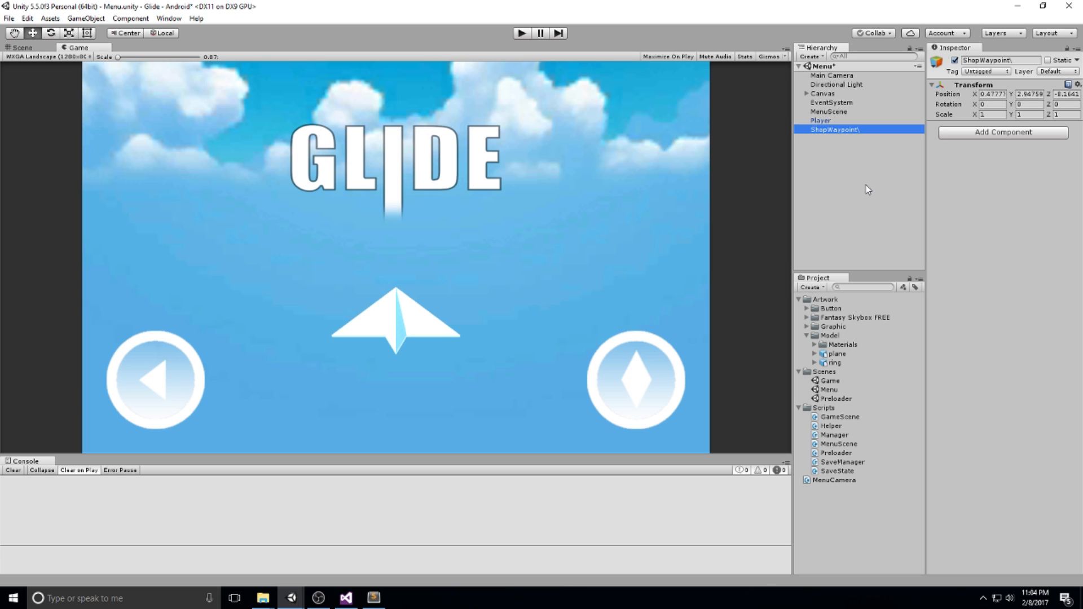
pyautogui.doubleClick(836, 129)
pyautogui.write('LevelWaypoint')
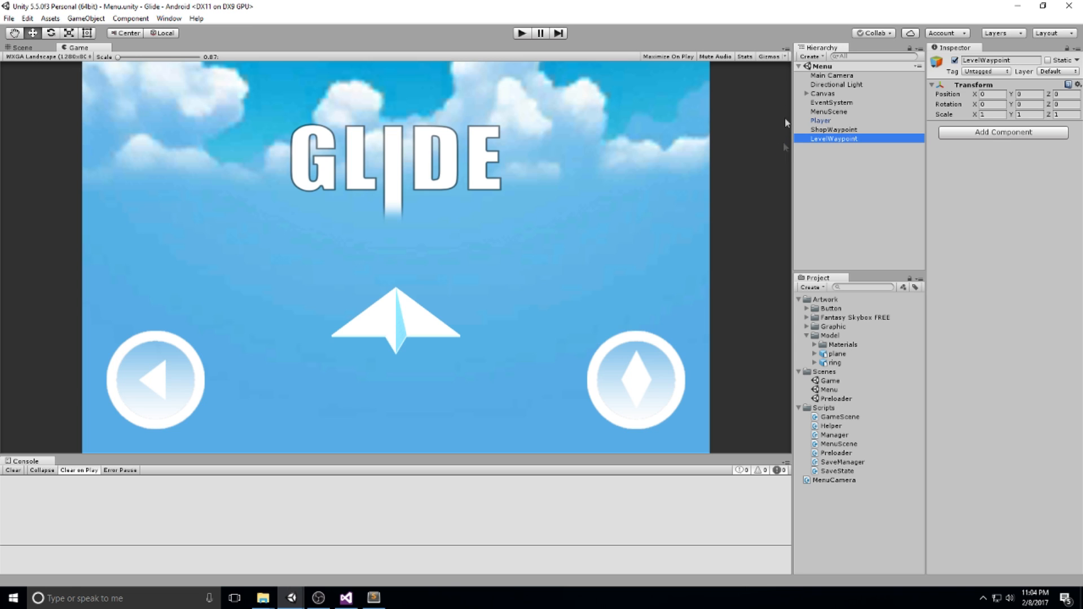
pyautogui.click(832, 75)
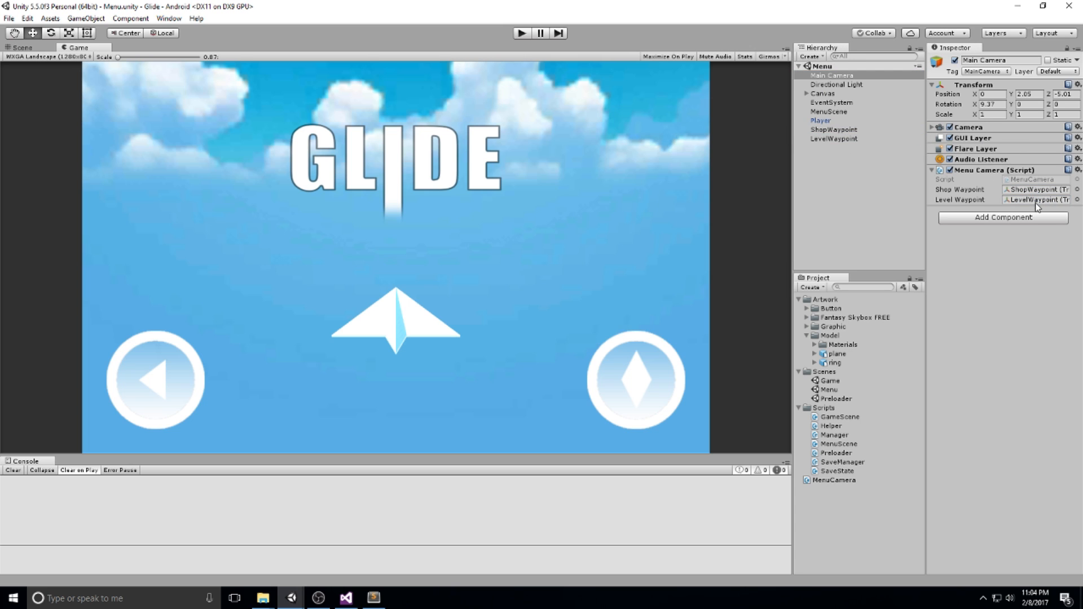
pyautogui.doubleClick(836, 399)
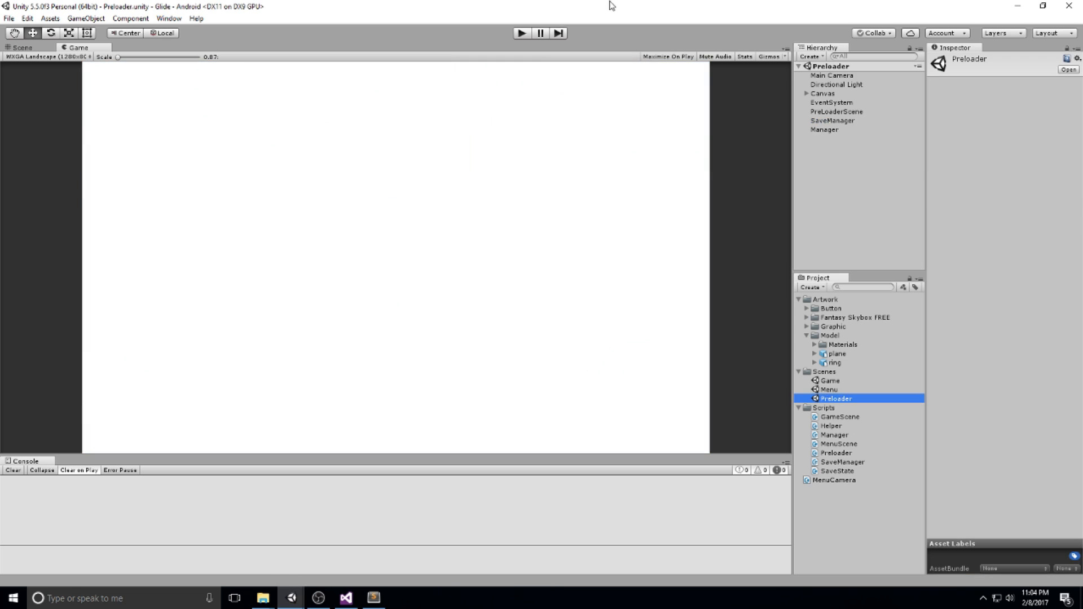
# Run the game from Preloader and click Shop and Back, logging the button clicks.
pyautogui.click(521, 33)
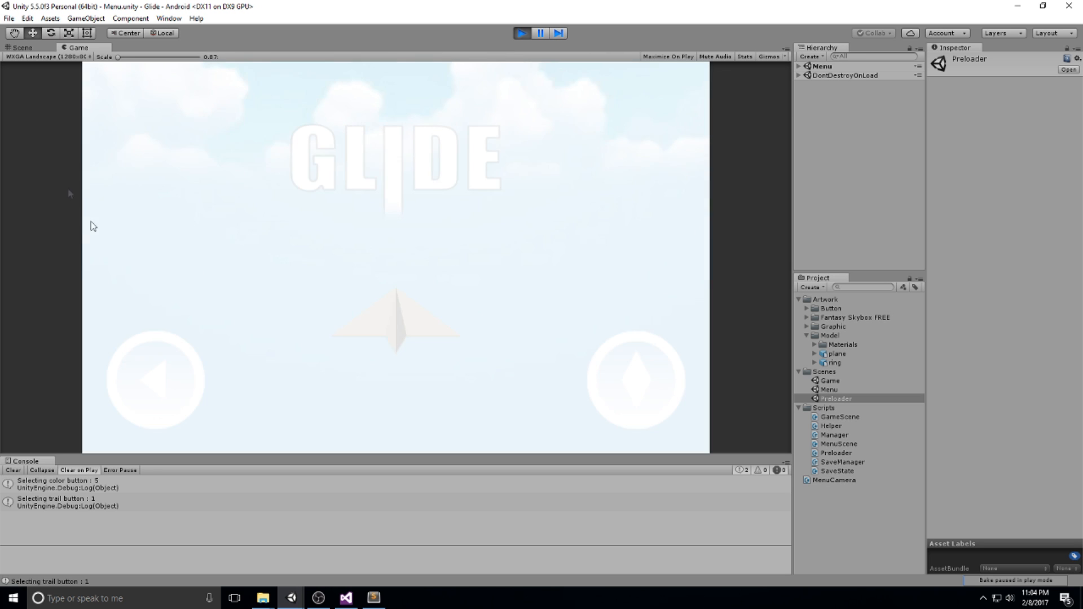
pyautogui.click(631, 382)
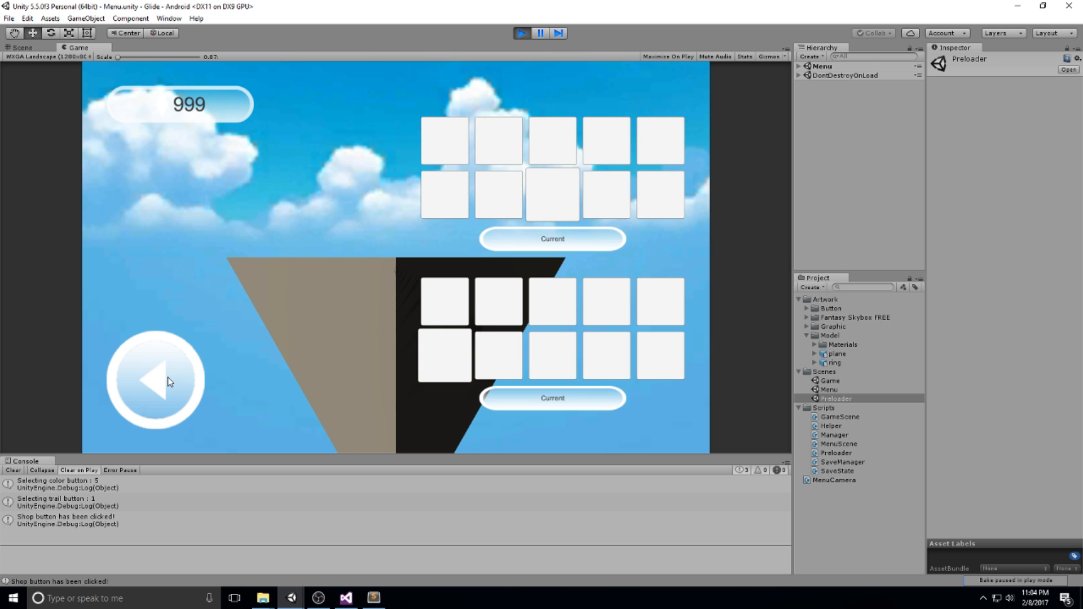
pyautogui.click(154, 381)
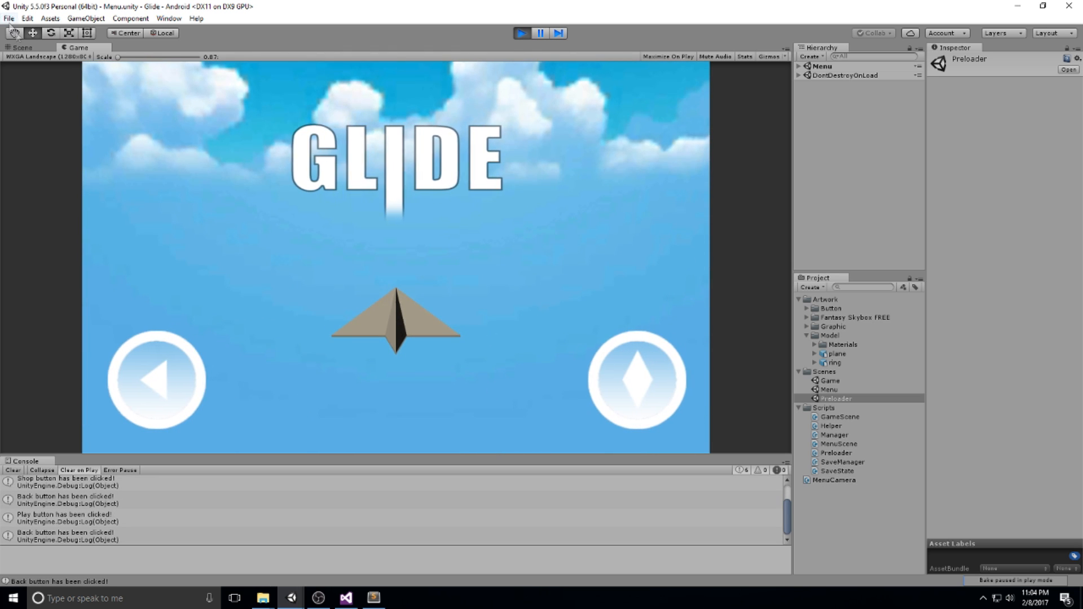
pyautogui.click(22, 47)
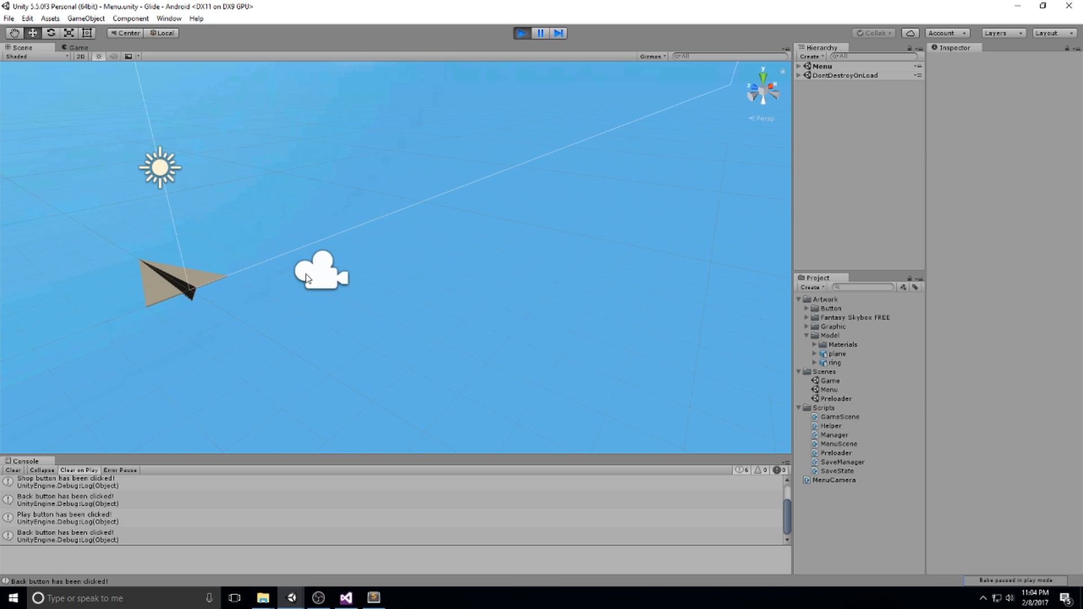
# While playing, open the shop, select ShopWaypoint, then reselect and frame the Main Camera.
pyautogui.click(831, 76)
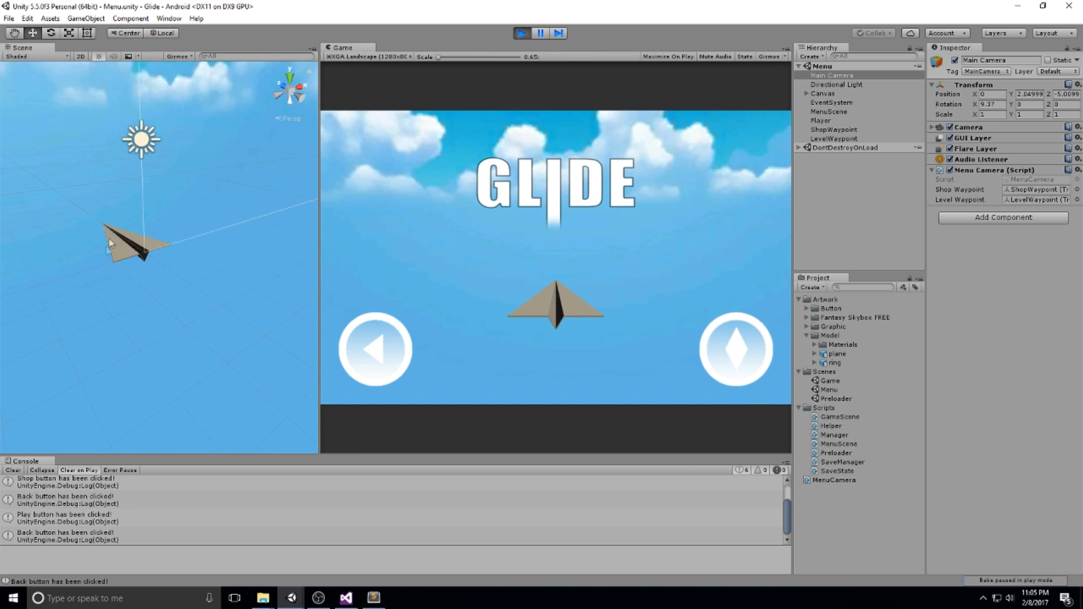
pyautogui.click(735, 349)
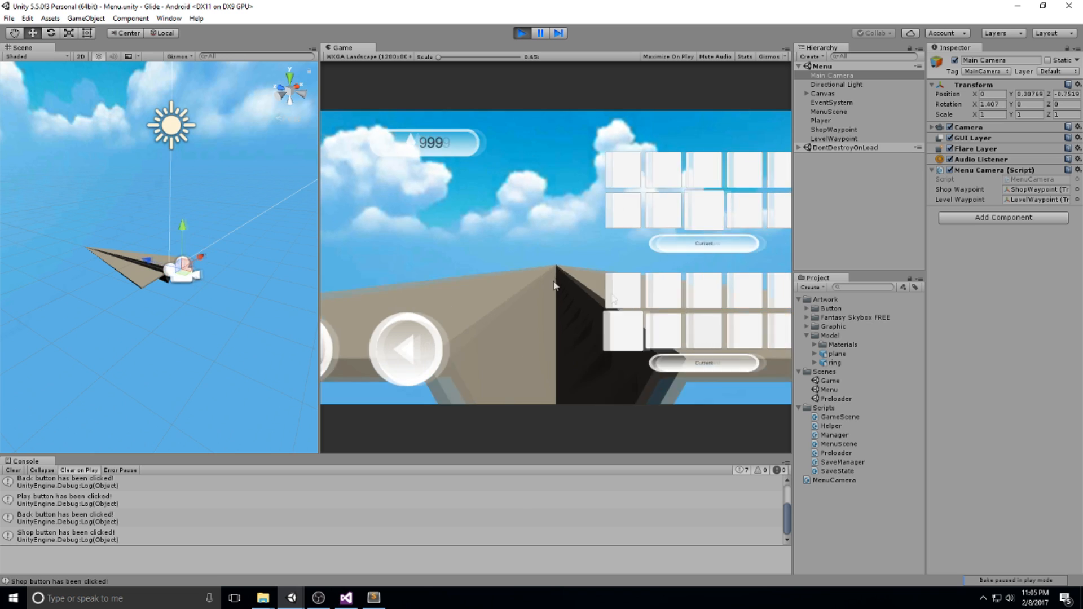
pyautogui.click(834, 130)
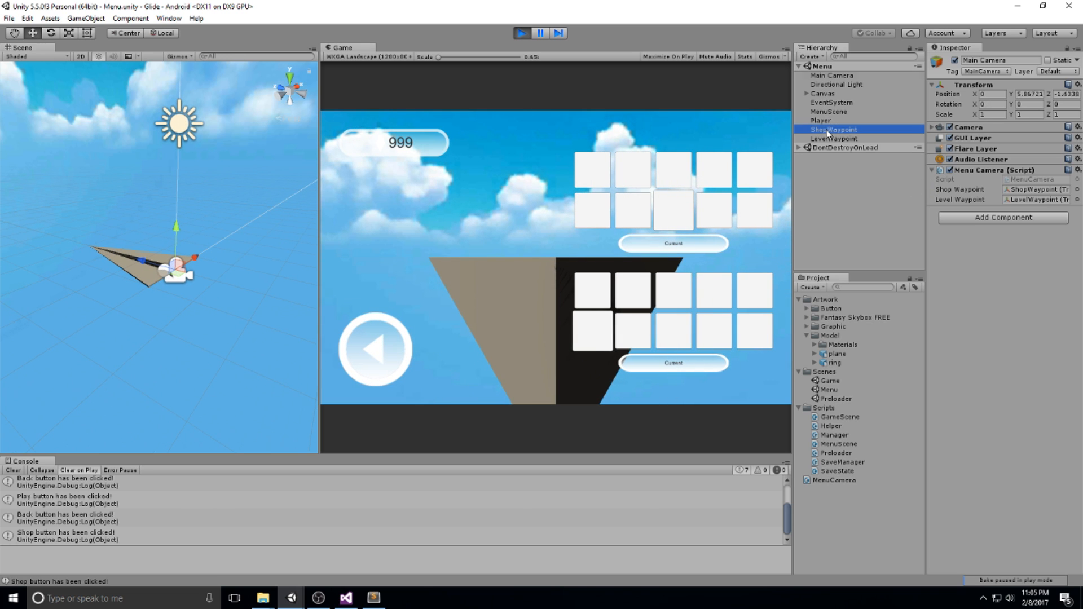
pyautogui.click(833, 129)
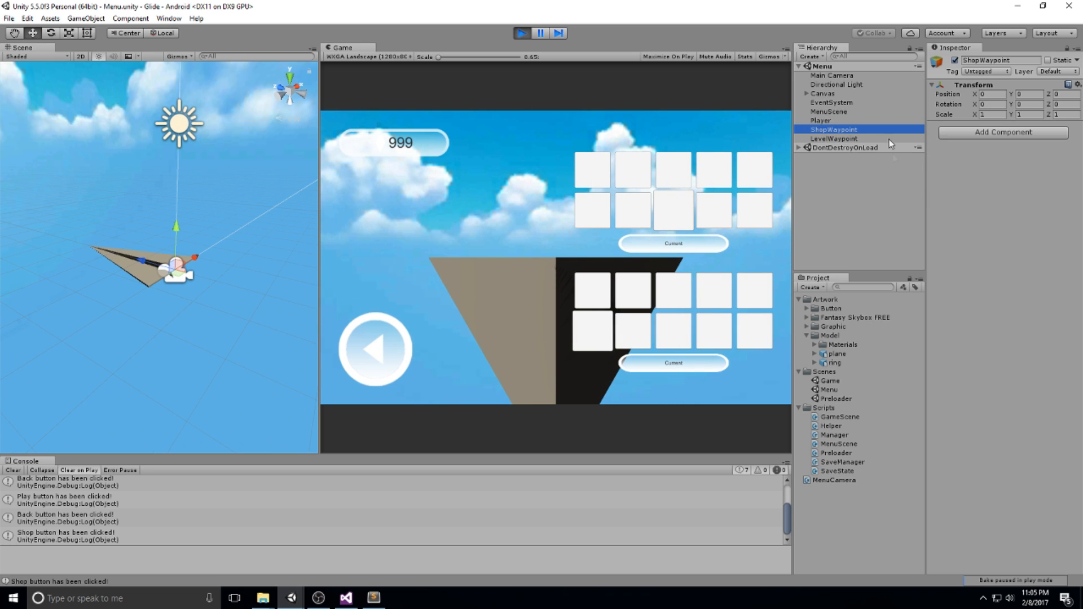
pyautogui.click(831, 75)
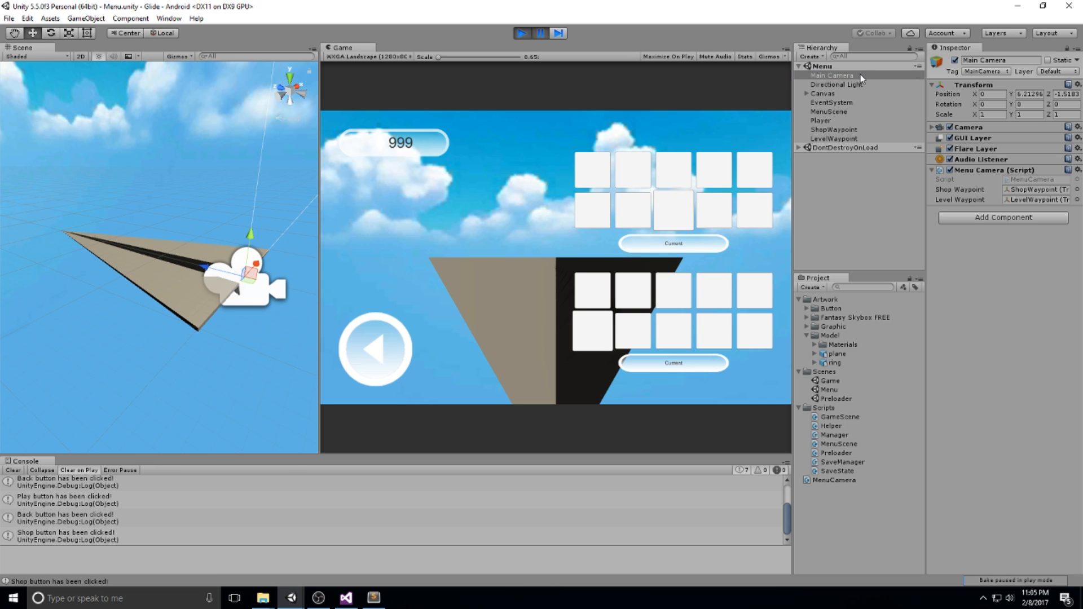
pyautogui.click(832, 75)
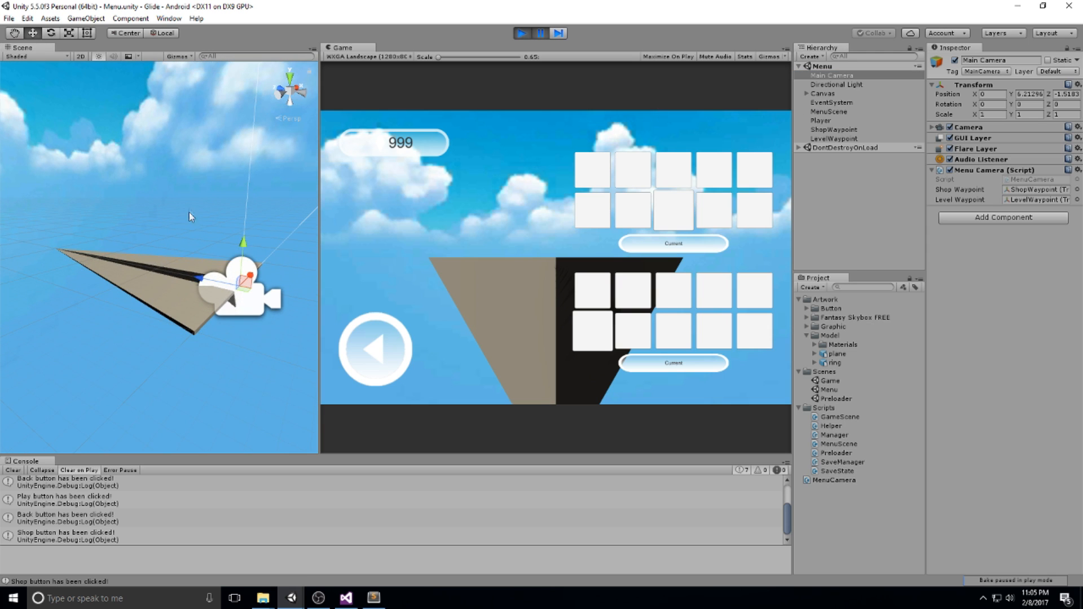
# Open the GameObject menu.
pyautogui.click(86, 19)
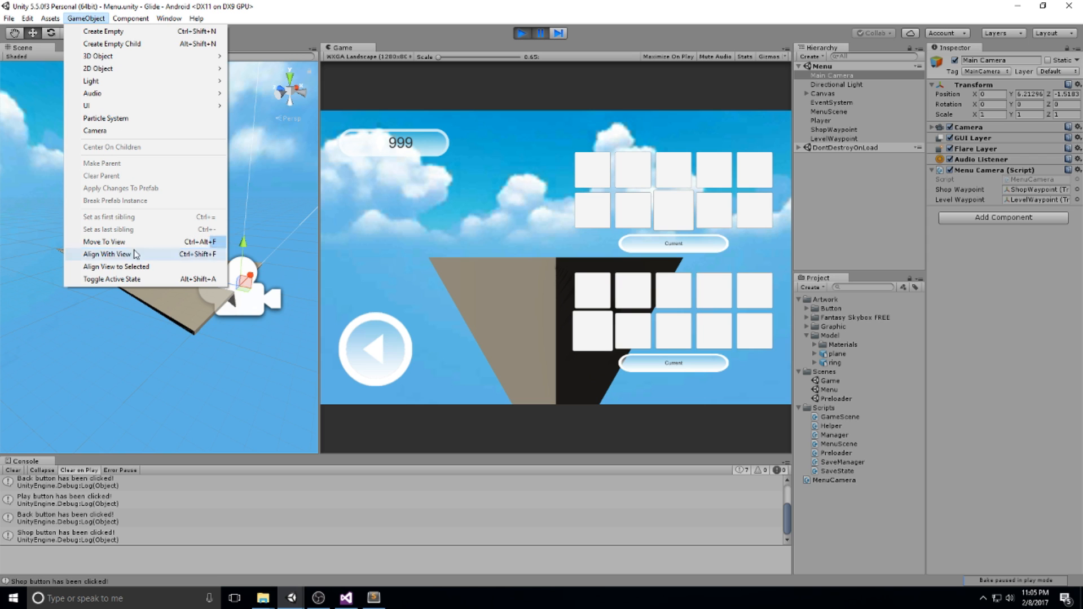
pyautogui.moveTo(107, 254)
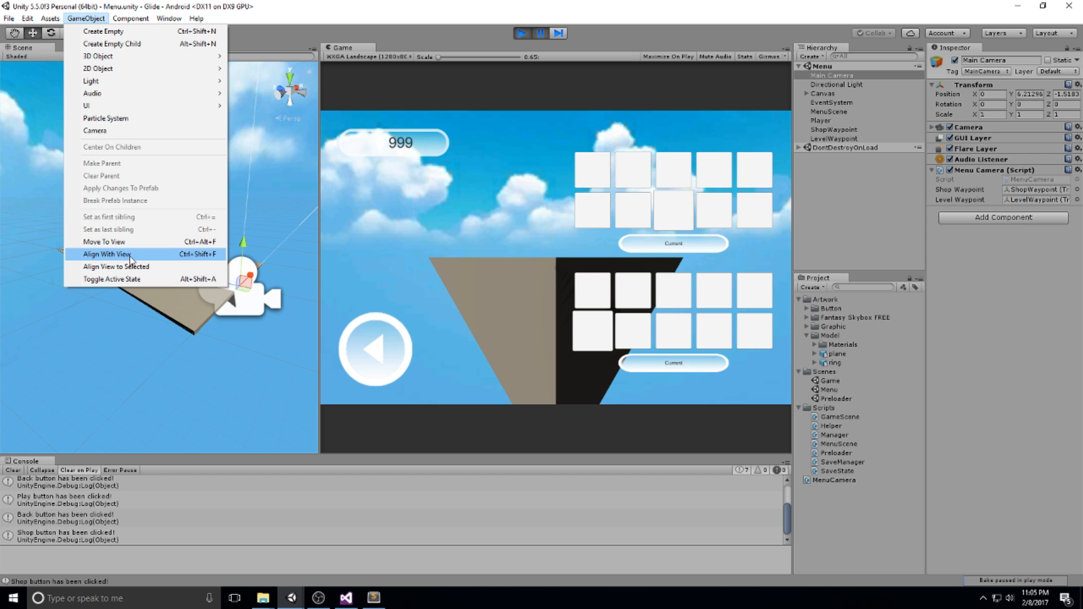
# Align the Main Camera with the Scene view using GameObject > Align With View.
pyautogui.click(107, 254)
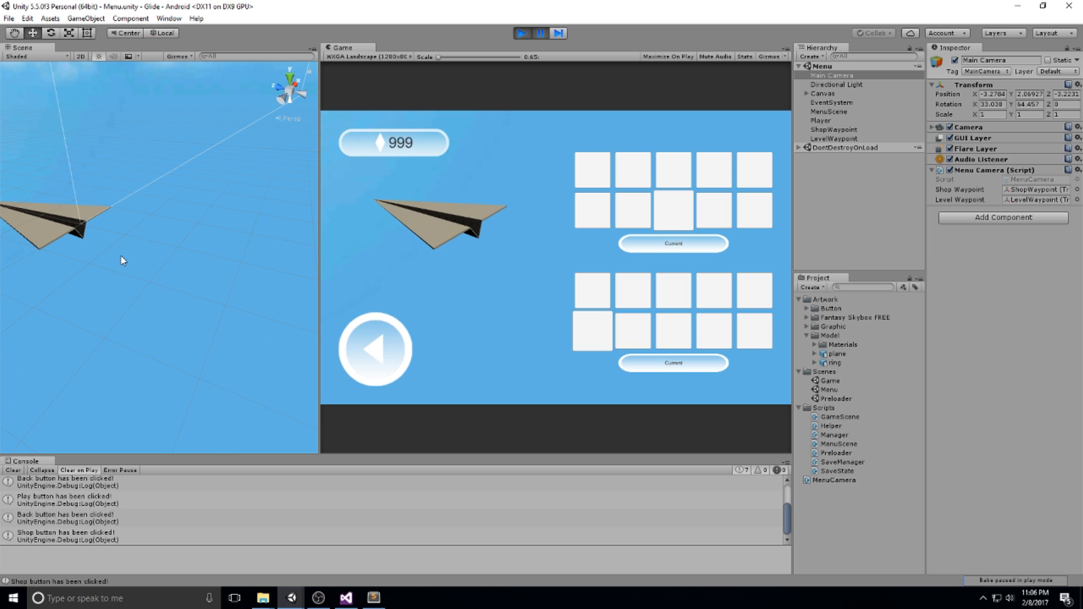
pyautogui.moveTo(461, 238)
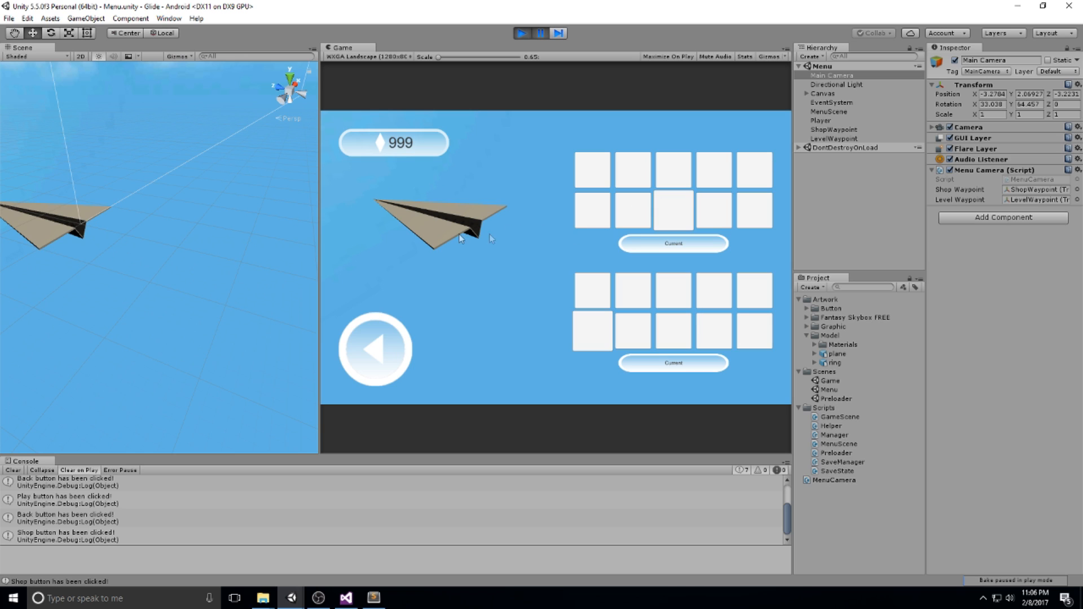
pyautogui.moveTo(647, 102)
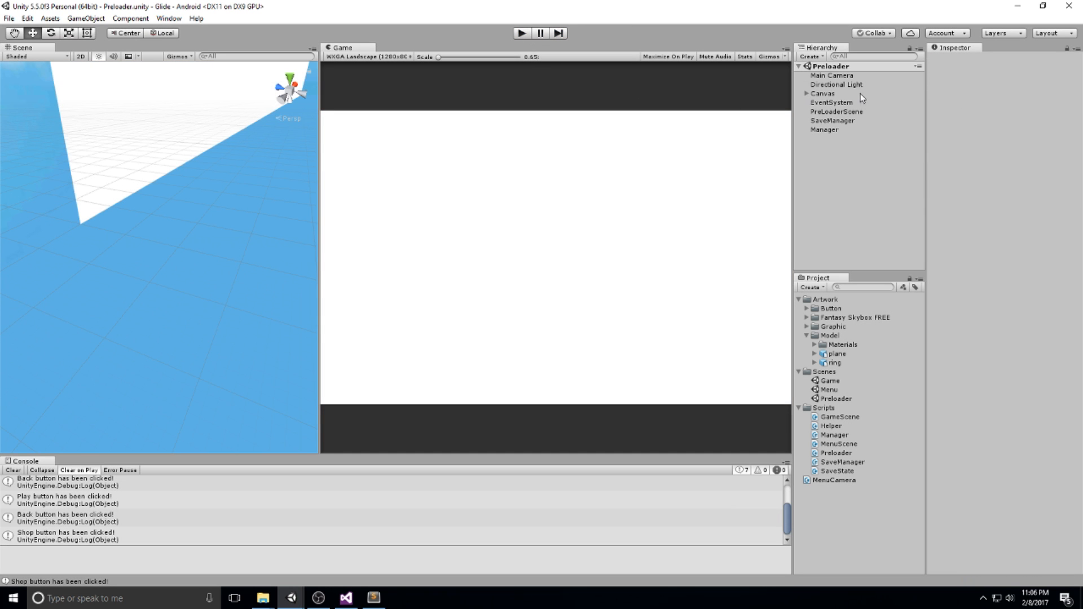
pyautogui.moveTo(834, 394)
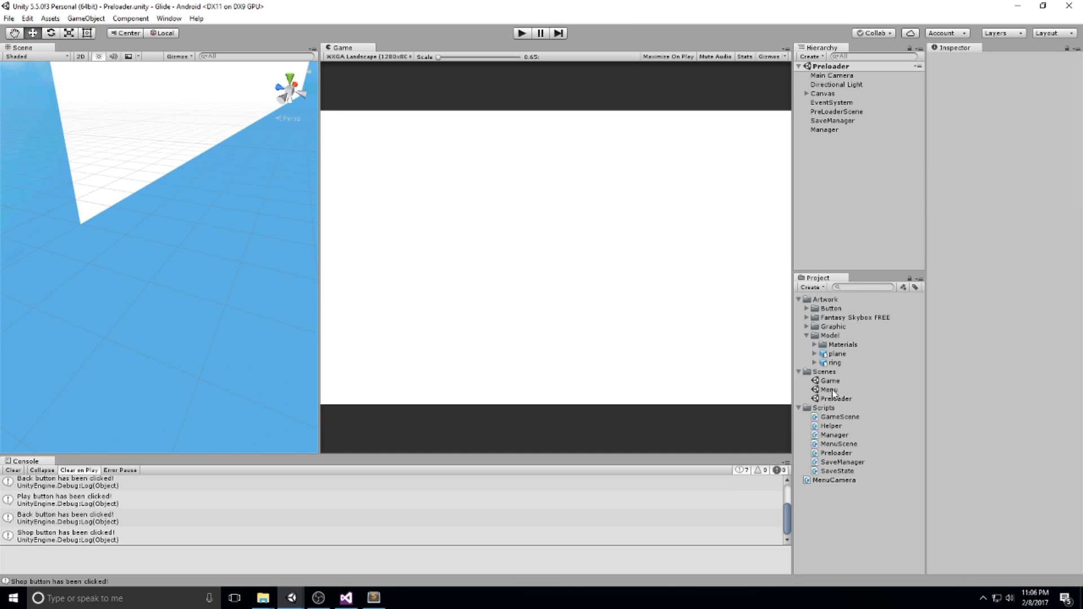
# Open the Menu scene, then run from Preloader and test Shop and Back twice.
pyautogui.doubleClick(829, 390)
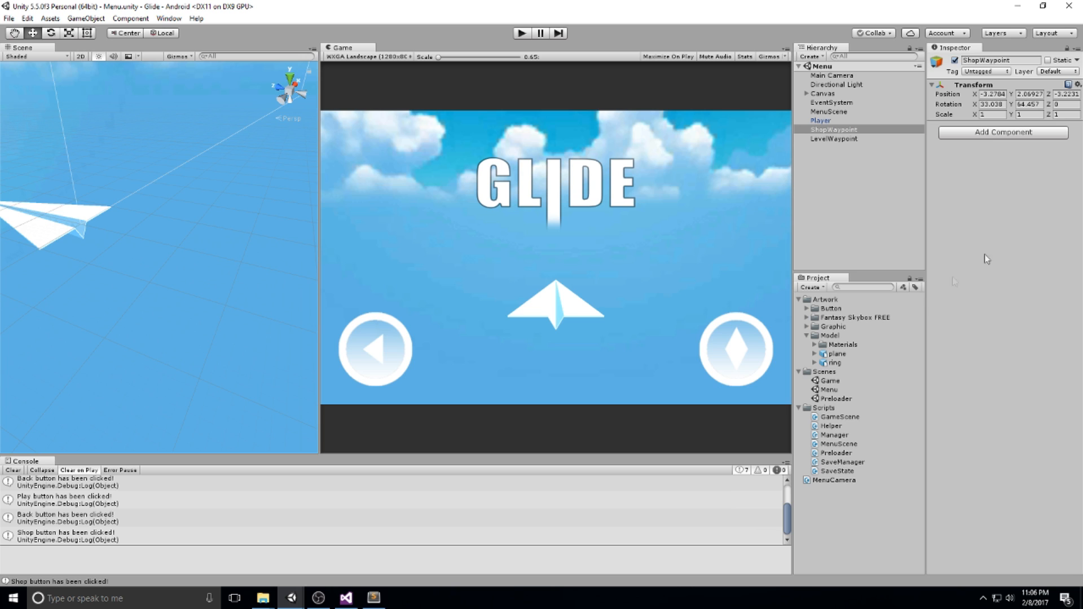
pyautogui.doubleClick(836, 398)
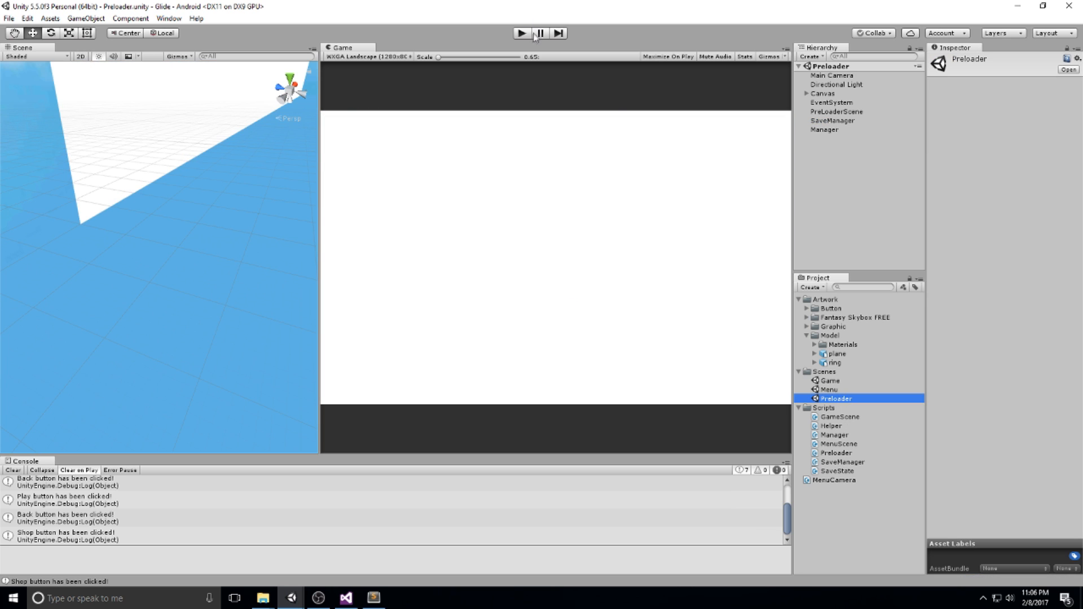
pyautogui.click(521, 33)
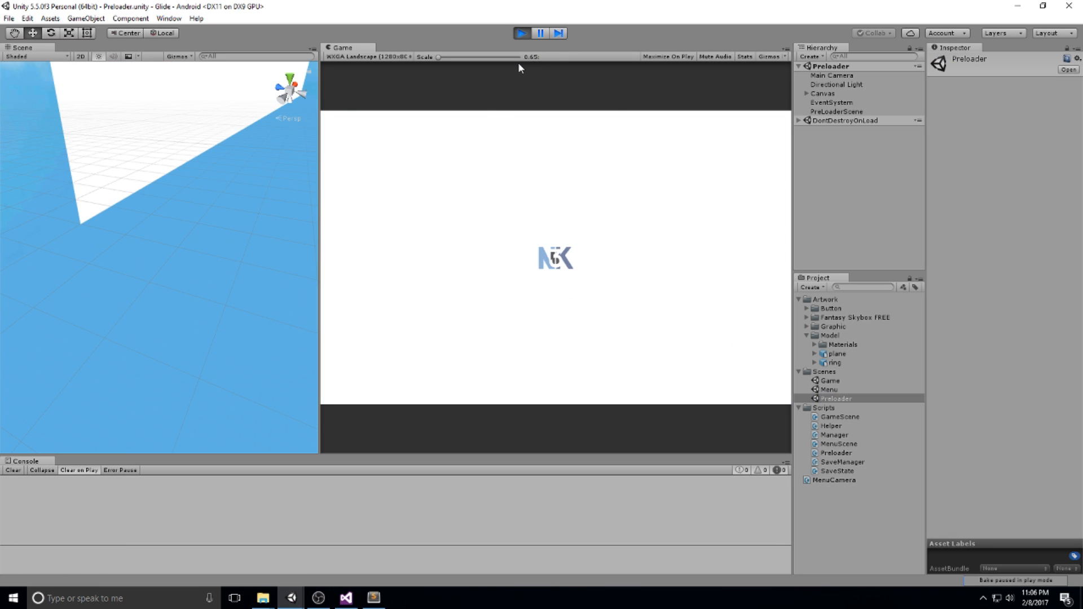
pyautogui.moveTo(500, 179)
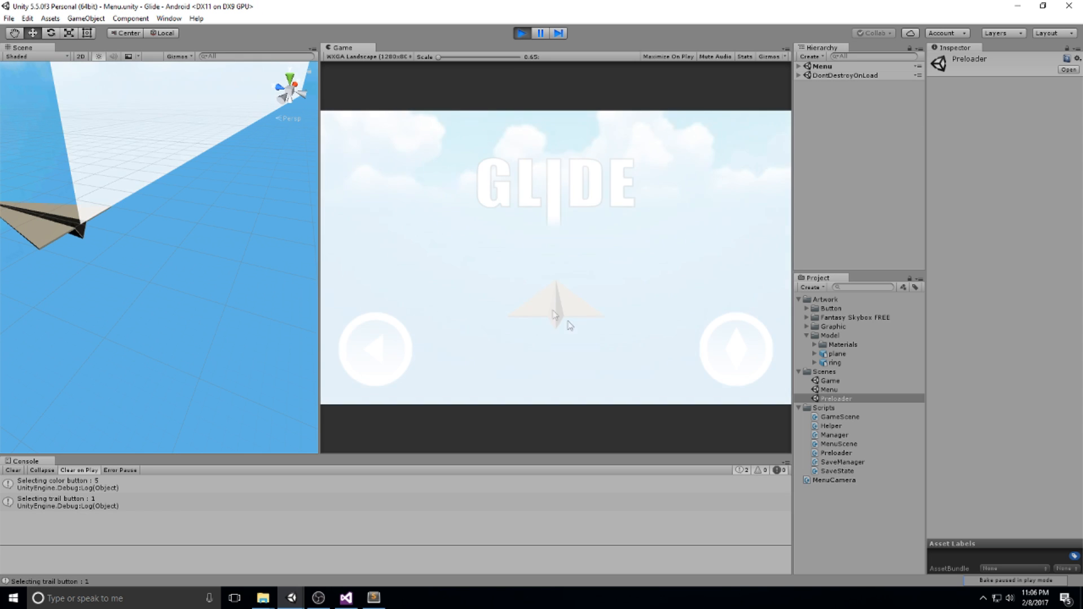
pyautogui.click(735, 349)
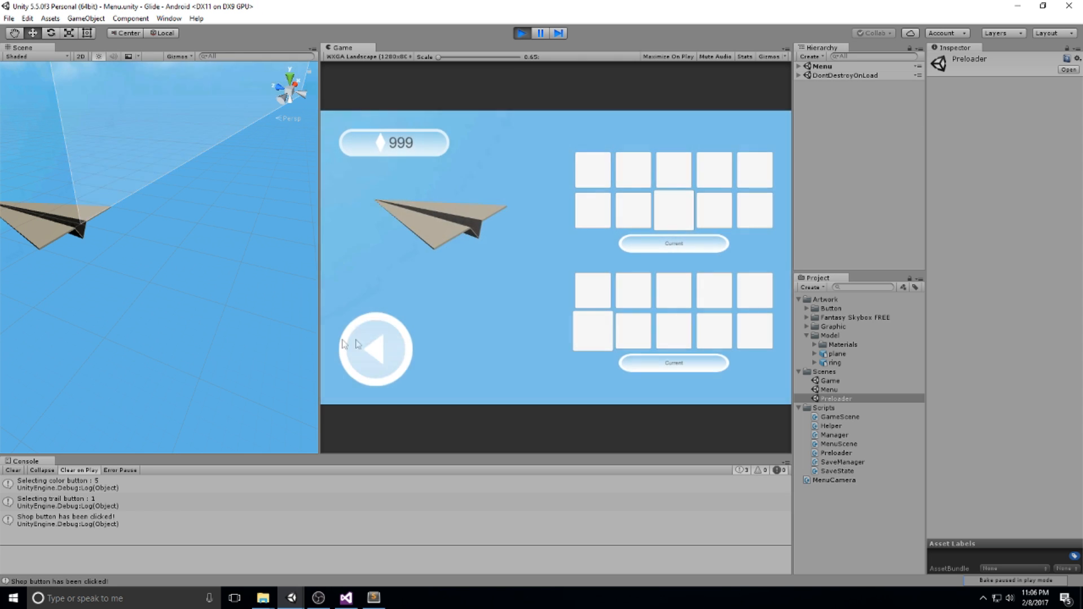
pyautogui.click(375, 349)
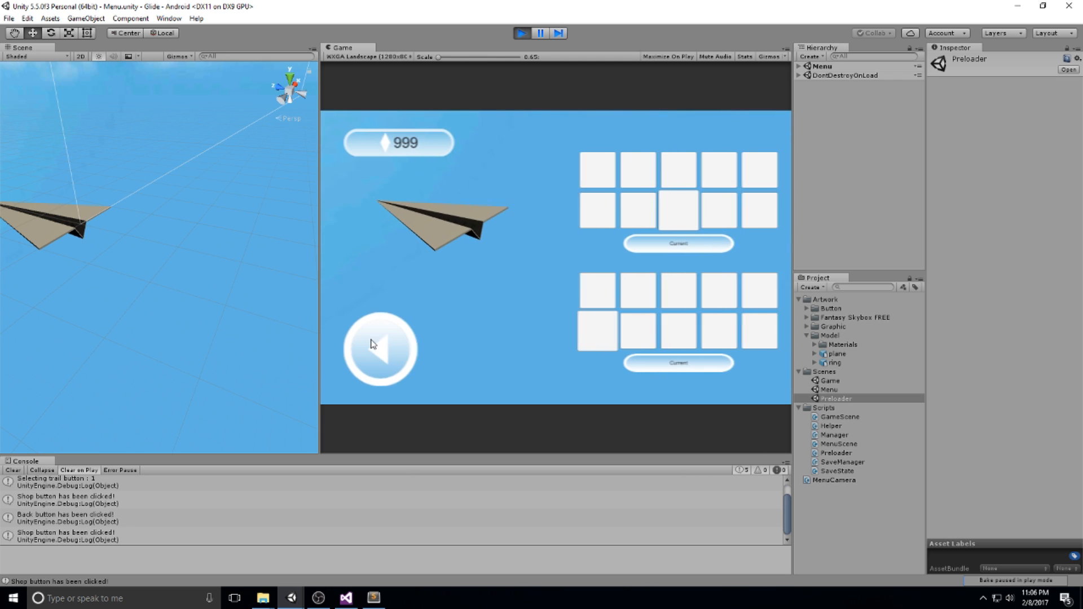
pyautogui.click(379, 349)
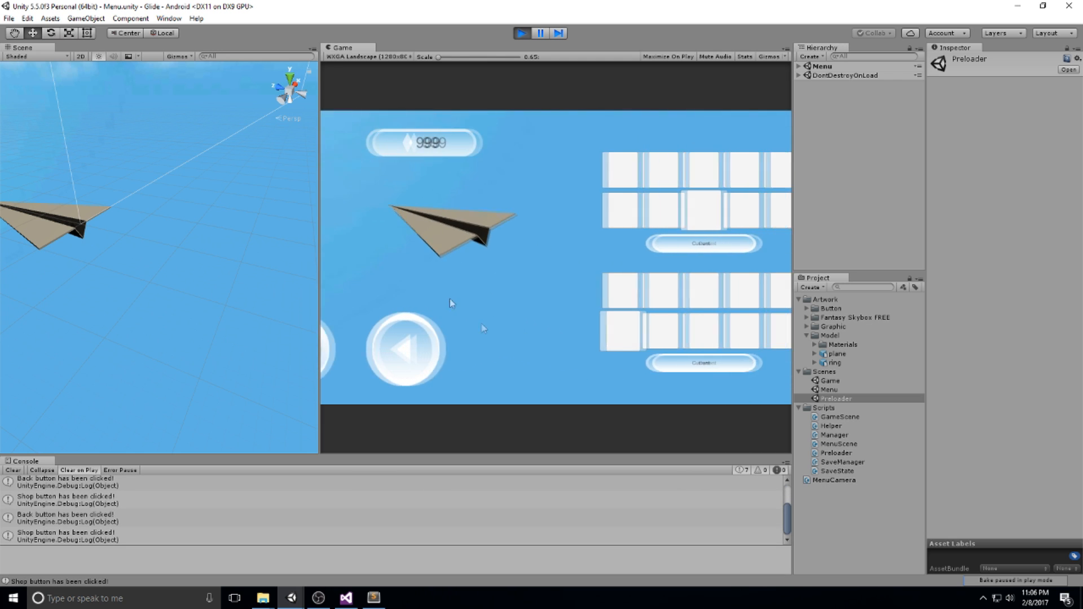
pyautogui.click(406, 349)
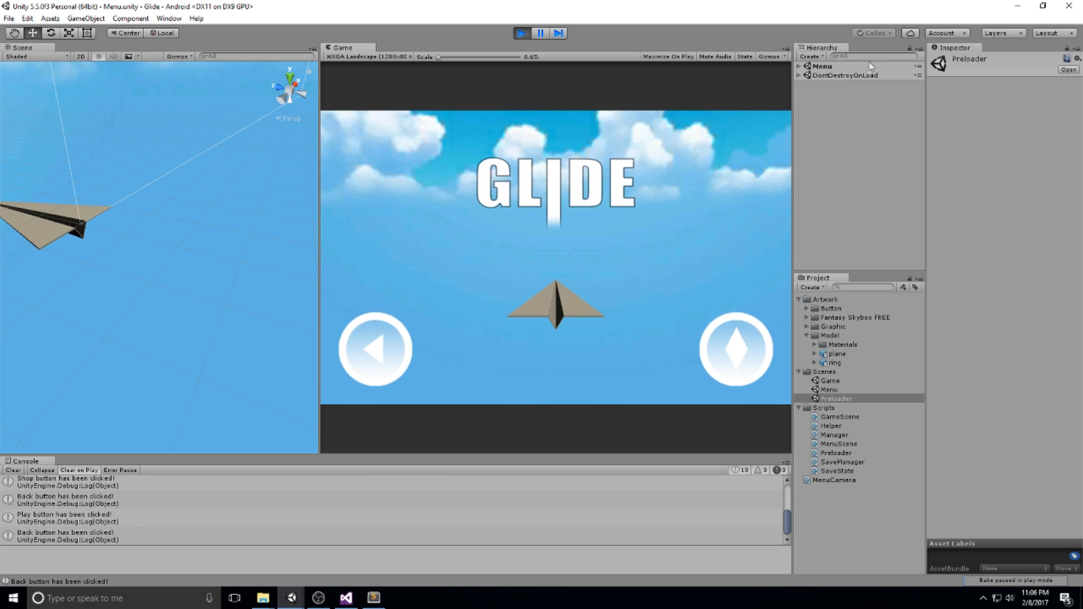
pyautogui.moveTo(525, 237)
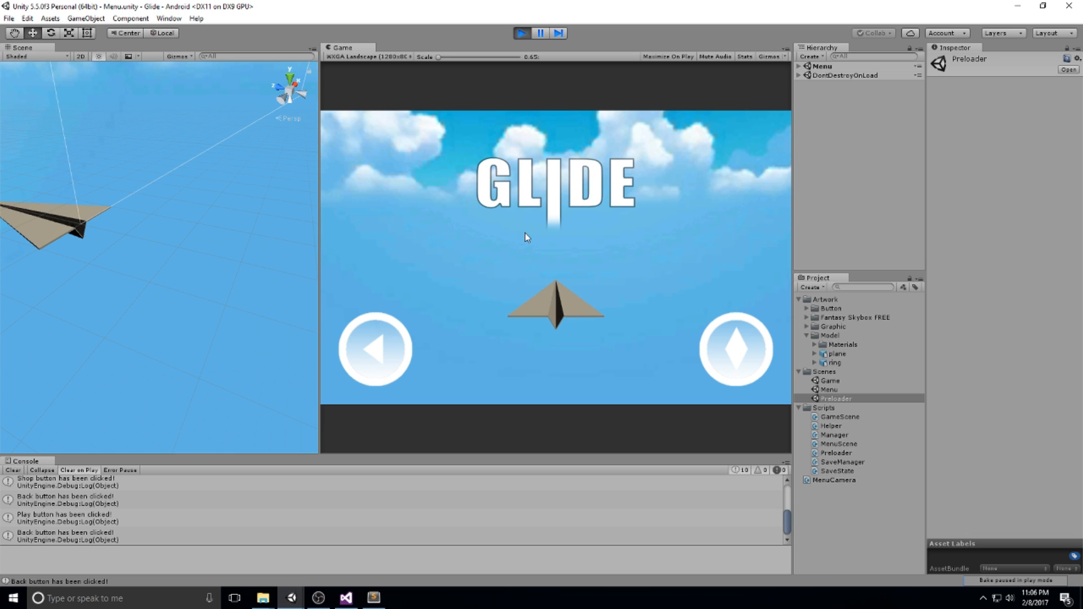
pyautogui.moveTo(99, 139)
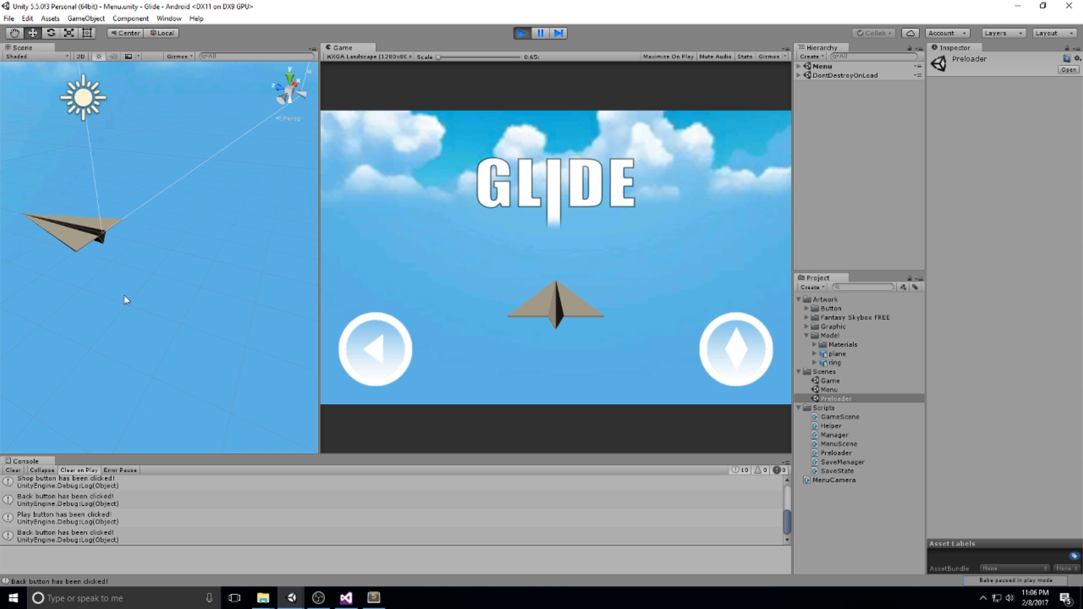
# Stop play, check LevelWaypoint at 0, 0.82, 2.46 with 9.37 tilt, and reopen Preloader.
pyautogui.click(831, 75)
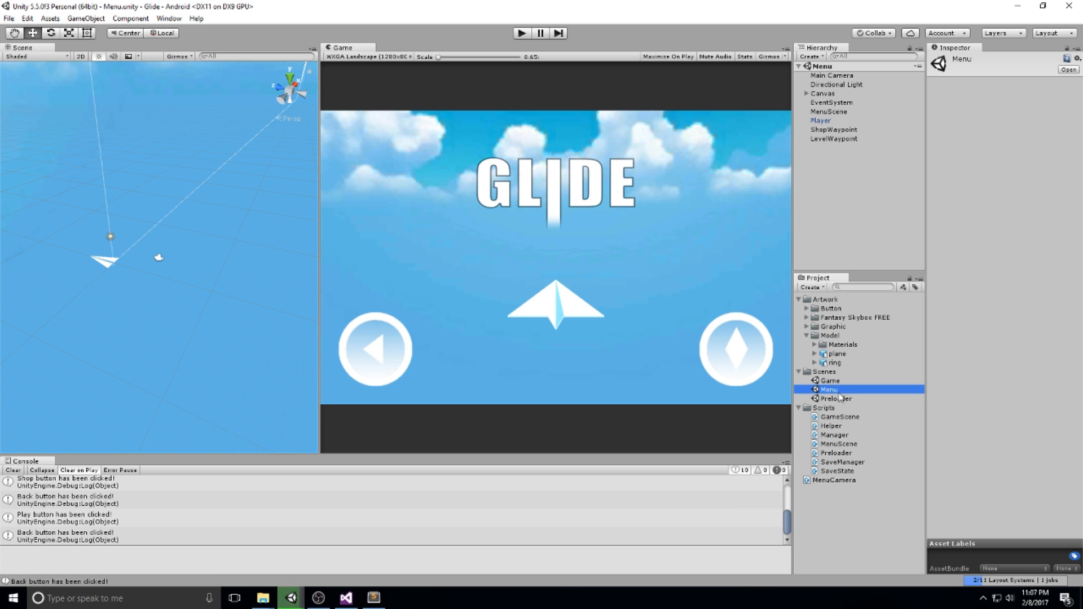
pyautogui.click(833, 138)
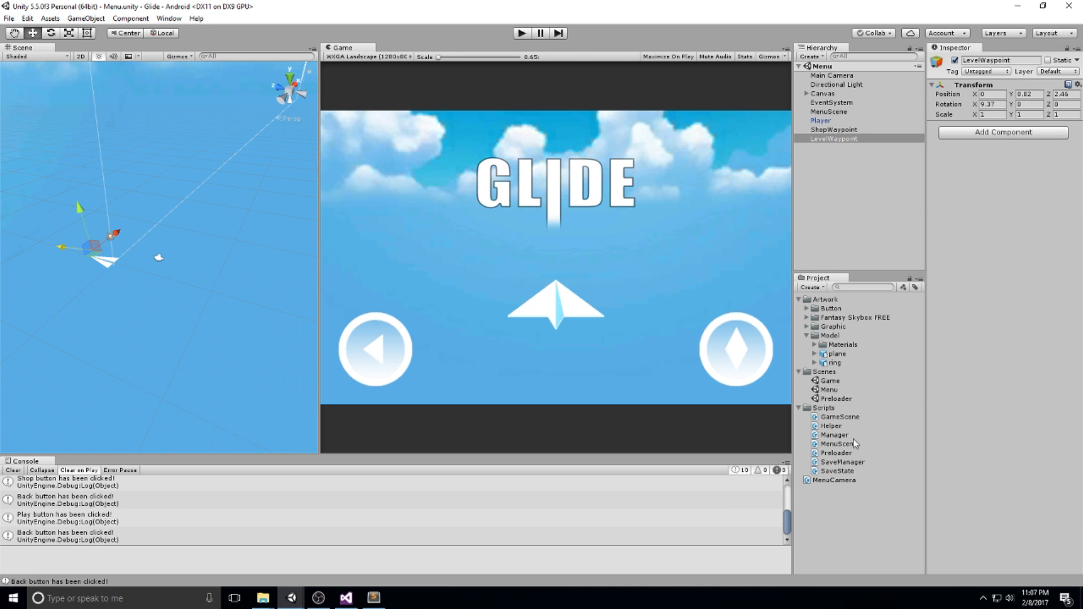
pyautogui.doubleClick(835, 399)
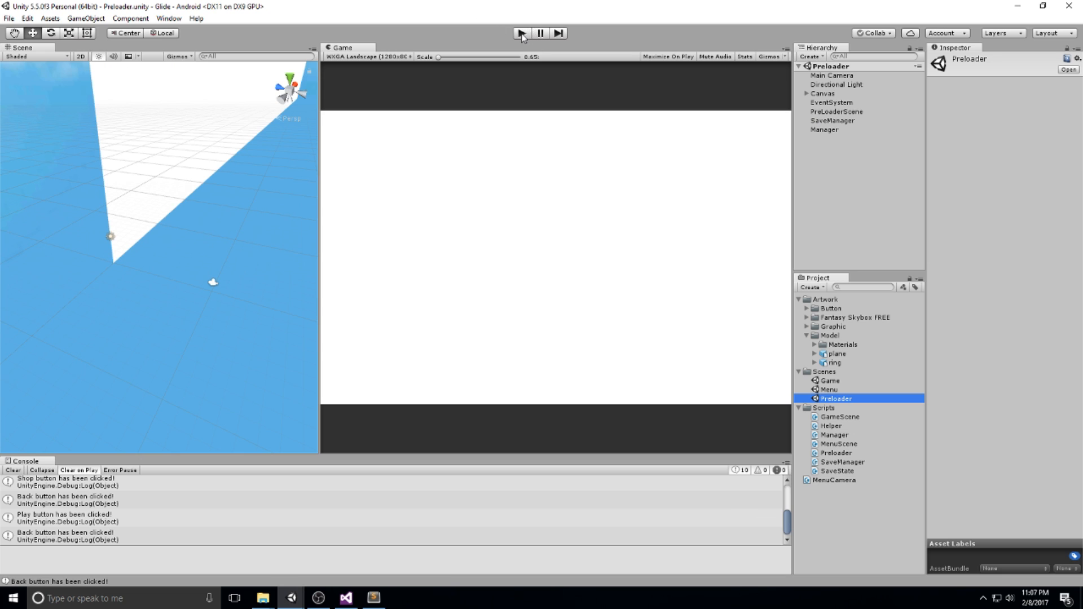
# Run the game and press Back, Play and Shop to watch the camera swing between views.
pyautogui.click(520, 33)
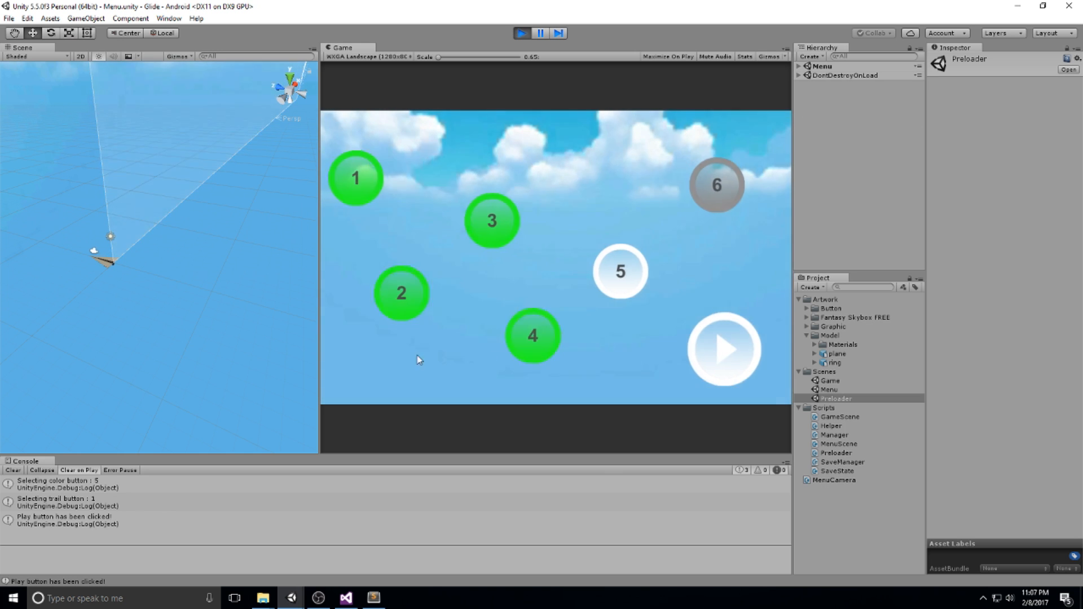
pyautogui.click(723, 350)
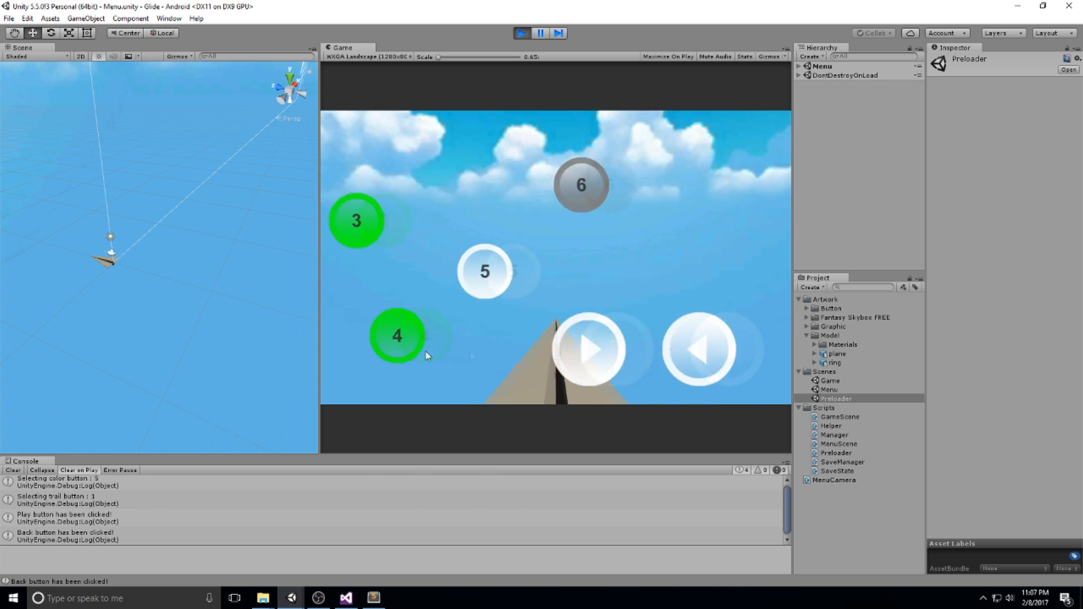
pyautogui.click(700, 349)
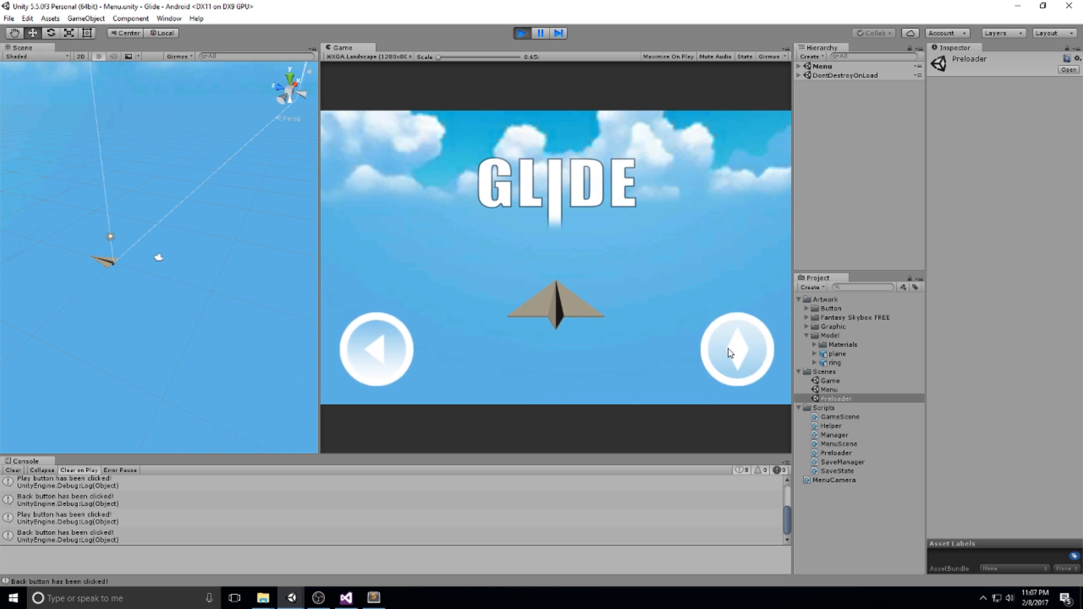
pyautogui.click(736, 349)
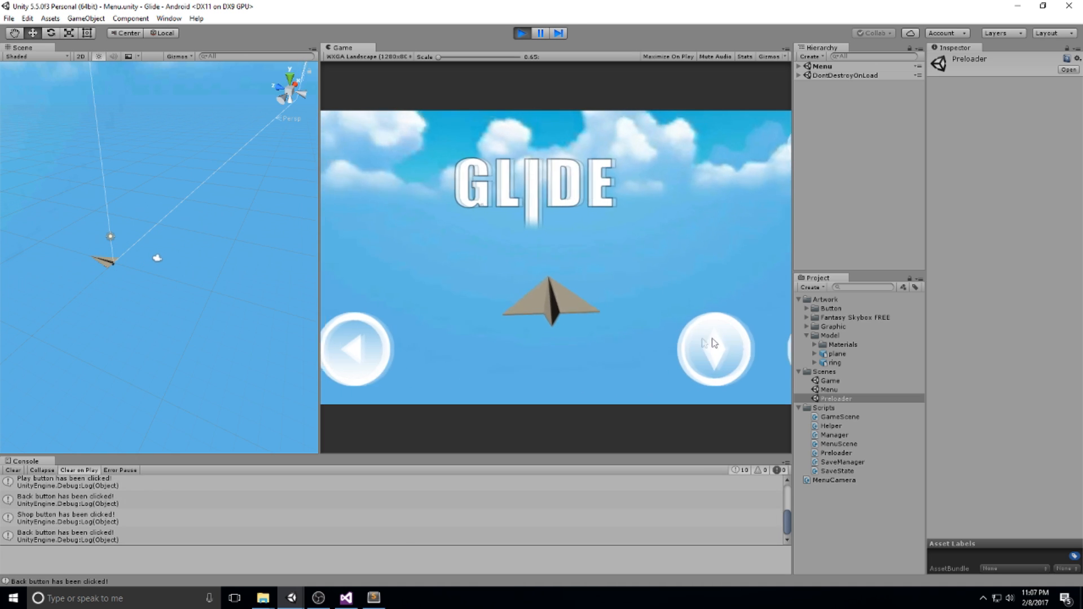
pyautogui.click(714, 349)
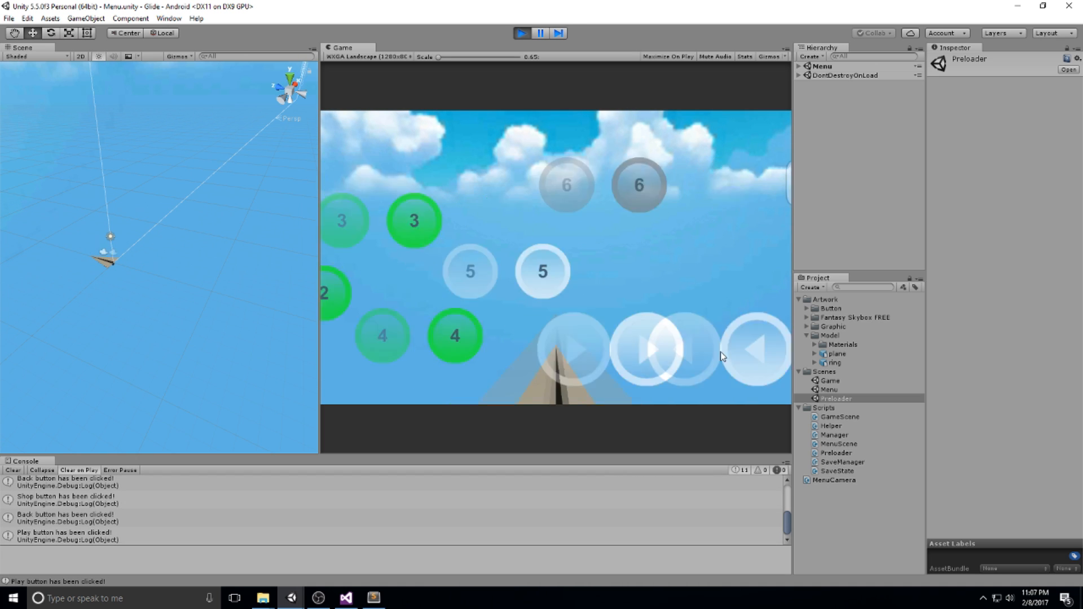